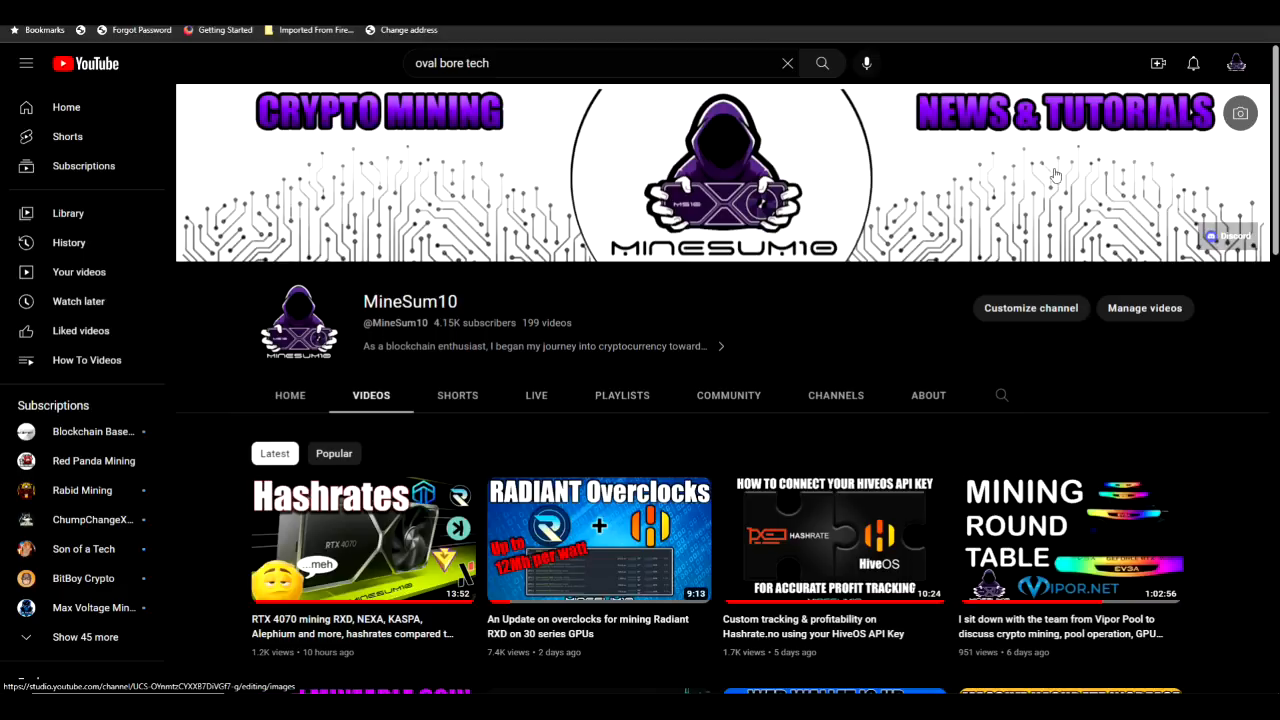
Step: Scroll down through My First Watchlist to review the tracked coins
{"action": "scroll", "scroll_direction": "down", "scroll_amount": 3}
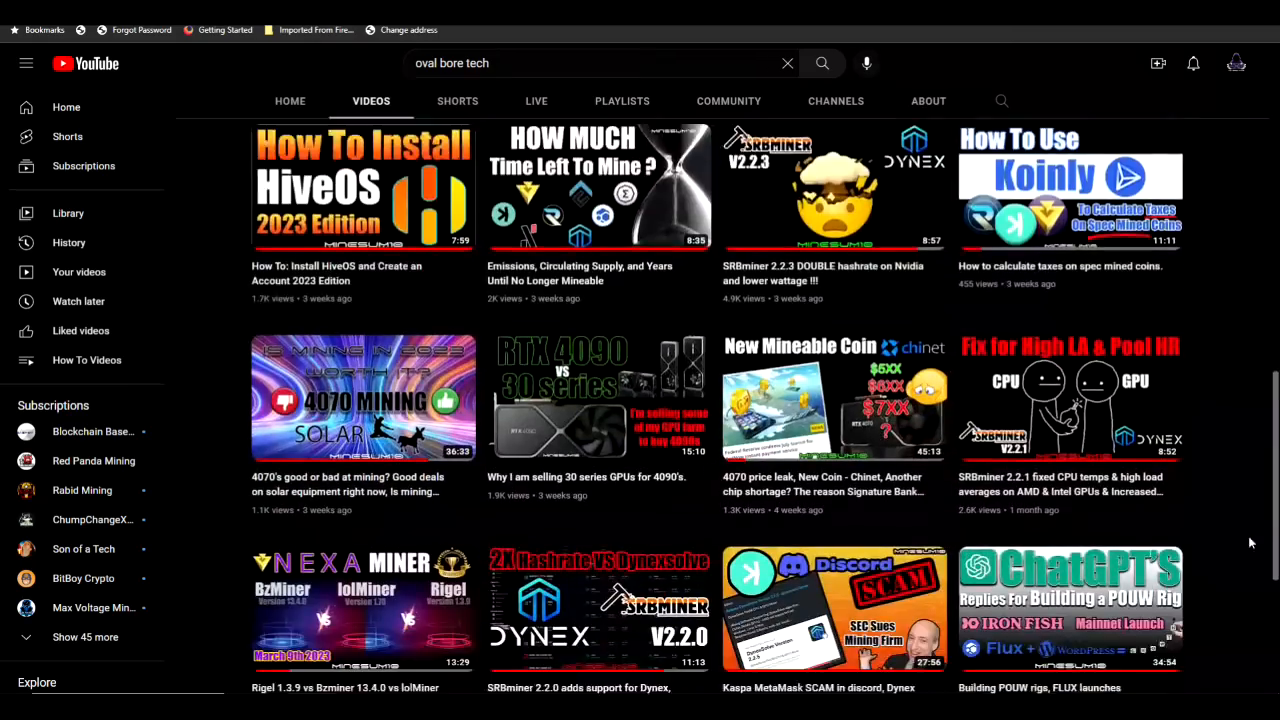
{"action": "scroll", "scroll_direction": "down", "scroll_amount": 3}
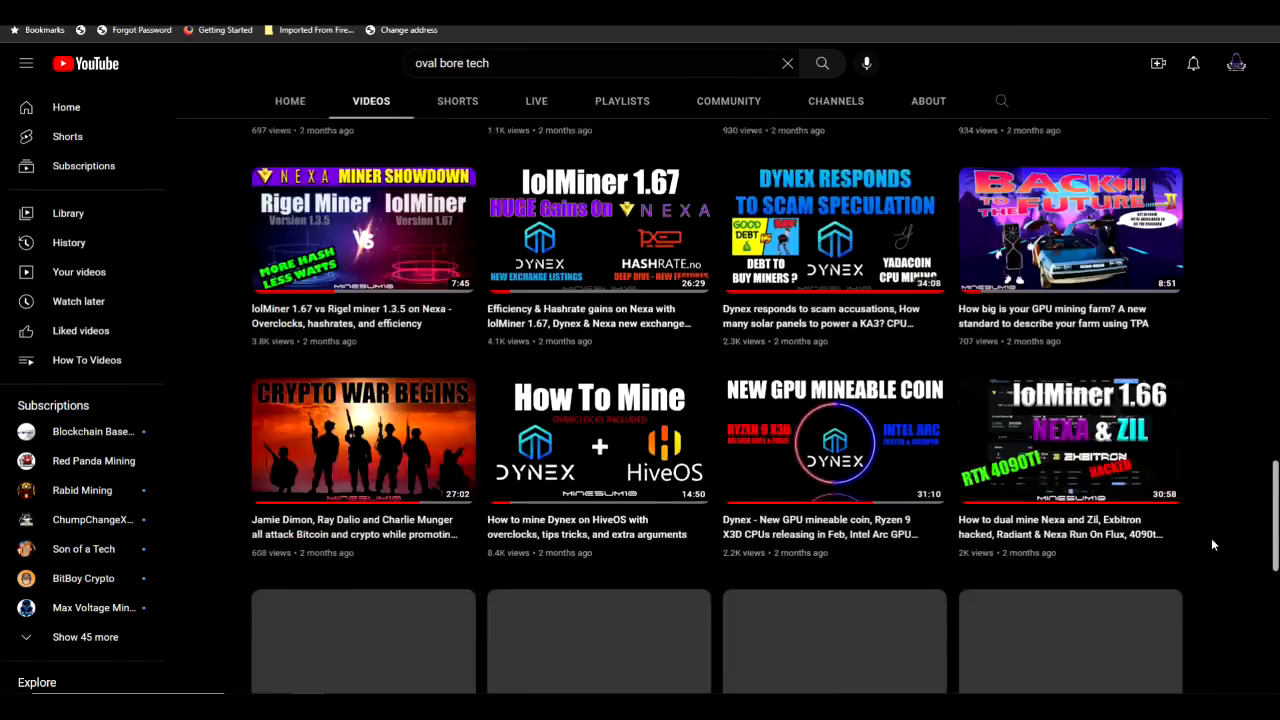
{"action": "scroll", "scroll_direction": "down", "scroll_amount": 3}
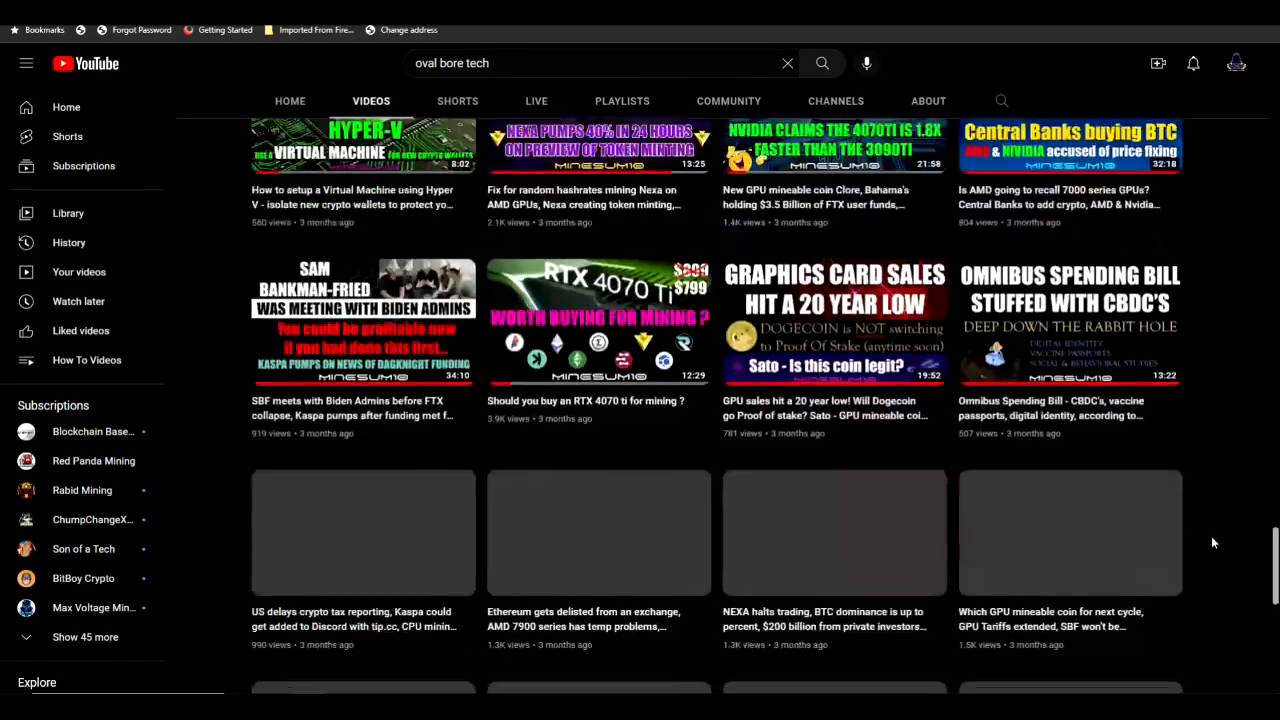
{"action": "scroll", "scroll_direction": "down", "scroll_amount": 3}
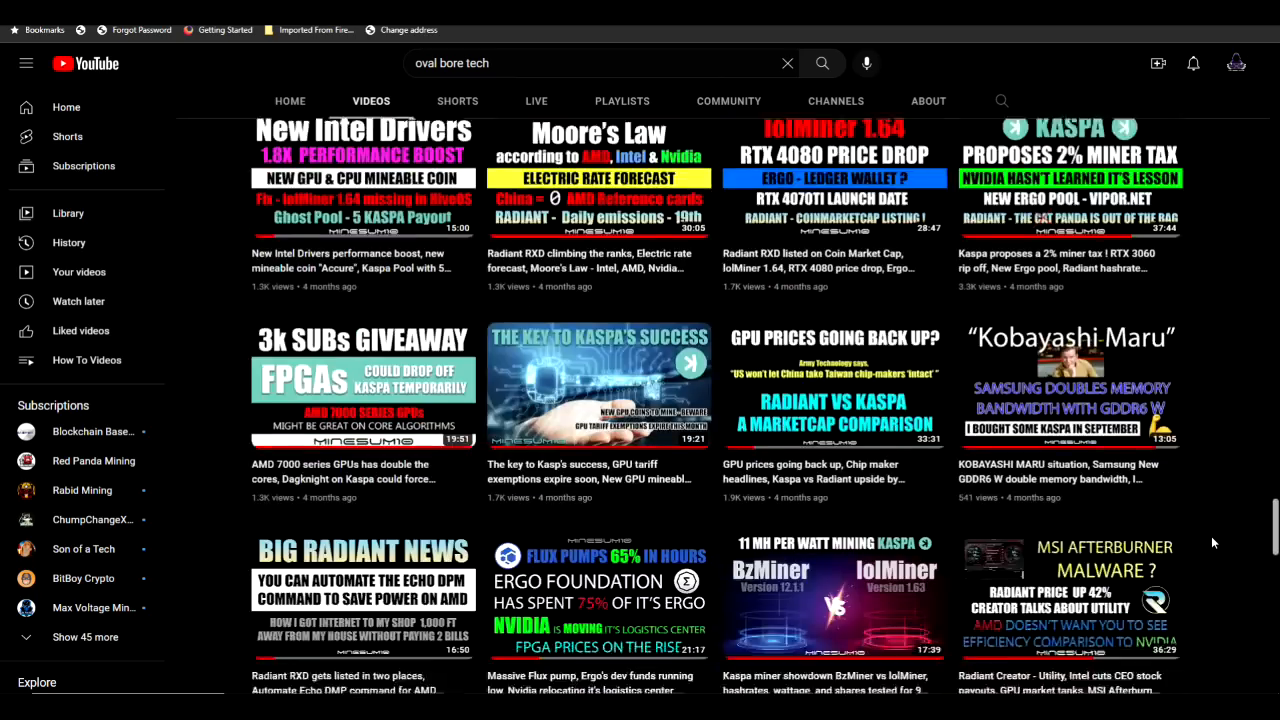
{"action": "scroll", "scroll_direction": "down", "scroll_amount": 3}
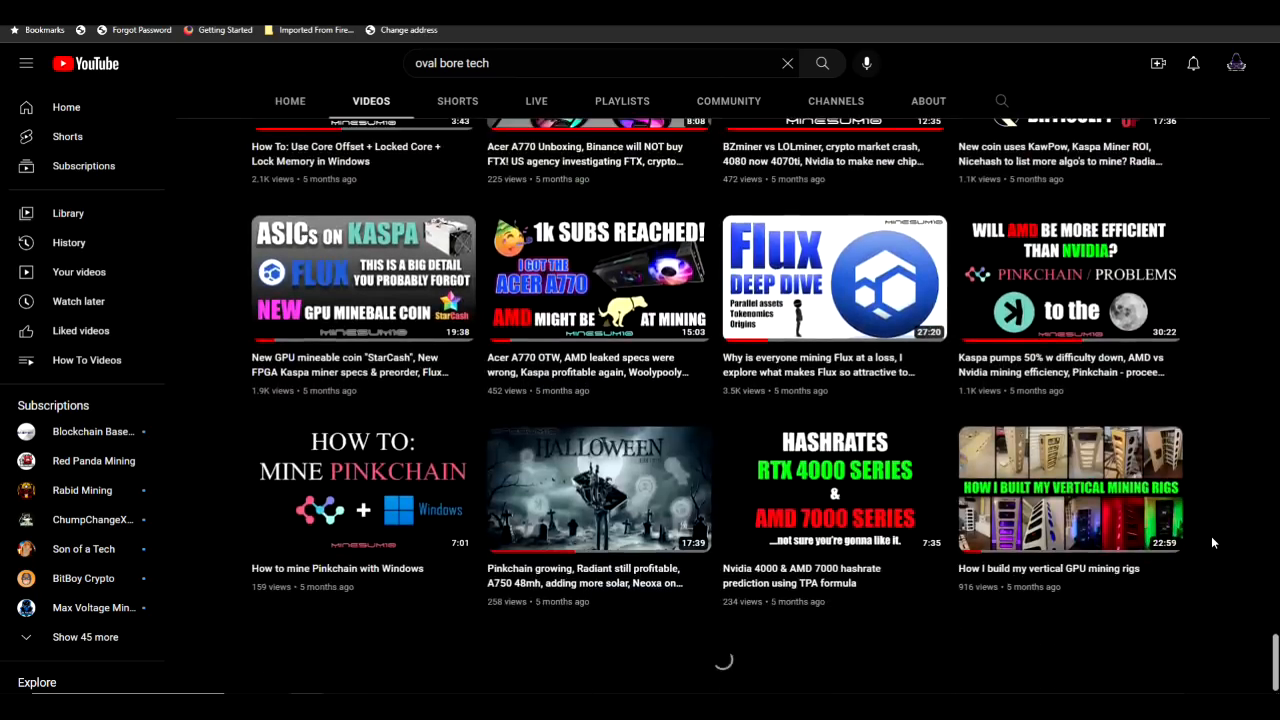
{"action": "scroll", "scroll_direction": "down", "scroll_amount": 3}
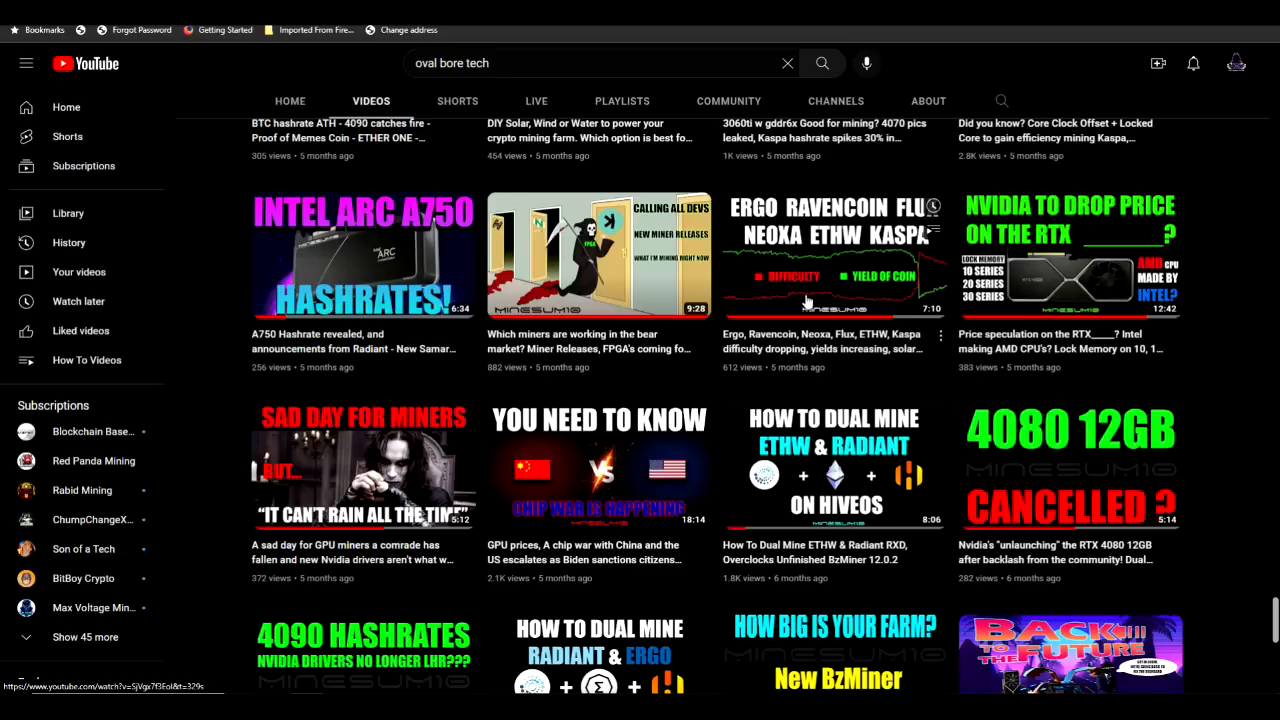
{"action": "mouse_move", "coordinate": [928, 360]}
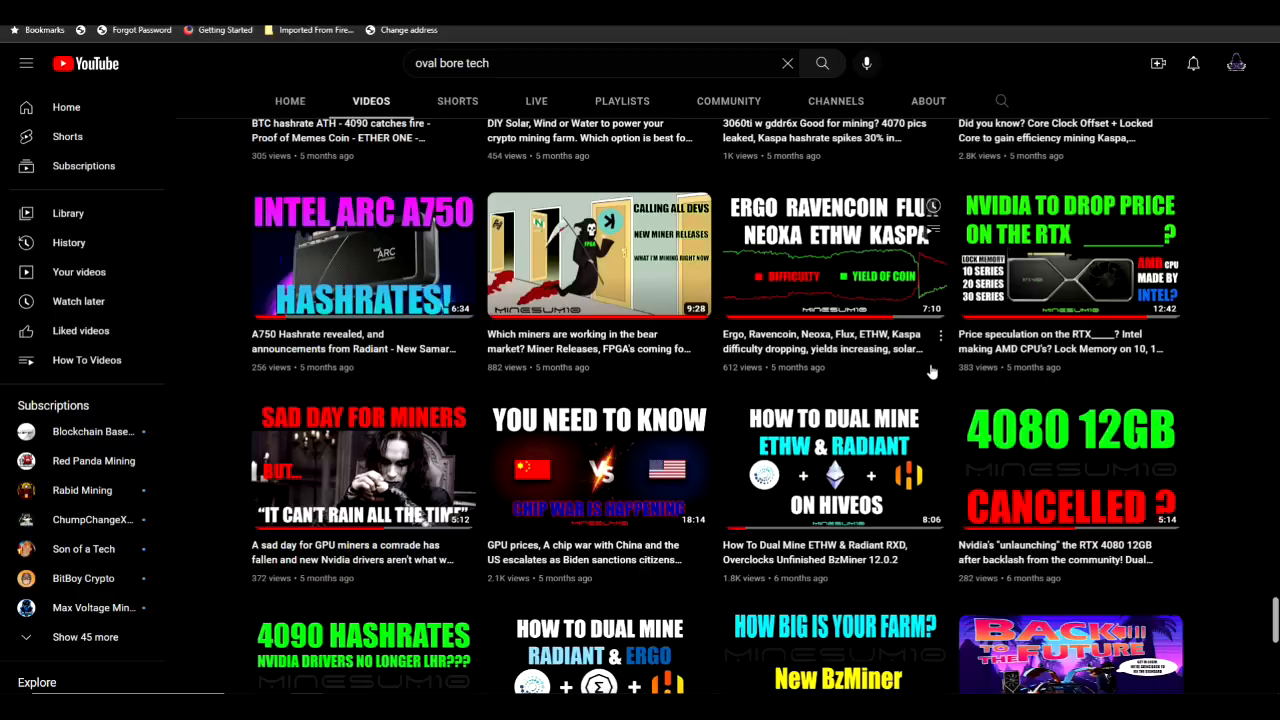
{"action": "mouse_move", "coordinate": [526, 212]}
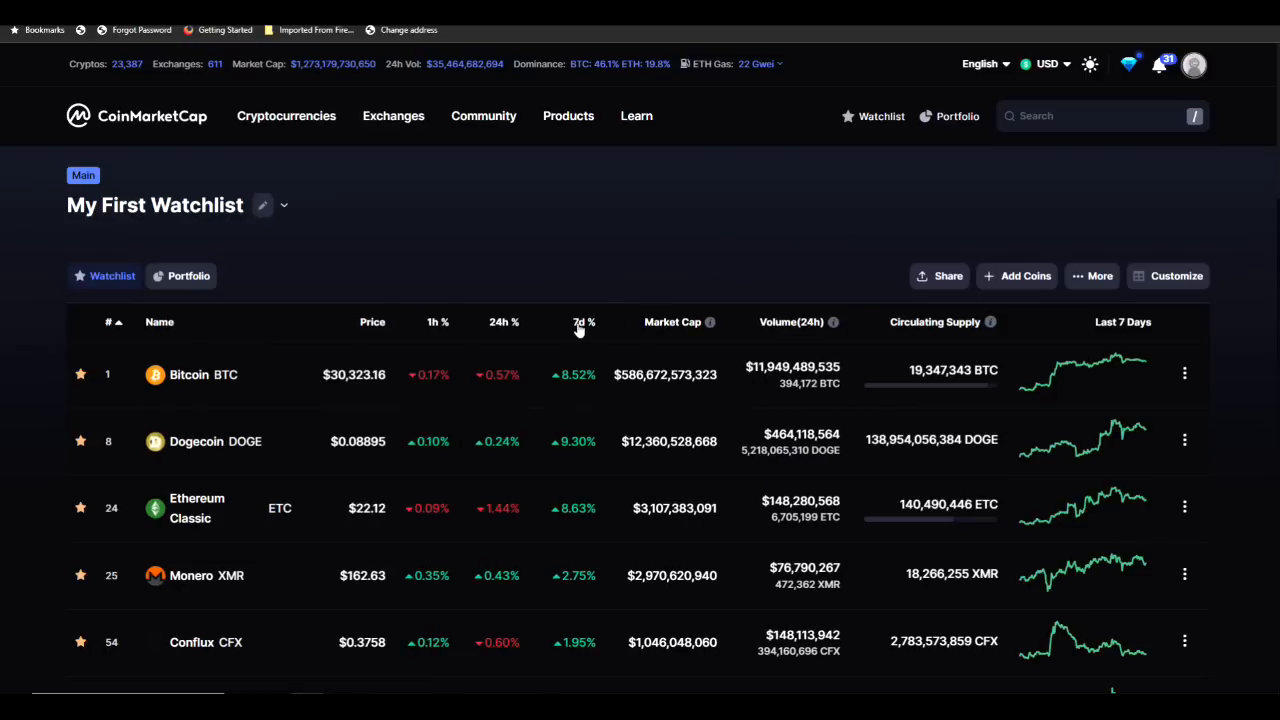
Step: Sort the watchlist by the 7d % column so the biggest weekly gainers lead, then browse it
{"action": "left_click", "coordinate": [584, 320]}
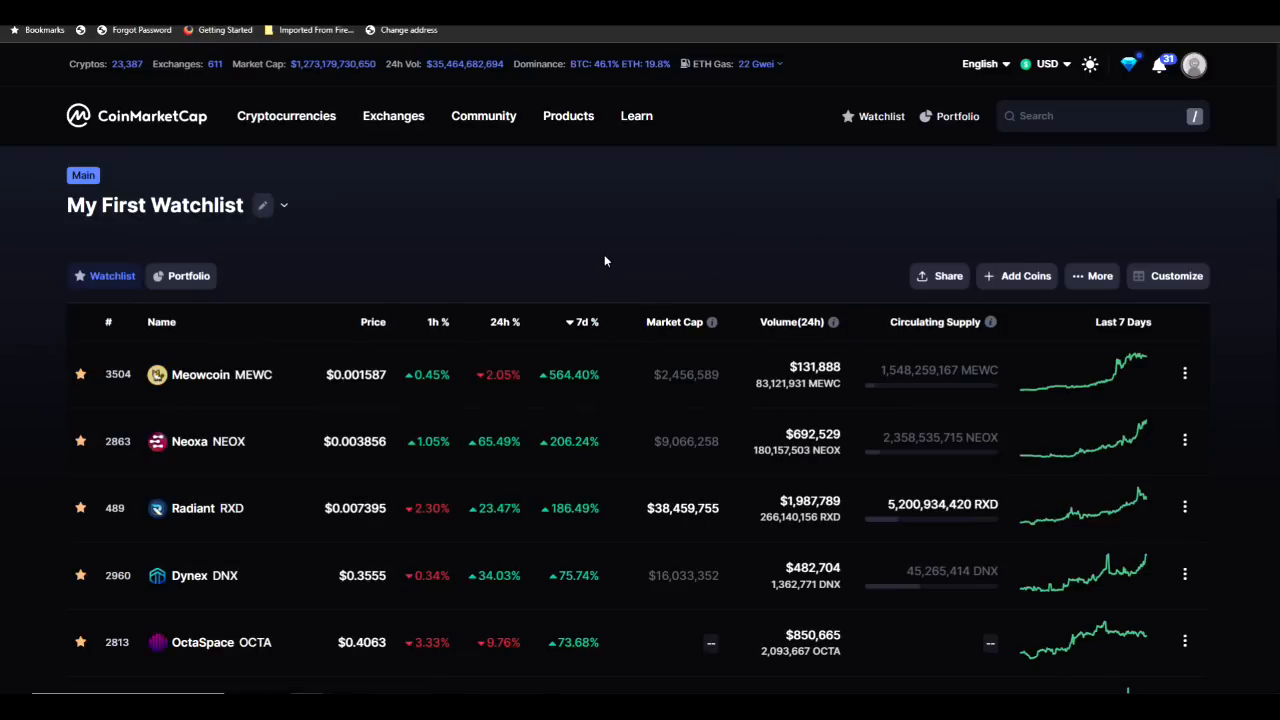
{"action": "mouse_move", "coordinate": [284, 368]}
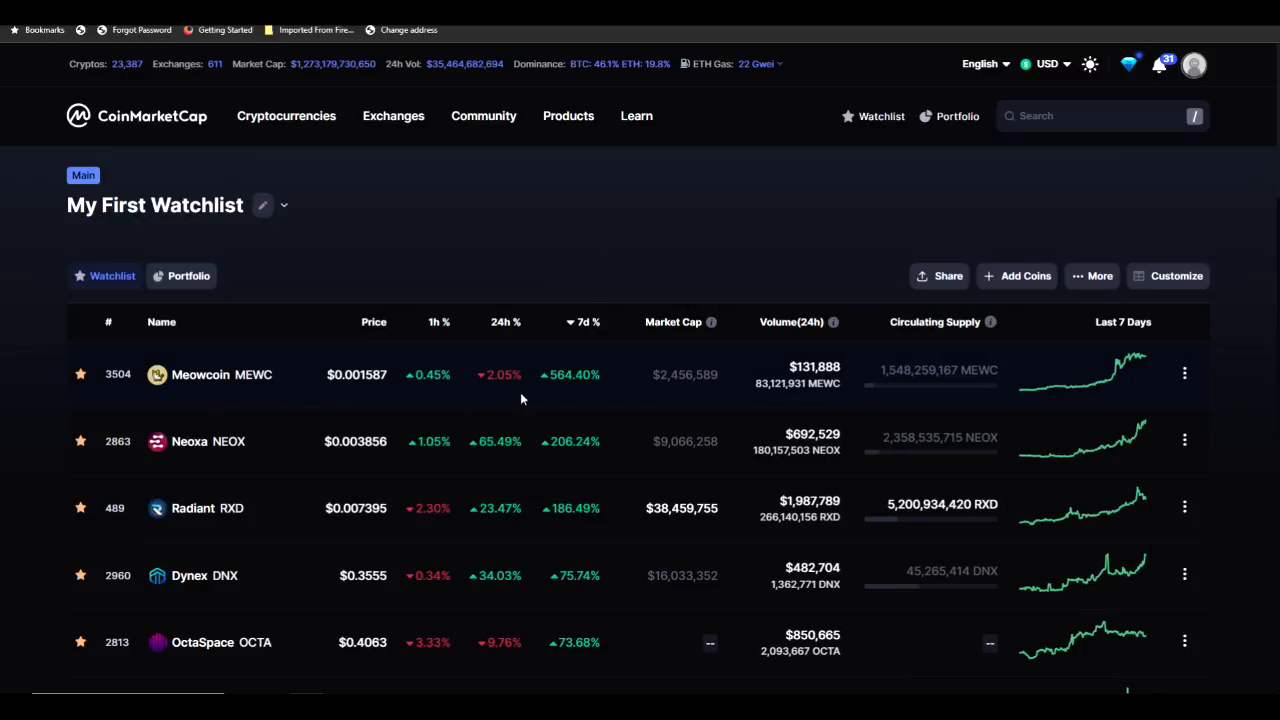
{"action": "mouse_move", "coordinate": [572, 390]}
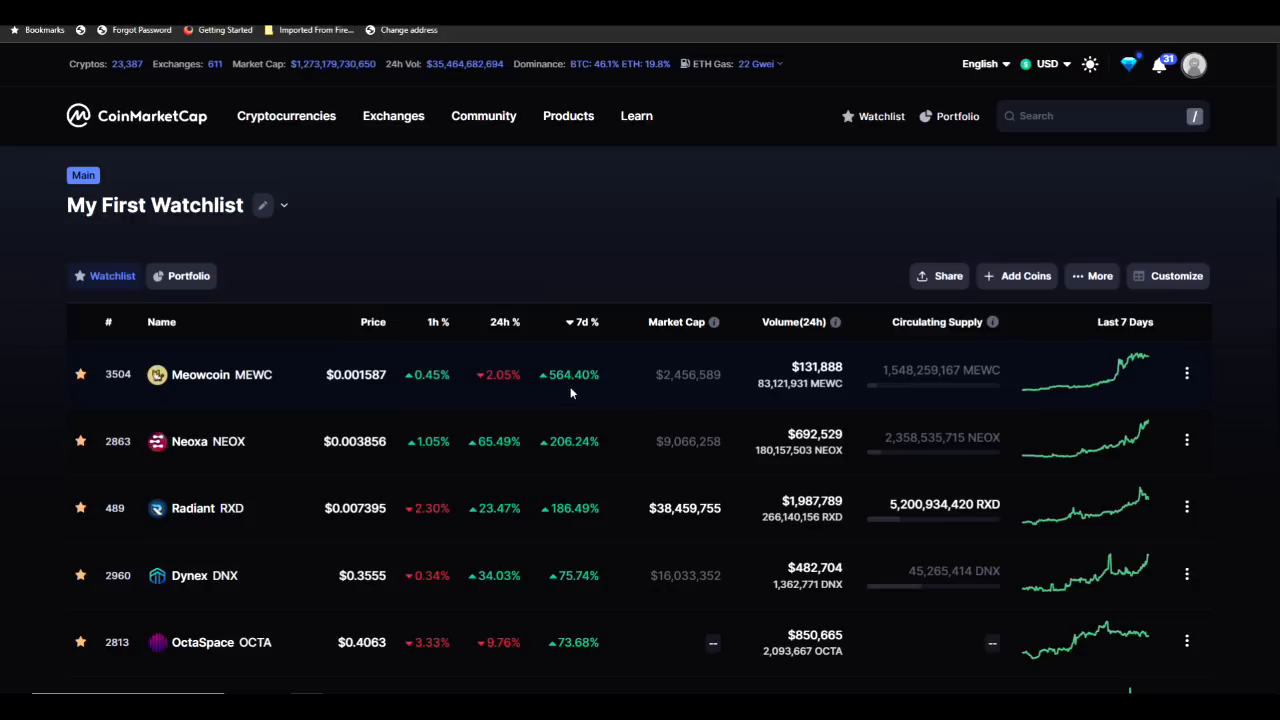
{"action": "mouse_move", "coordinate": [568, 460]}
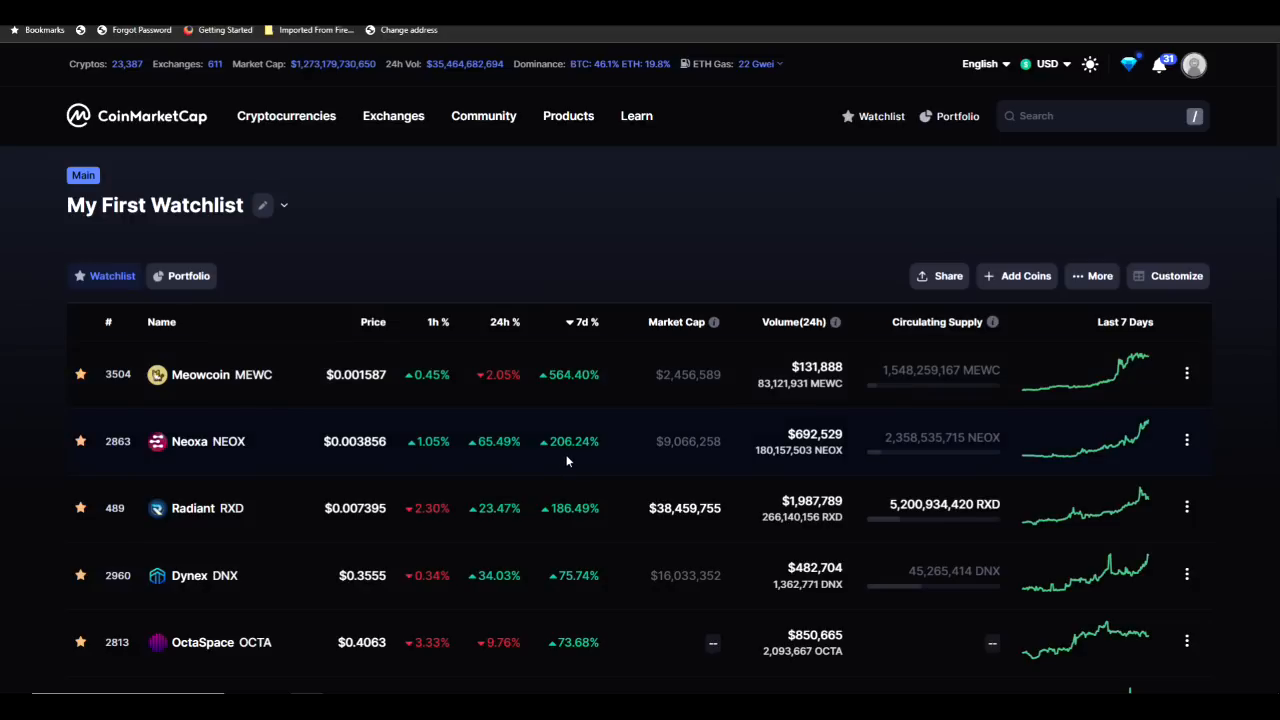
{"action": "mouse_move", "coordinate": [568, 526]}
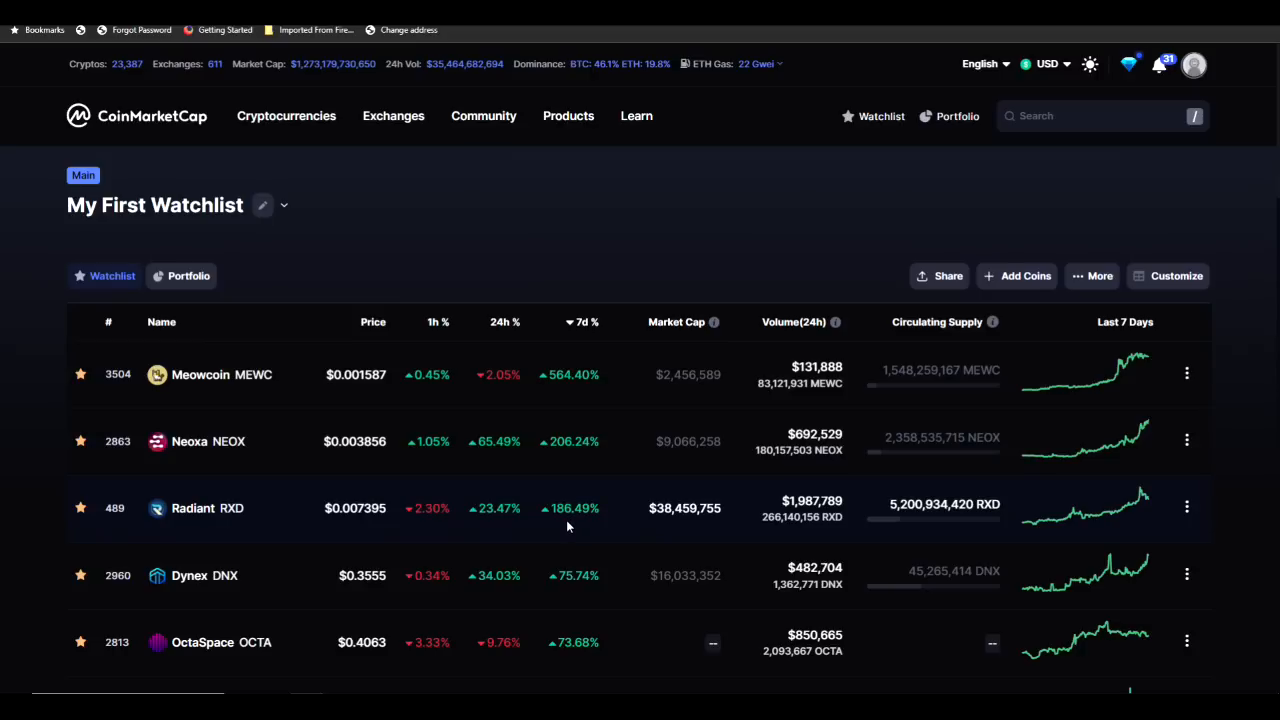
{"action": "mouse_move", "coordinate": [572, 592]}
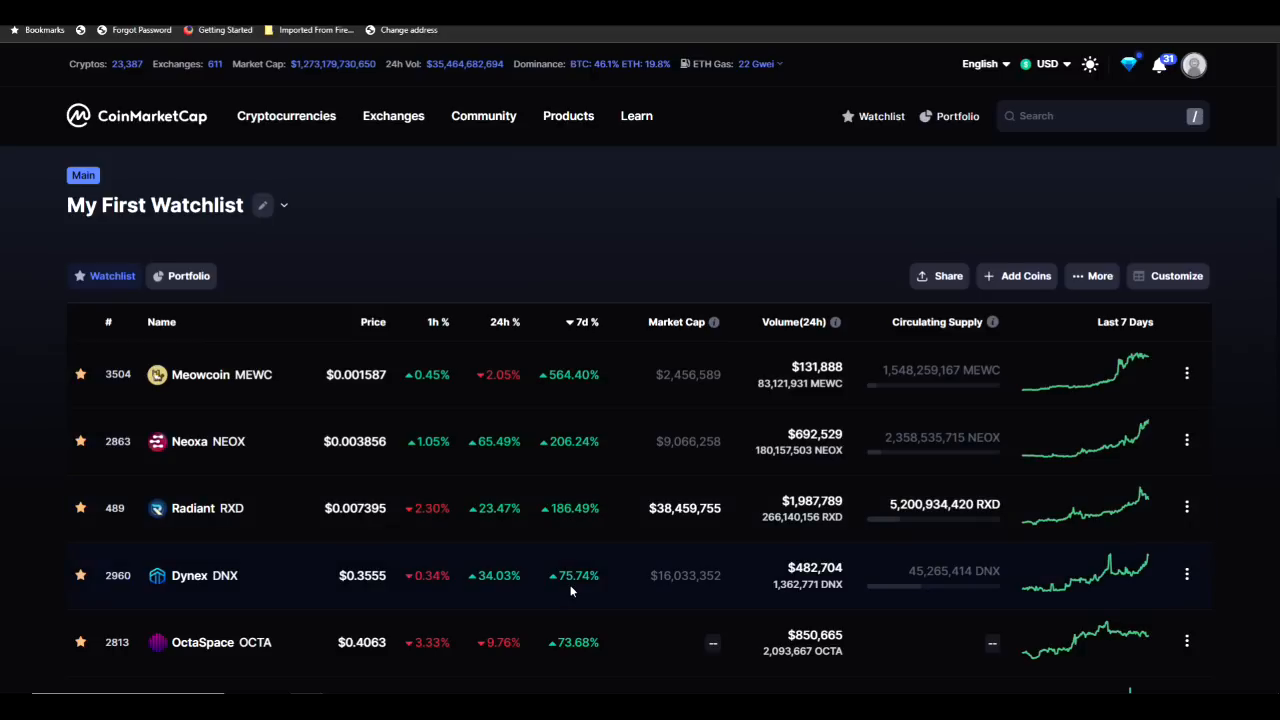
{"action": "mouse_move", "coordinate": [526, 588]}
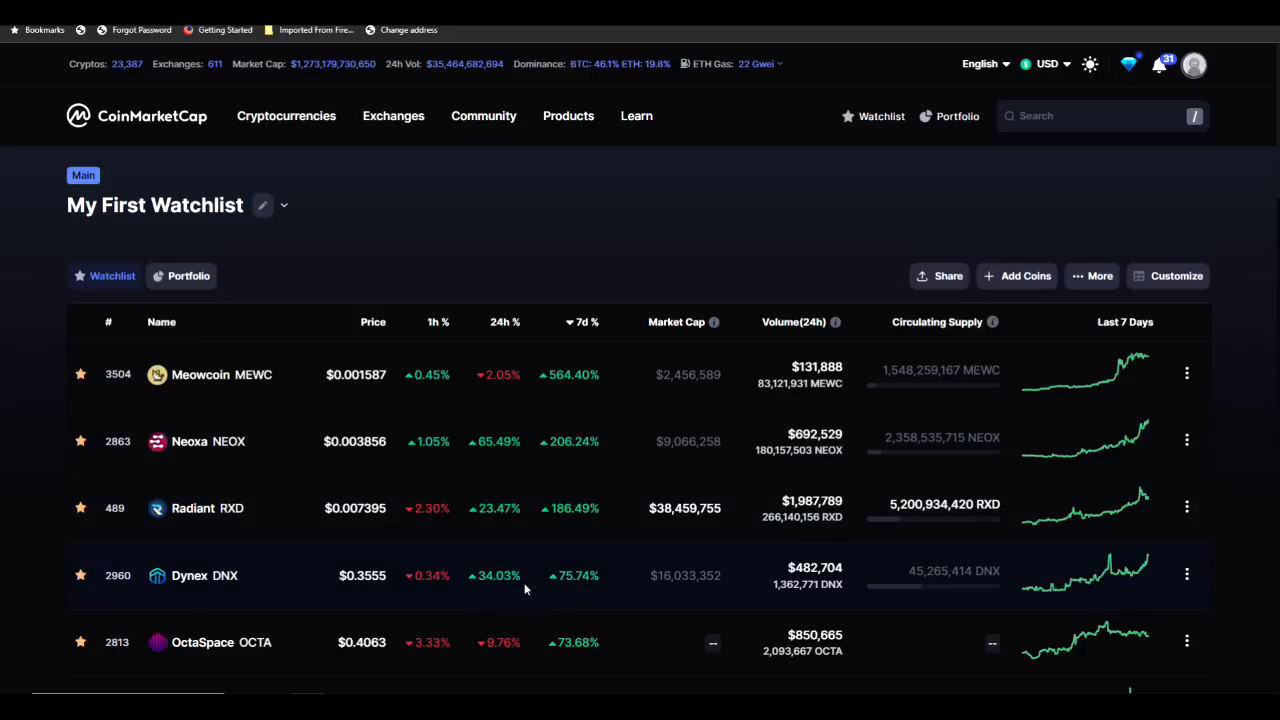
{"action": "scroll", "scroll_direction": "down", "scroll_amount": 3}
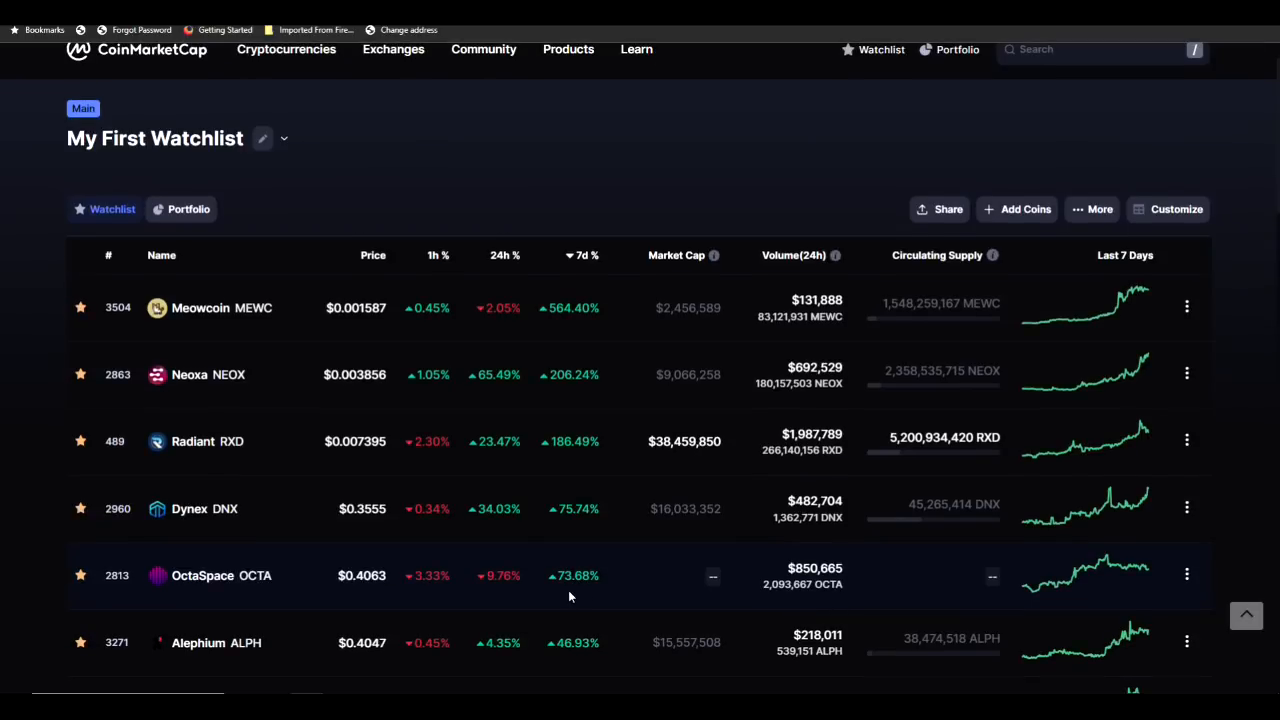
{"action": "mouse_move", "coordinate": [580, 596]}
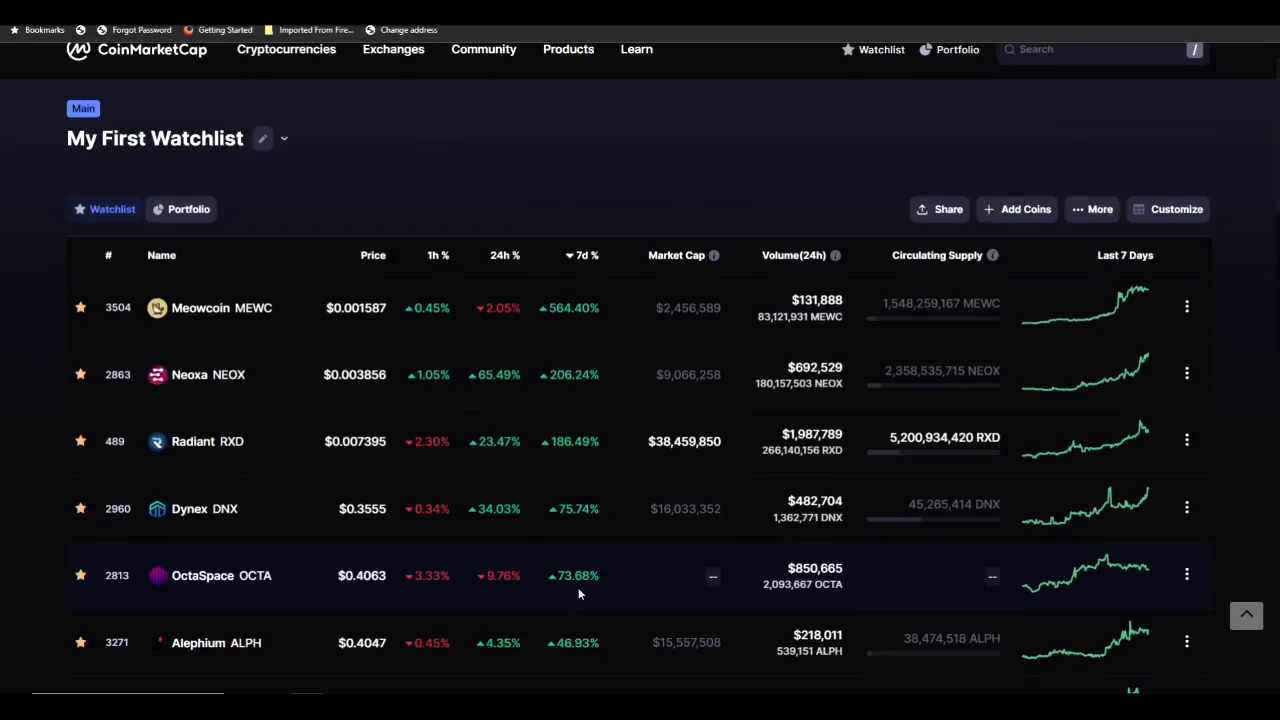
{"action": "scroll", "scroll_direction": "down", "scroll_amount": 3}
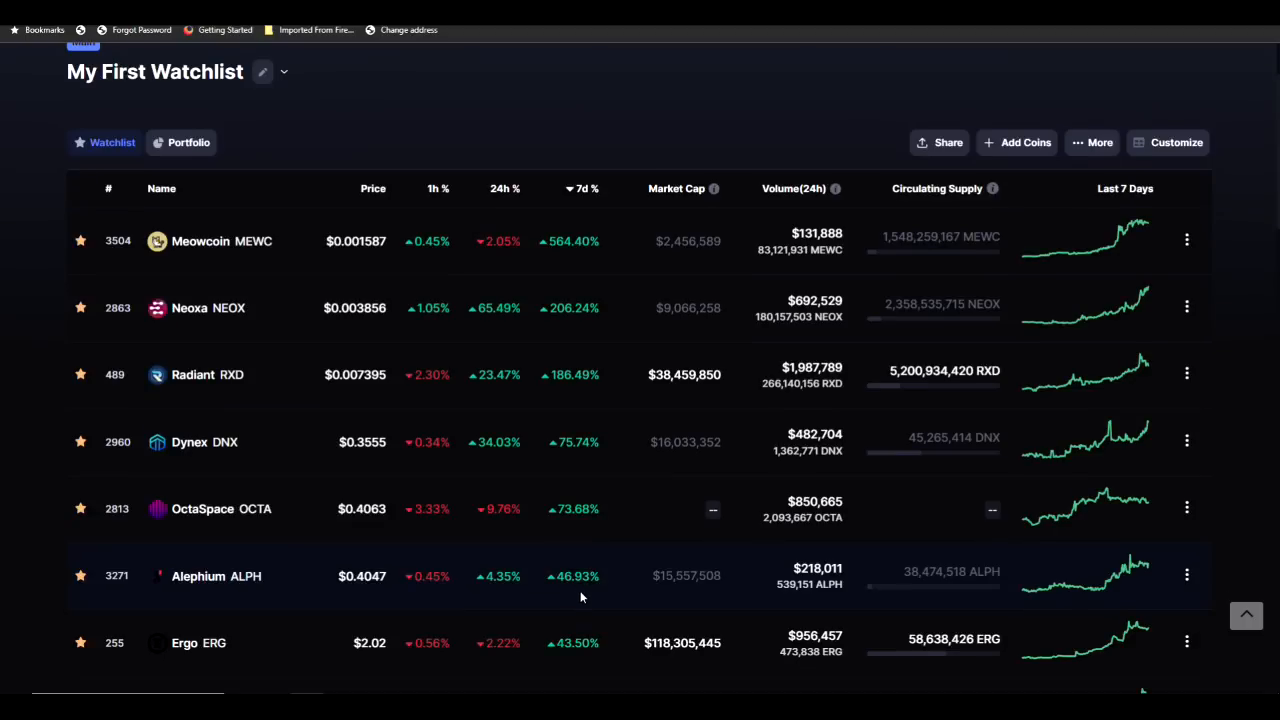
{"action": "scroll", "scroll_direction": "down", "scroll_amount": 3}
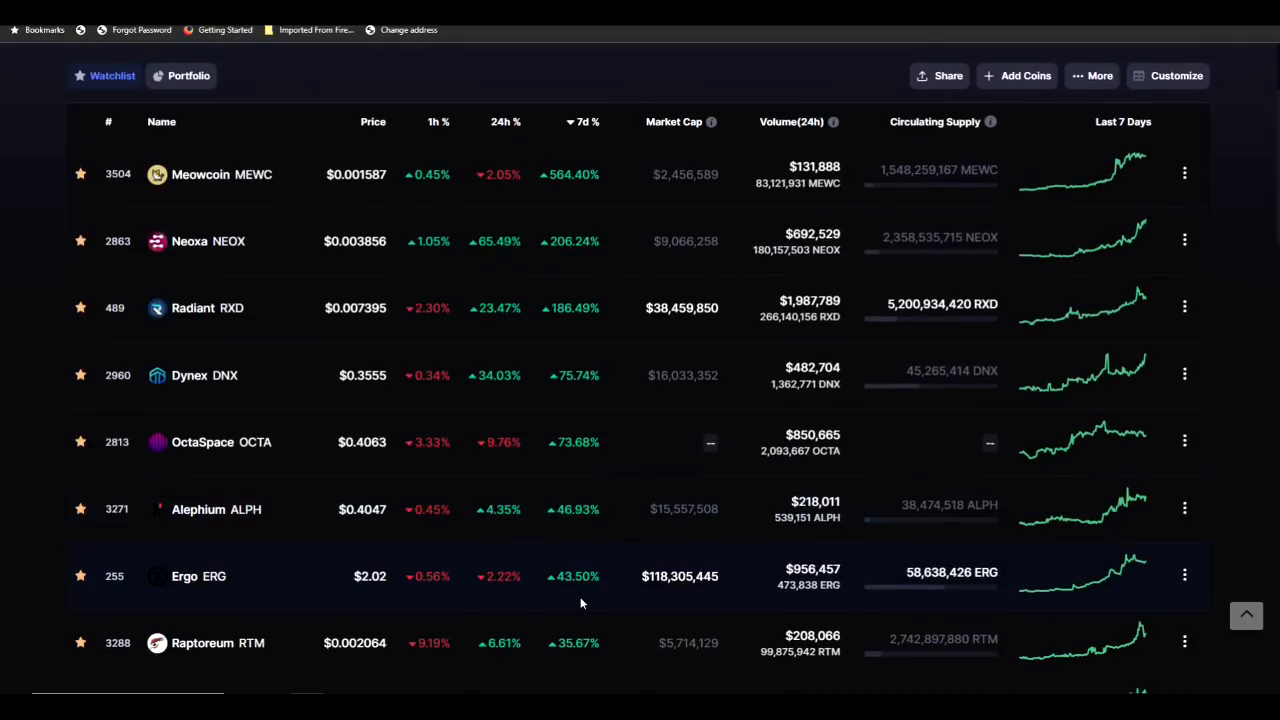
{"action": "scroll", "scroll_direction": "down", "scroll_amount": 3}
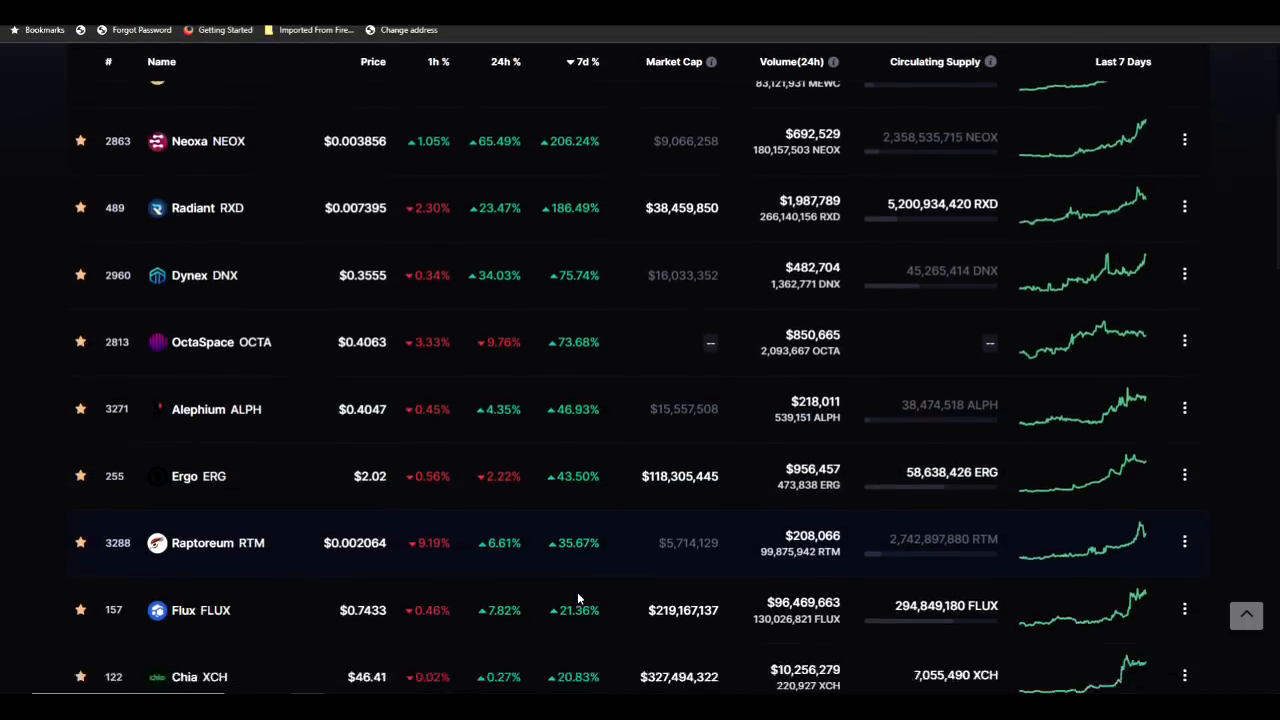
{"action": "scroll", "scroll_direction": "down", "scroll_amount": 3}
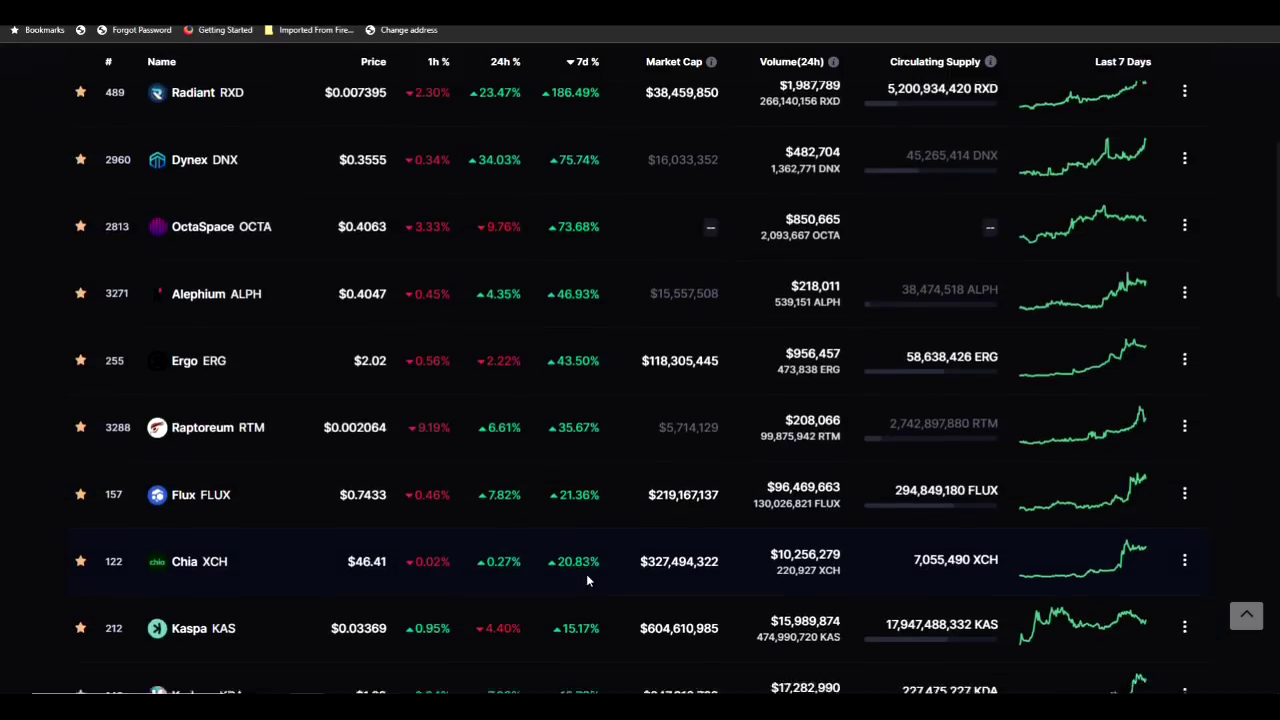
{"action": "scroll", "scroll_direction": "down", "scroll_amount": 3}
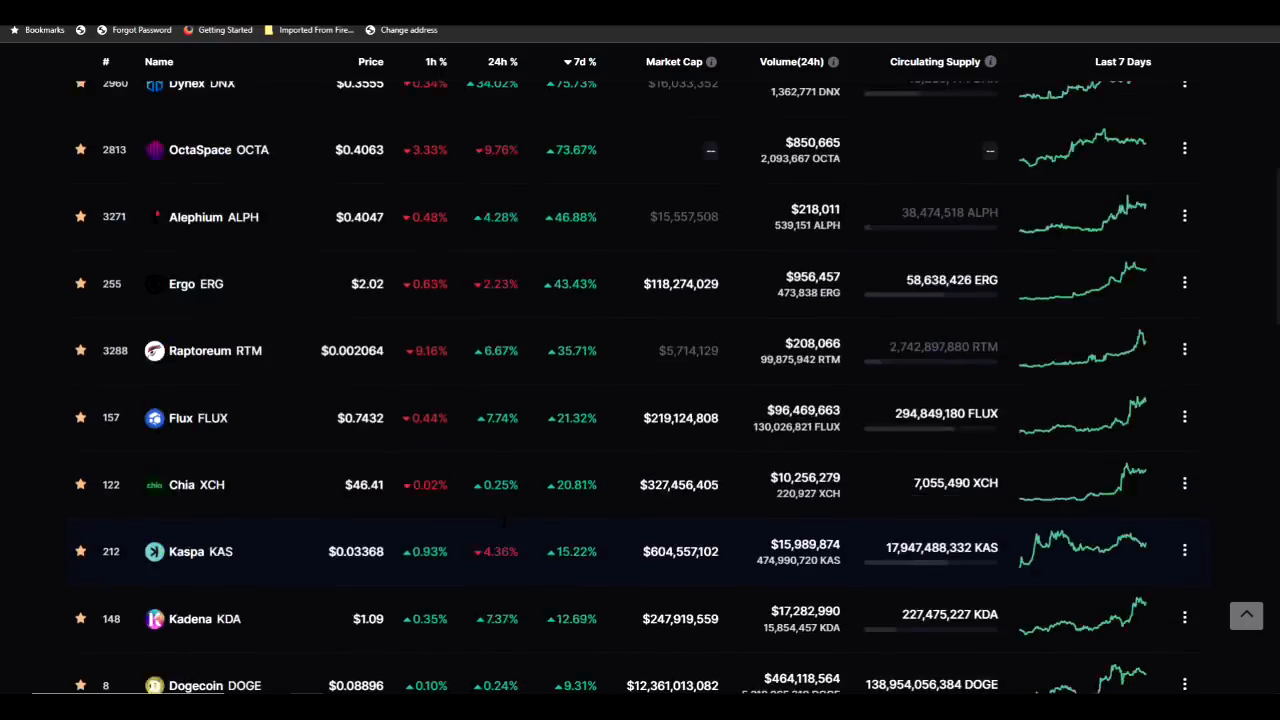
{"action": "scroll", "scroll_direction": "up", "scroll_amount": 3}
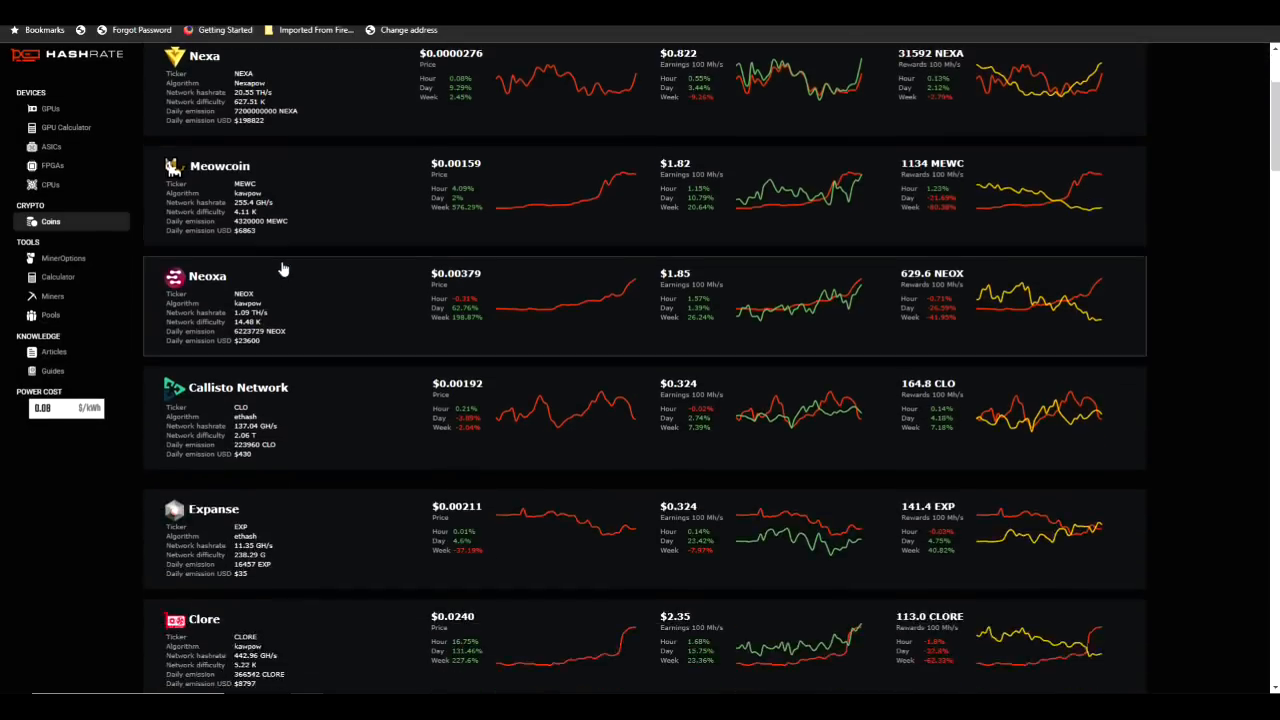
Step: Open Radiant (RXD) from the Coins list and show its network hashrate history chart
{"action": "scroll", "scroll_direction": "down", "scroll_amount": 3}
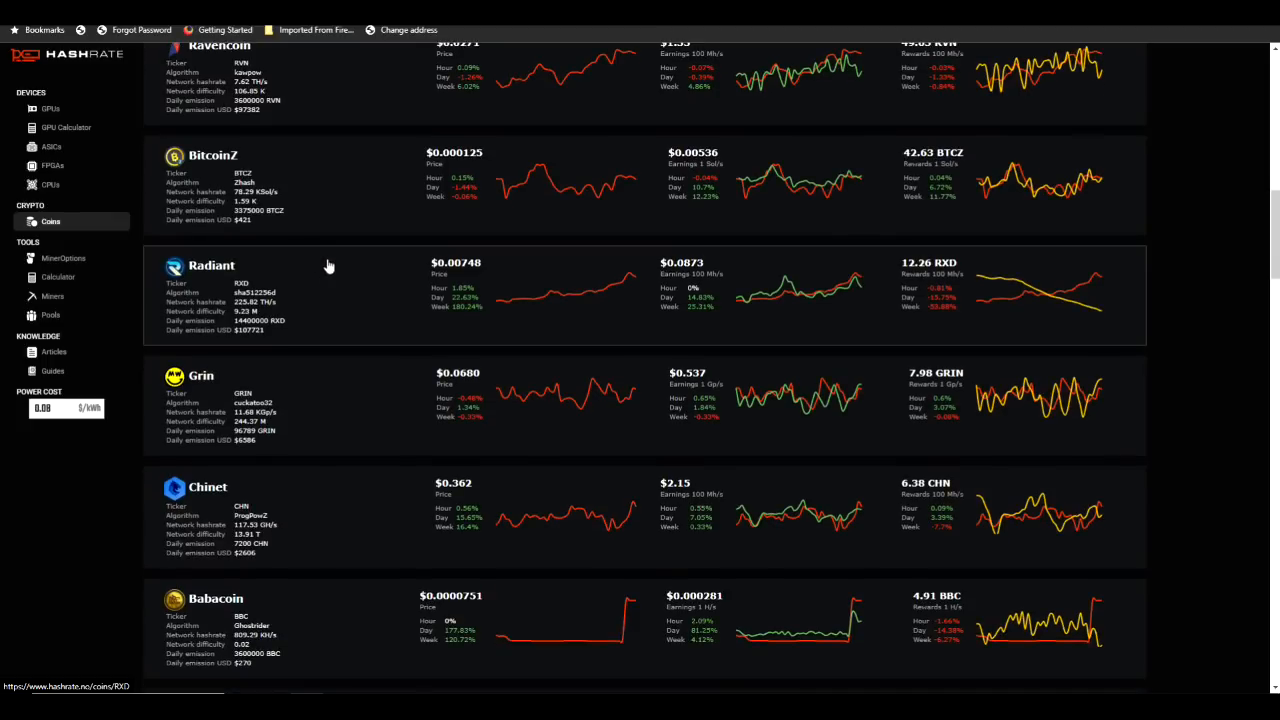
{"action": "left_click", "coordinate": [212, 266]}
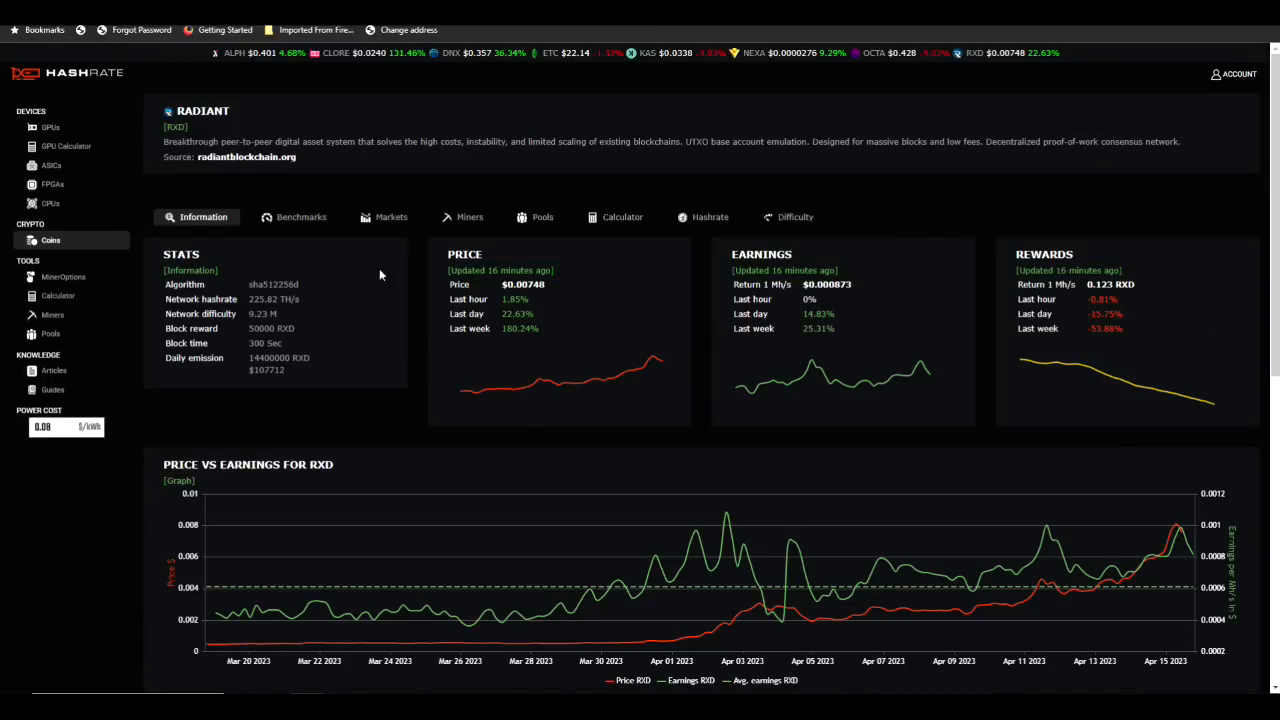
{"action": "left_click", "coordinate": [708, 216]}
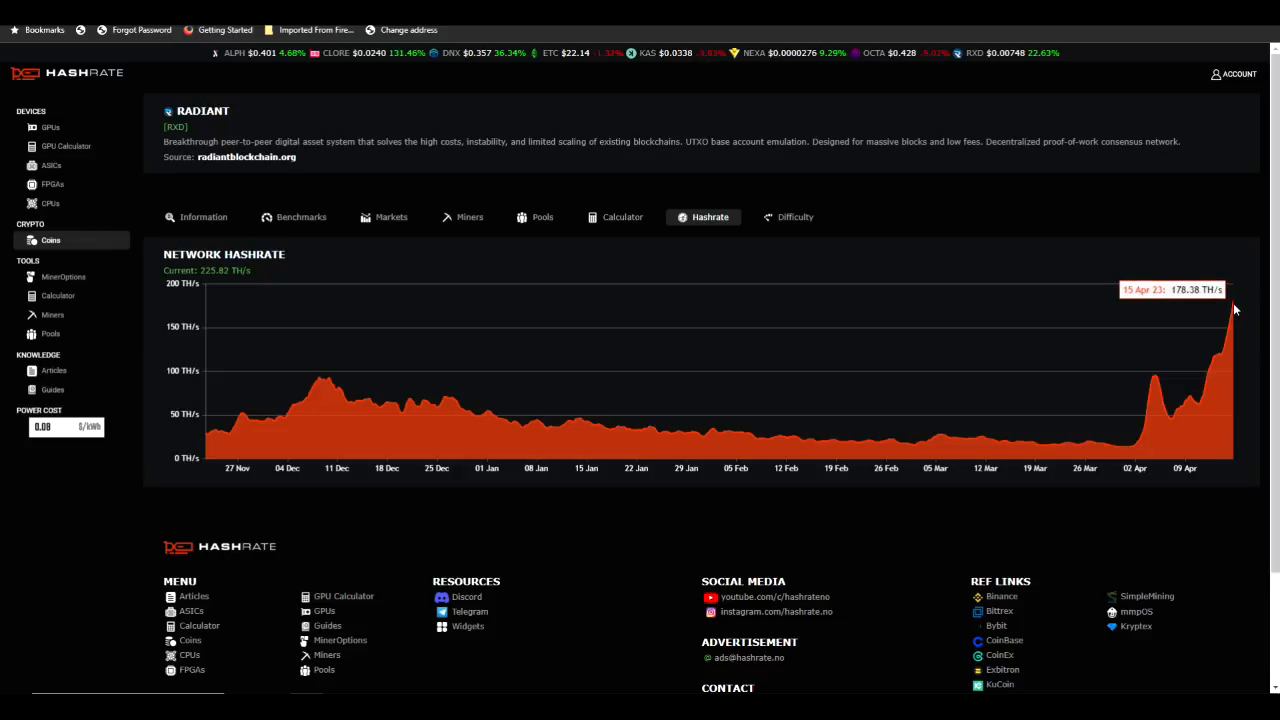
{"action": "mouse_move", "coordinate": [924, 278]}
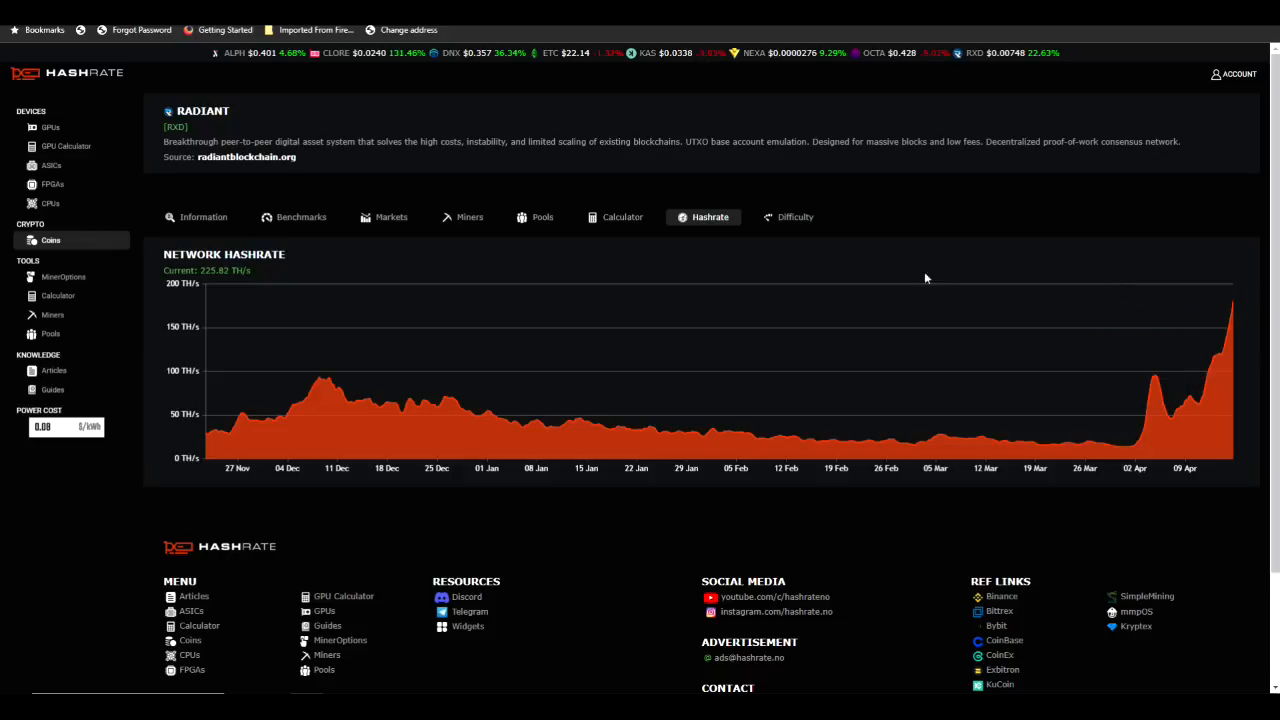
{"action": "left_click", "coordinate": [50, 128]}
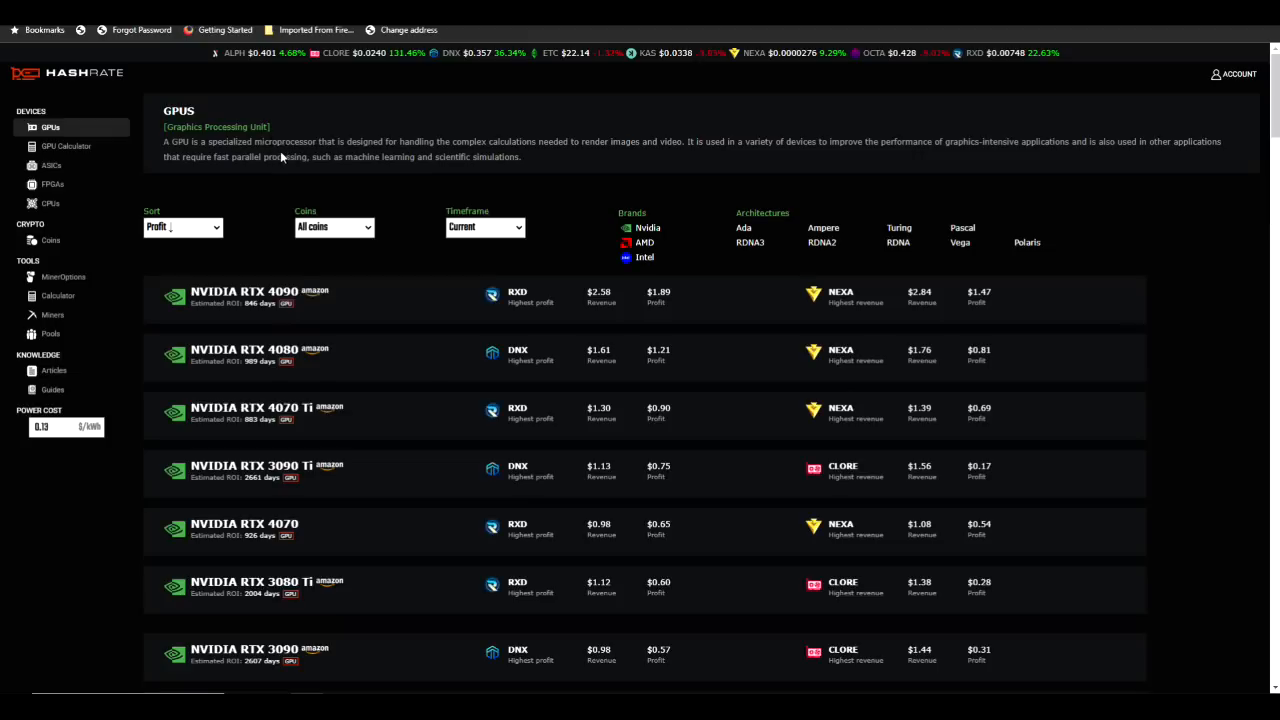
{"action": "mouse_move", "coordinate": [516, 280]}
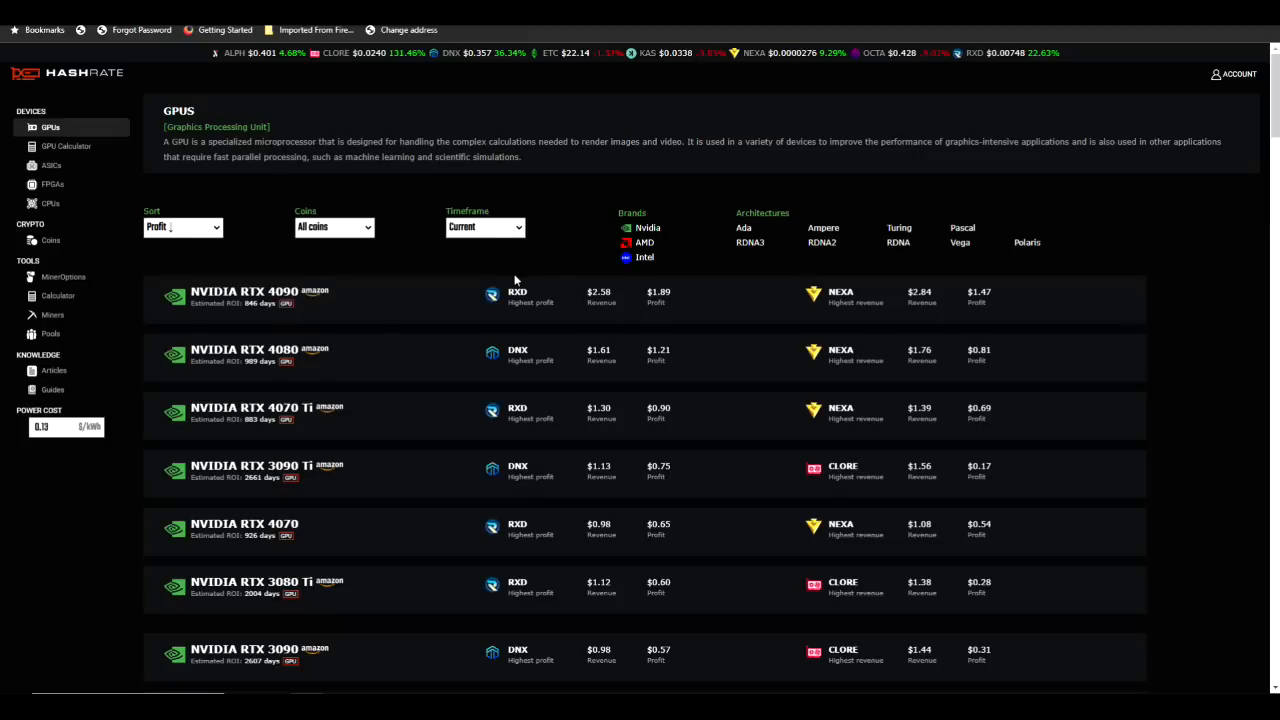
{"action": "scroll", "scroll_direction": "down", "scroll_amount": 3}
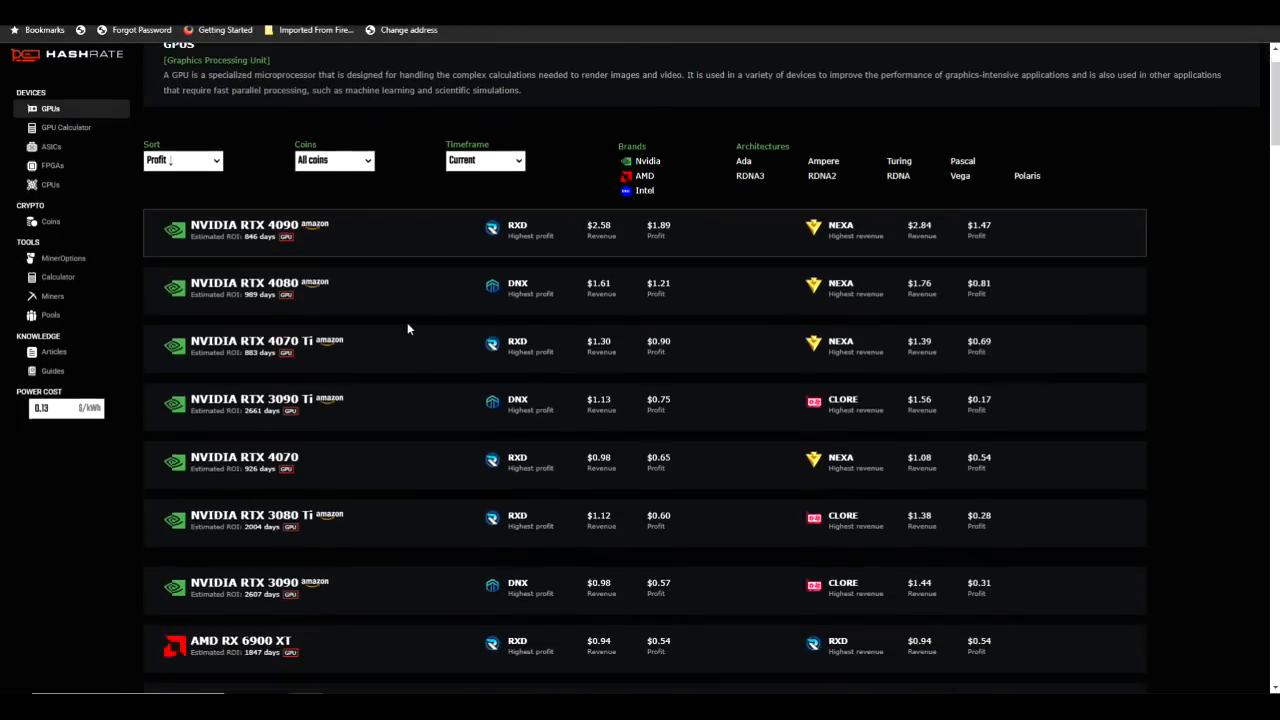
{"action": "scroll", "scroll_direction": "down", "scroll_amount": 3}
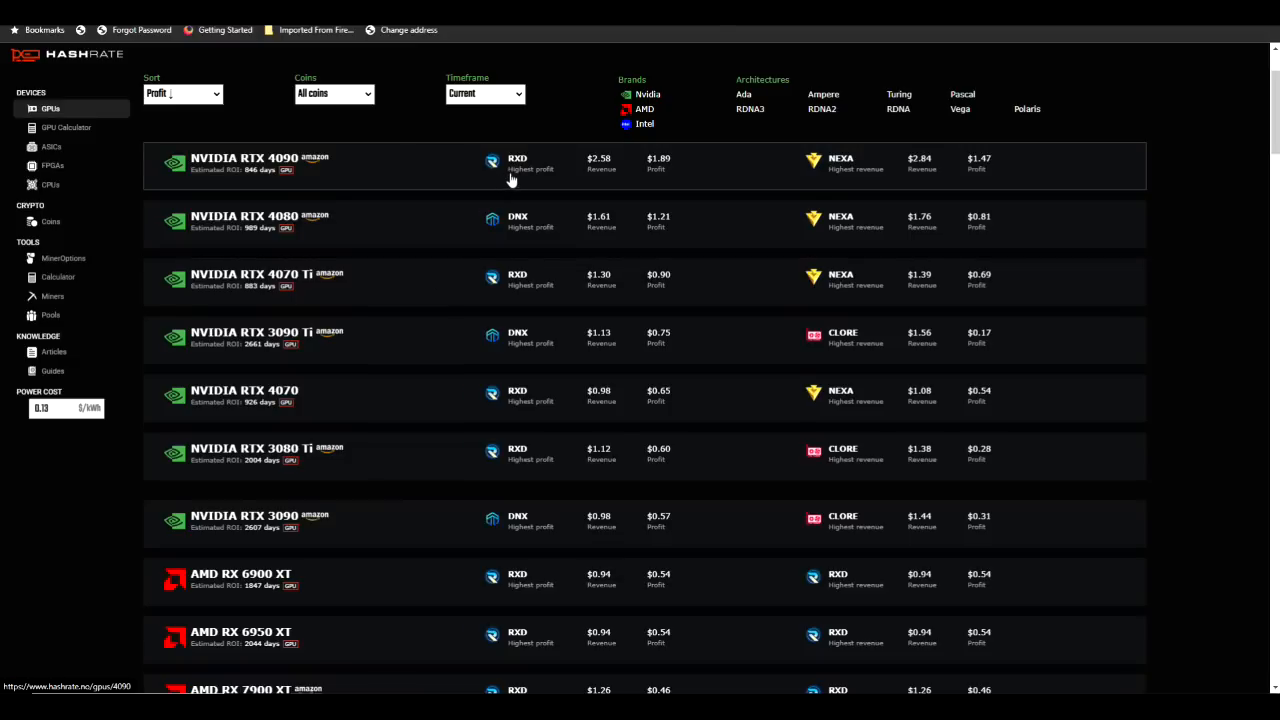
{"action": "scroll", "scroll_direction": "down", "scroll_amount": 3}
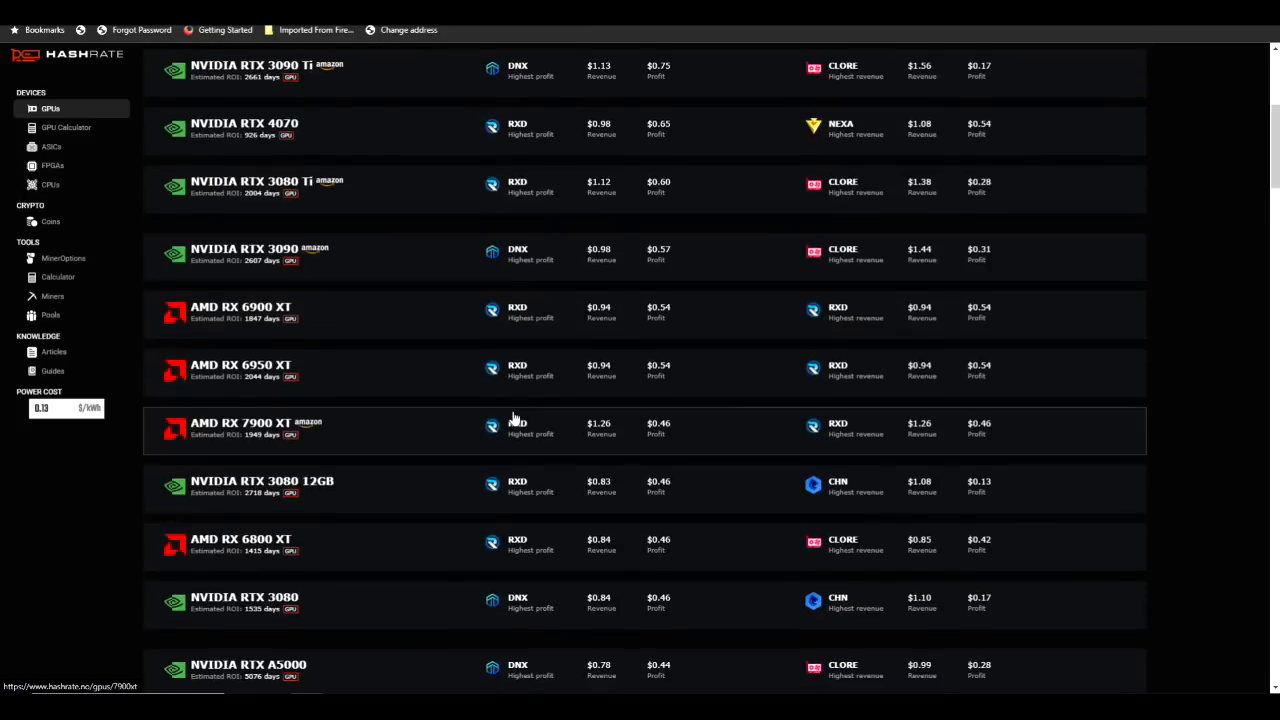
{"action": "scroll", "scroll_direction": "down", "scroll_amount": 3}
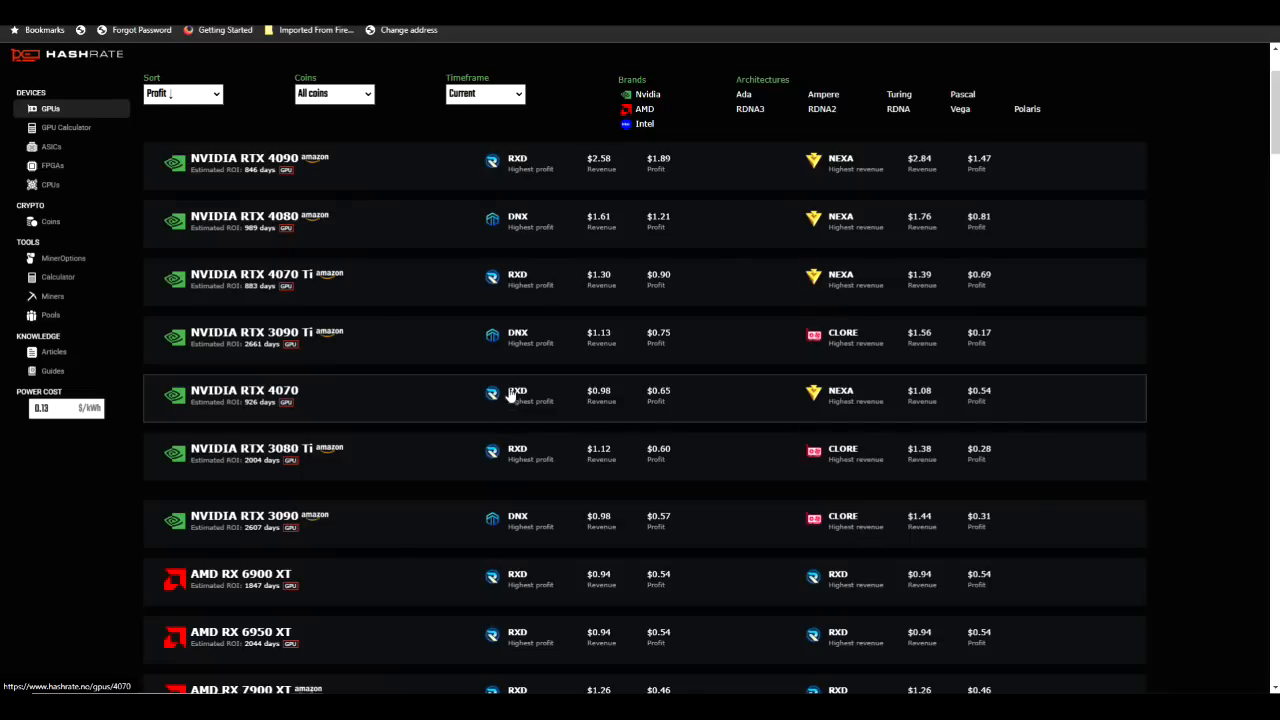
{"action": "mouse_move", "coordinate": [504, 384]}
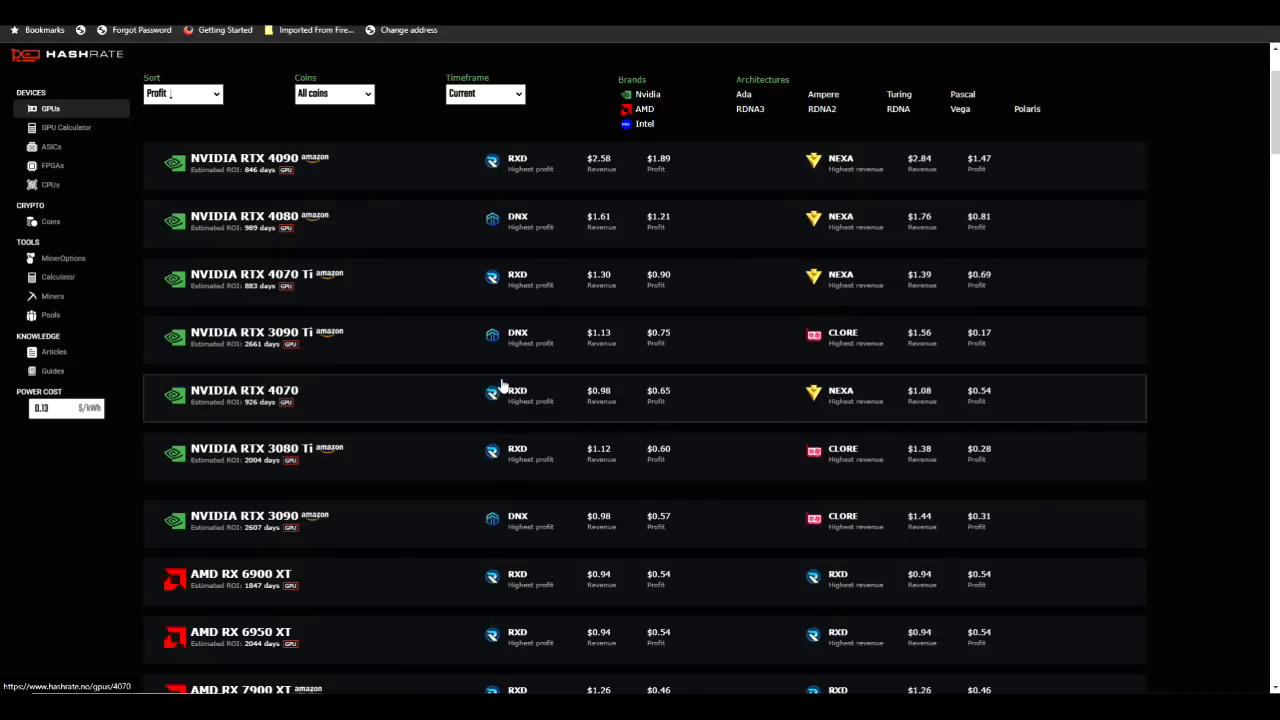
{"action": "mouse_move", "coordinate": [464, 300]}
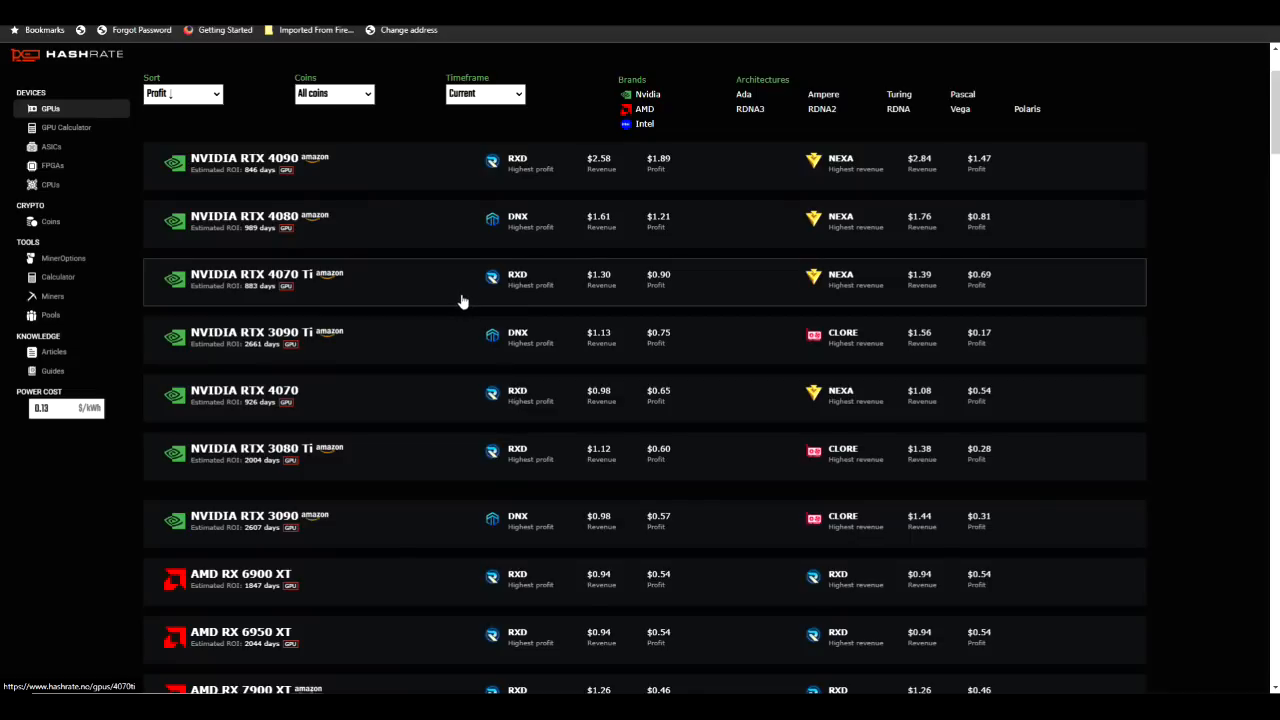
{"action": "mouse_move", "coordinate": [472, 304]}
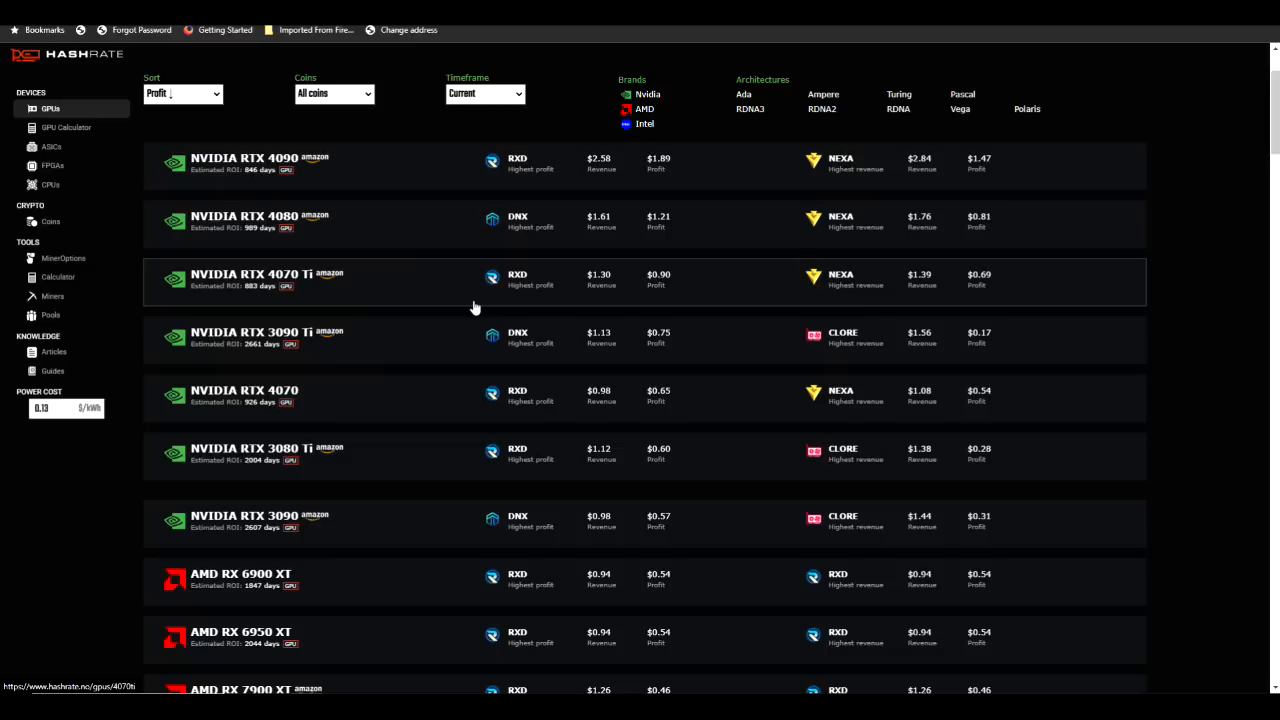
{"action": "mouse_move", "coordinate": [452, 288]}
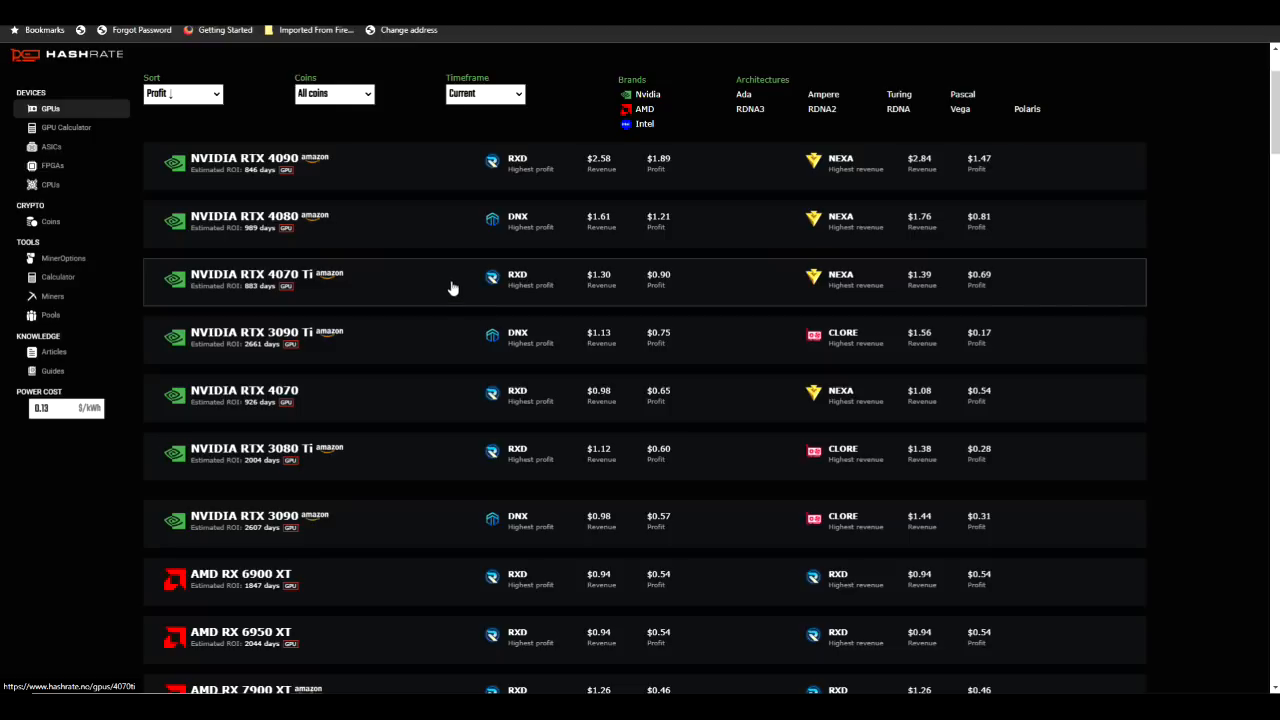
{"action": "mouse_move", "coordinate": [448, 288]}
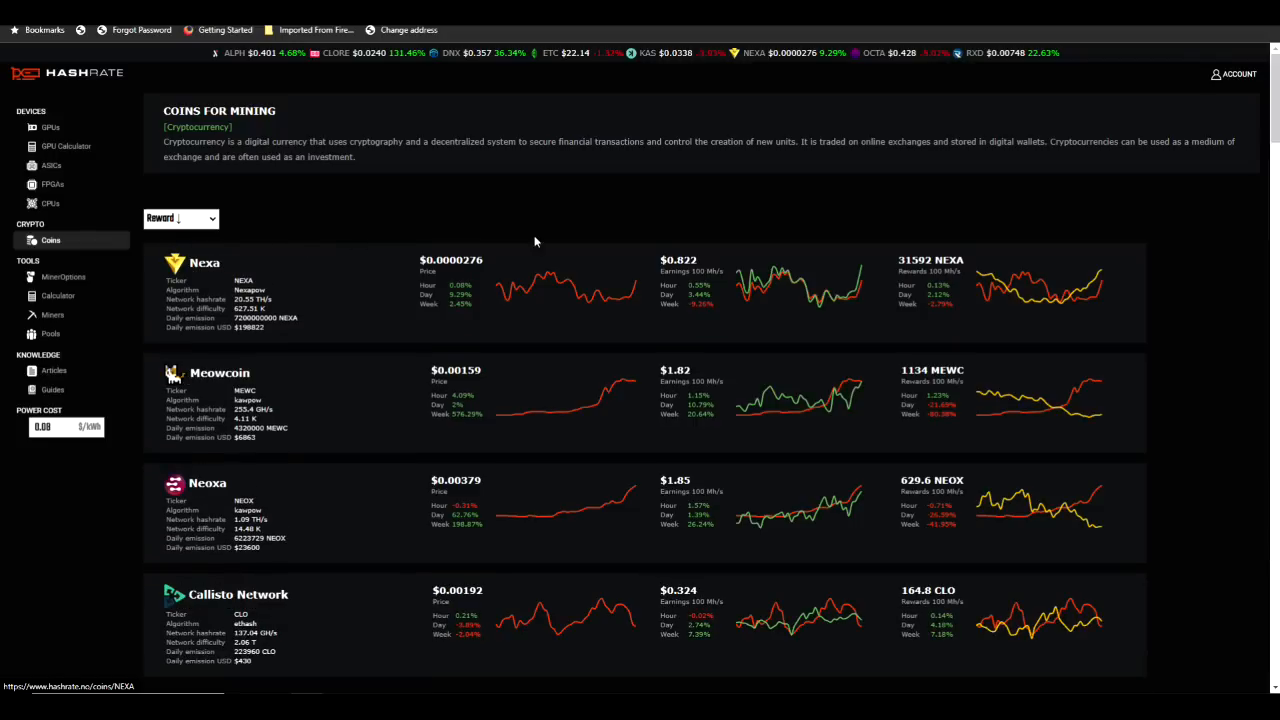
{"action": "mouse_move", "coordinate": [740, 236]}
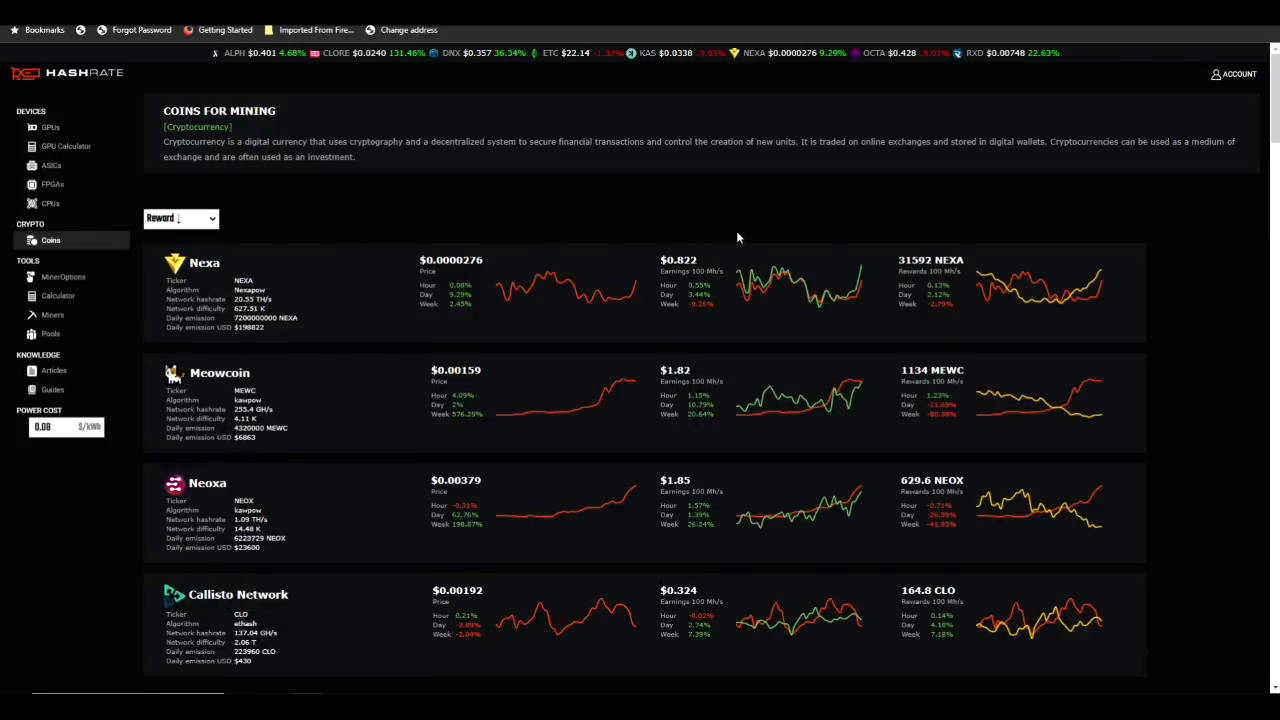
{"action": "mouse_move", "coordinate": [1102, 256]}
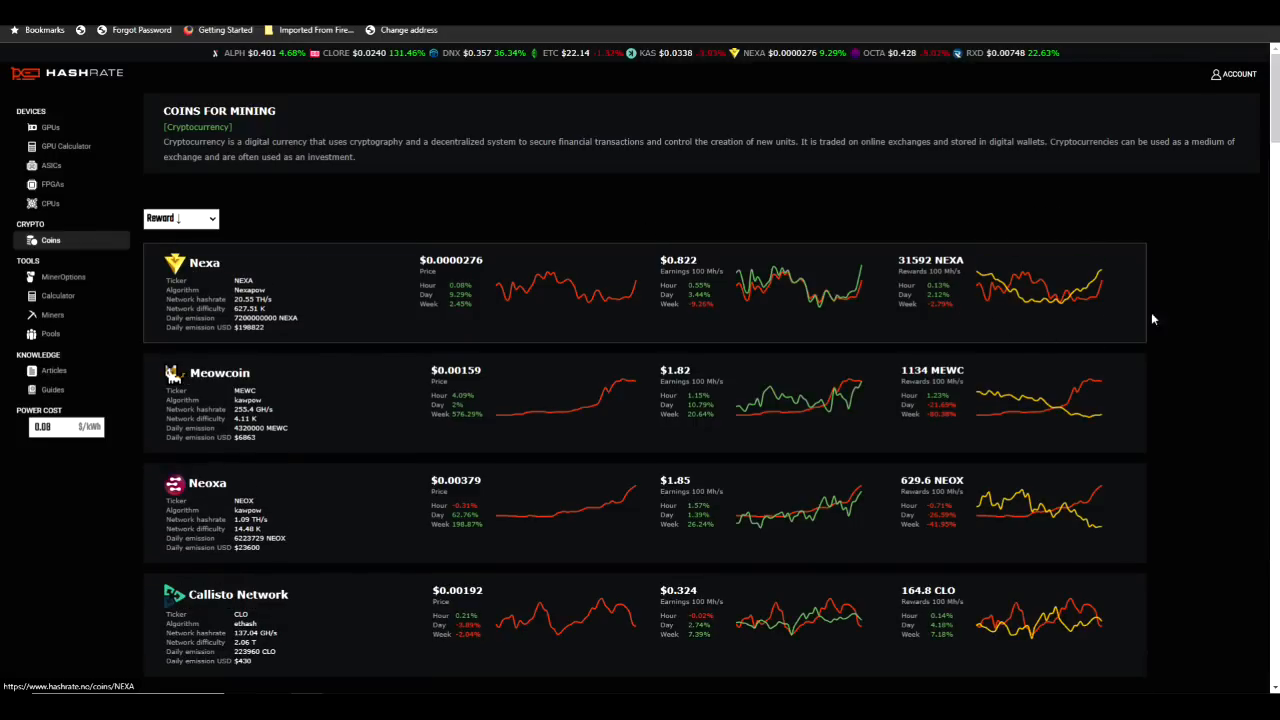
{"action": "mouse_move", "coordinate": [1164, 318]}
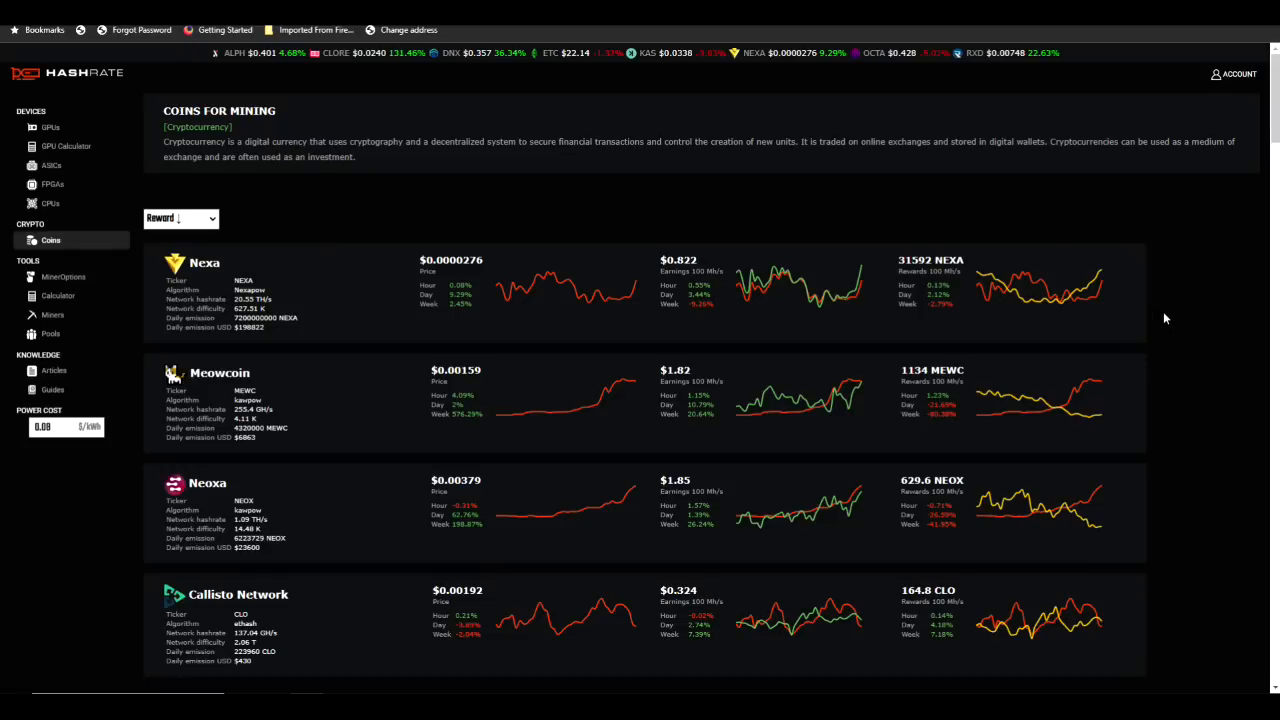
{"action": "mouse_move", "coordinate": [1058, 310]}
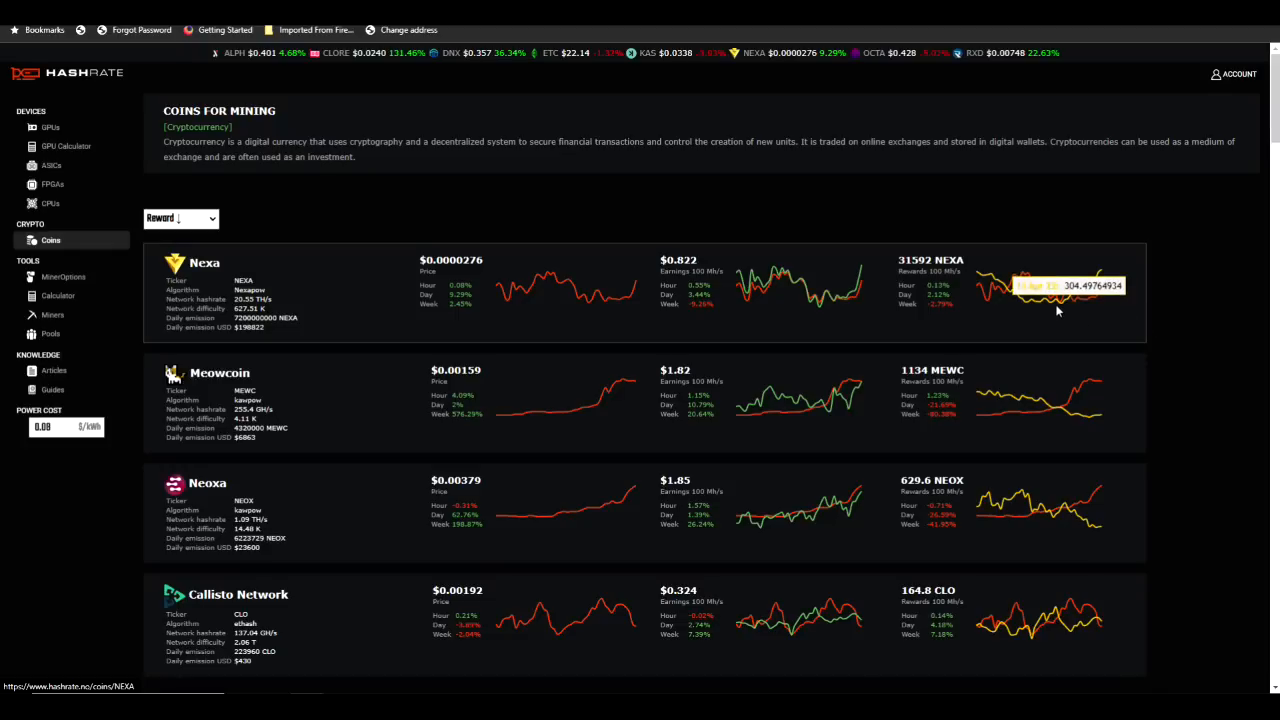
{"action": "mouse_move", "coordinate": [1080, 294]}
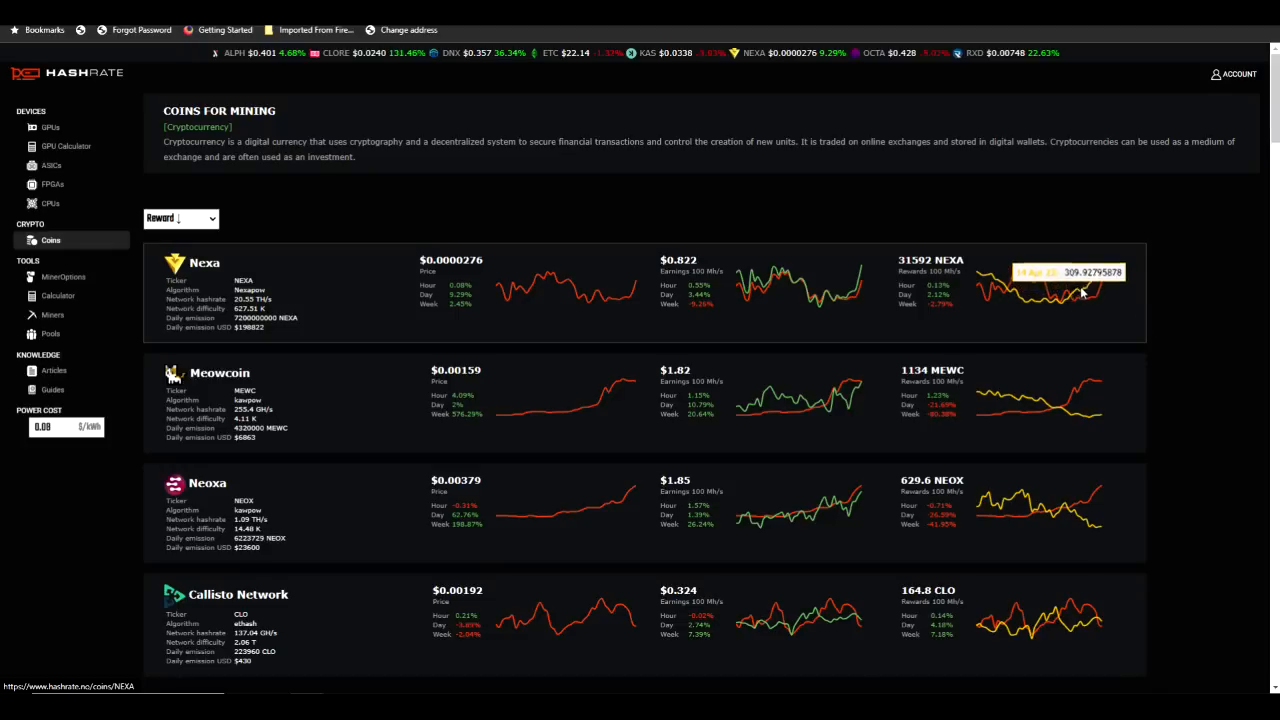
{"action": "mouse_move", "coordinate": [1132, 274]}
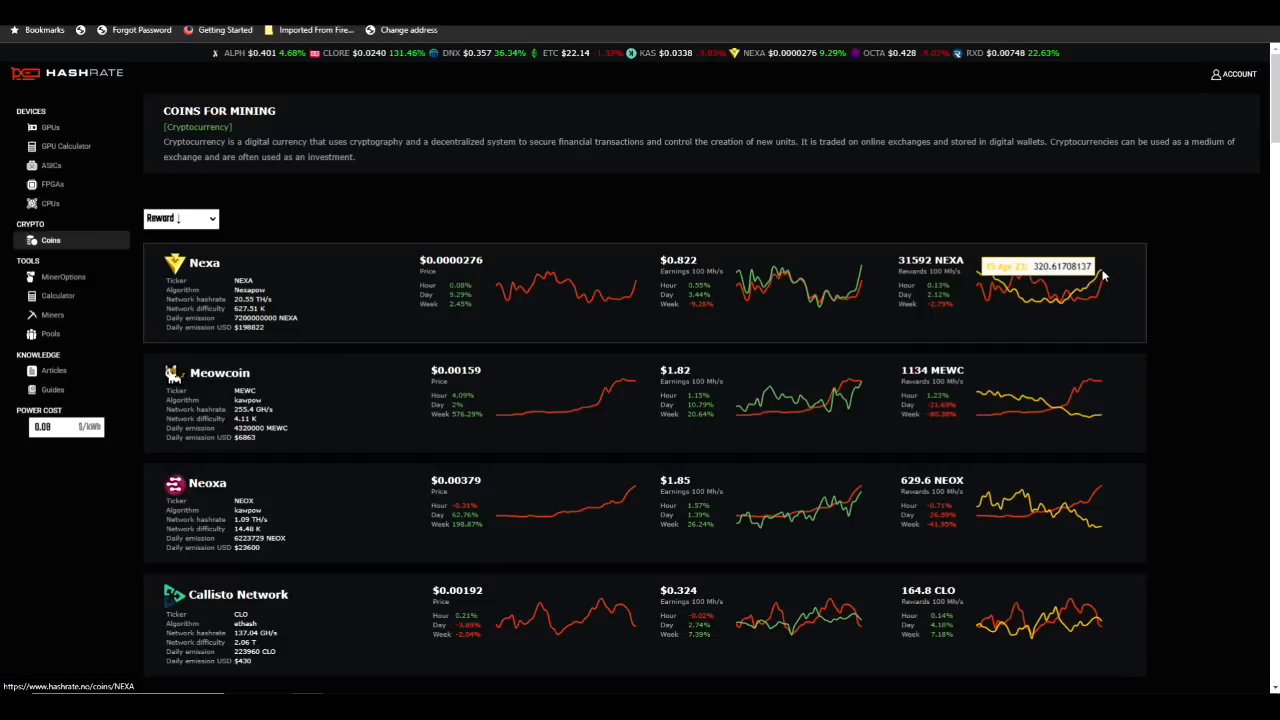
{"action": "mouse_move", "coordinate": [1078, 420]}
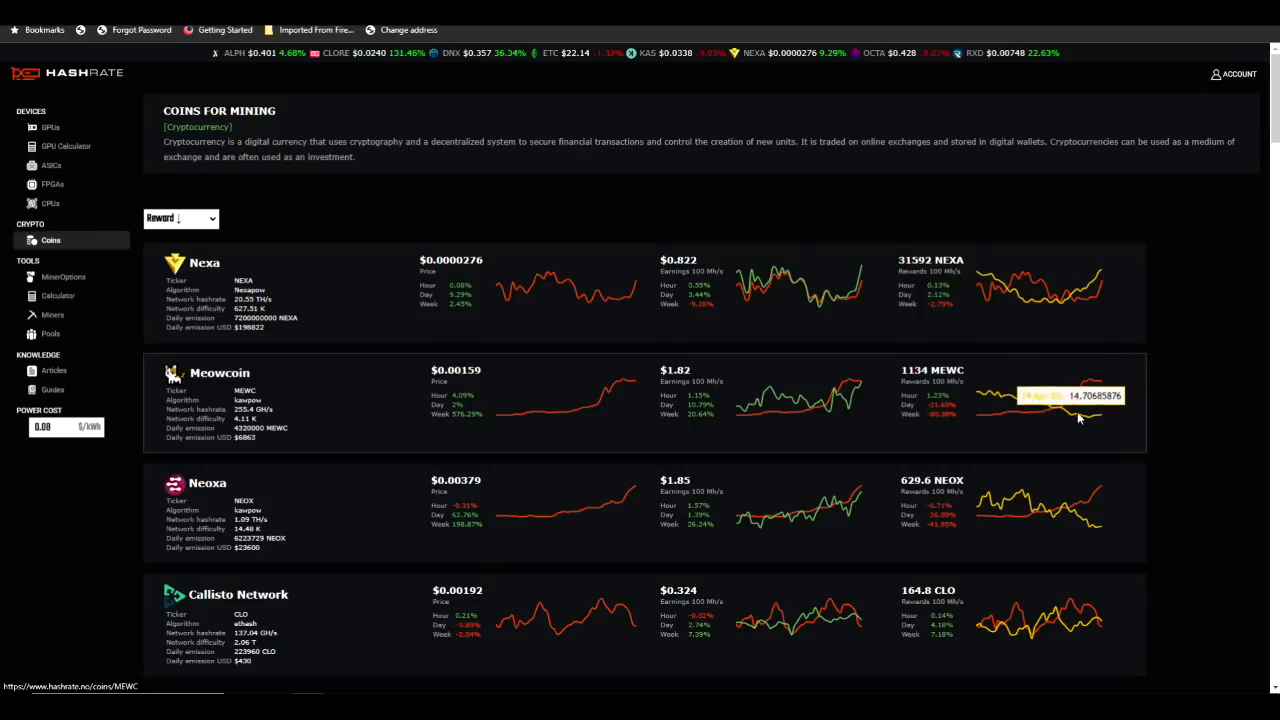
{"action": "mouse_move", "coordinate": [1160, 430]}
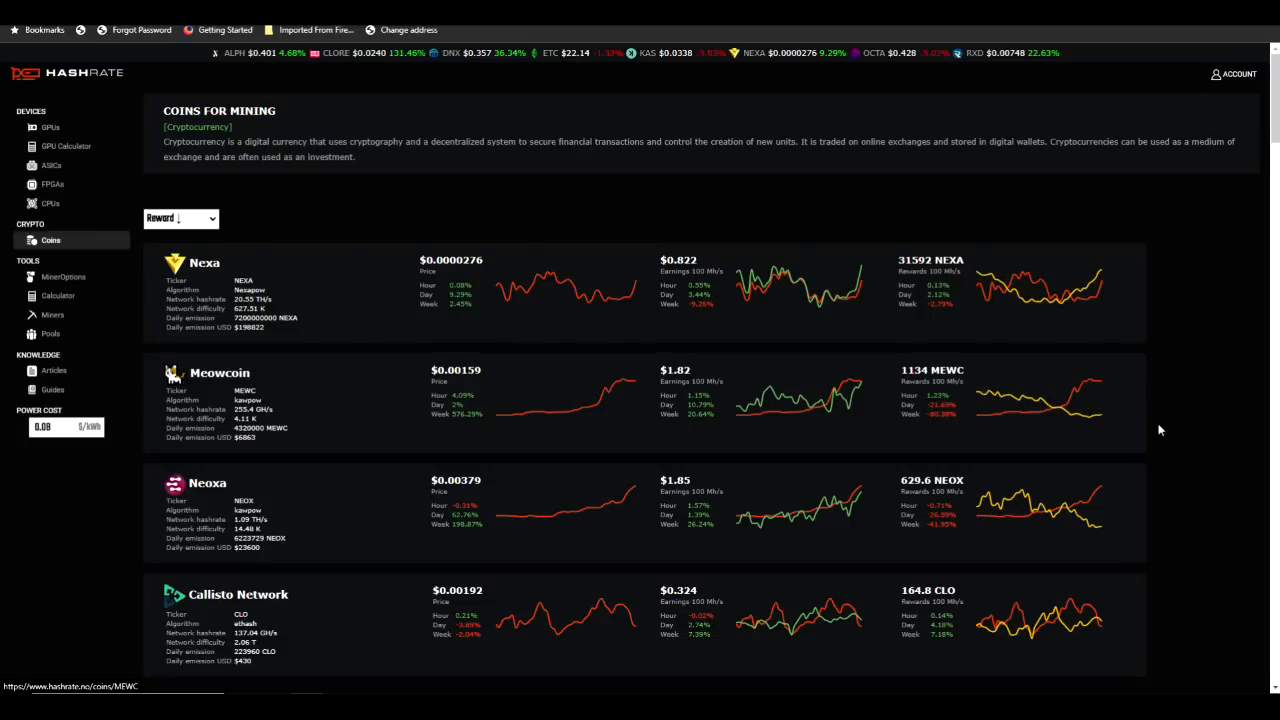
Step: Scroll down the coins overview past Dogecoin, Zano, OctaSpace, Alephium, Bitoreum and Aeternity
{"action": "scroll", "scroll_direction": "down", "scroll_amount": 3}
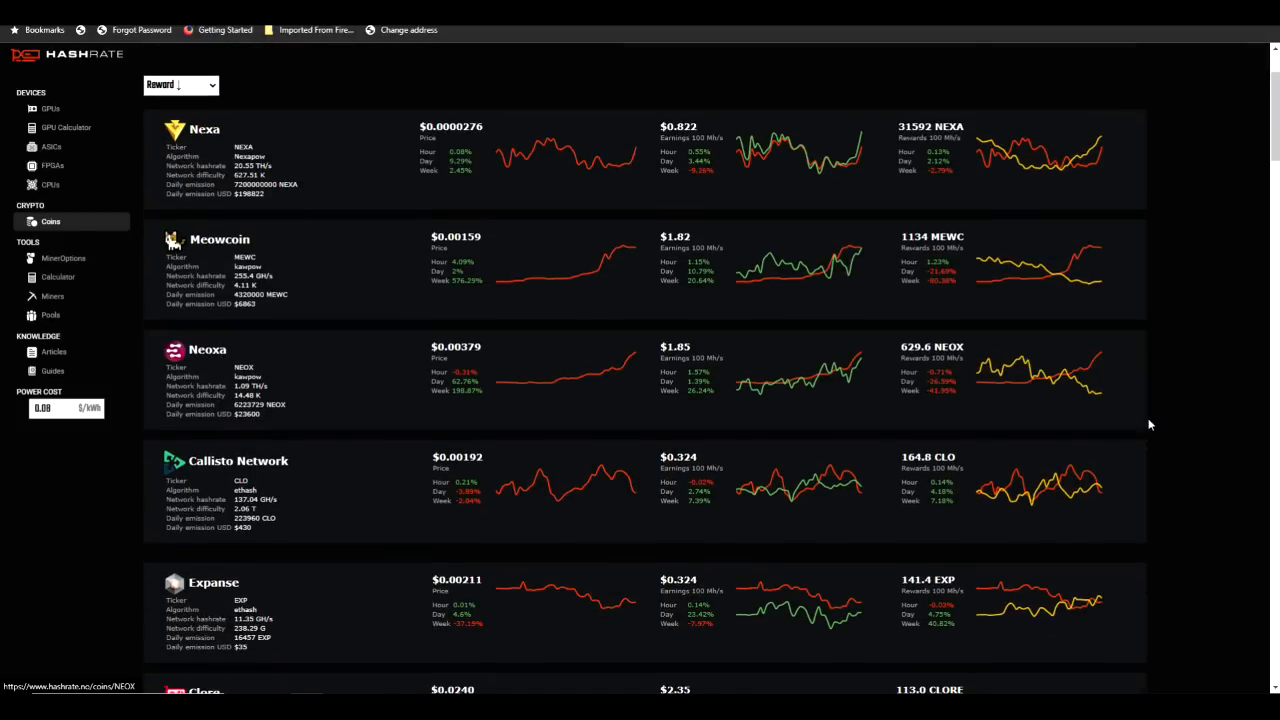
{"action": "scroll", "scroll_direction": "down", "scroll_amount": 3}
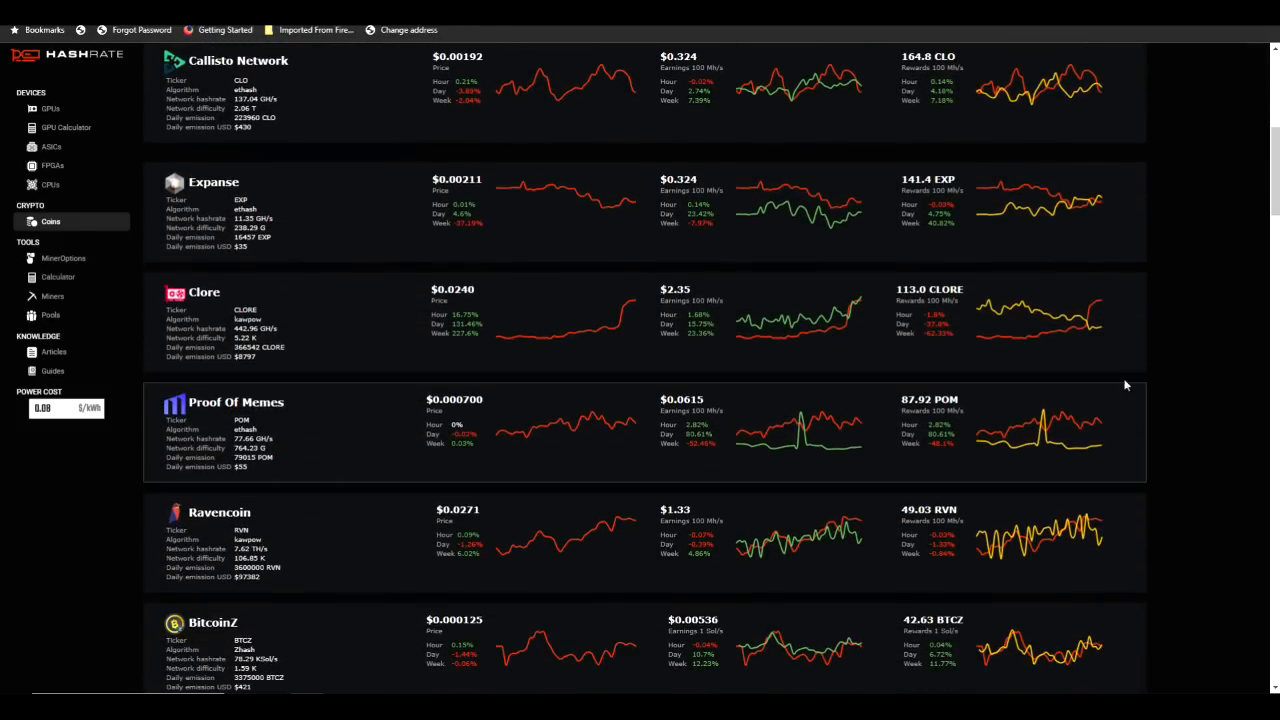
{"action": "scroll", "scroll_direction": "down", "scroll_amount": 3}
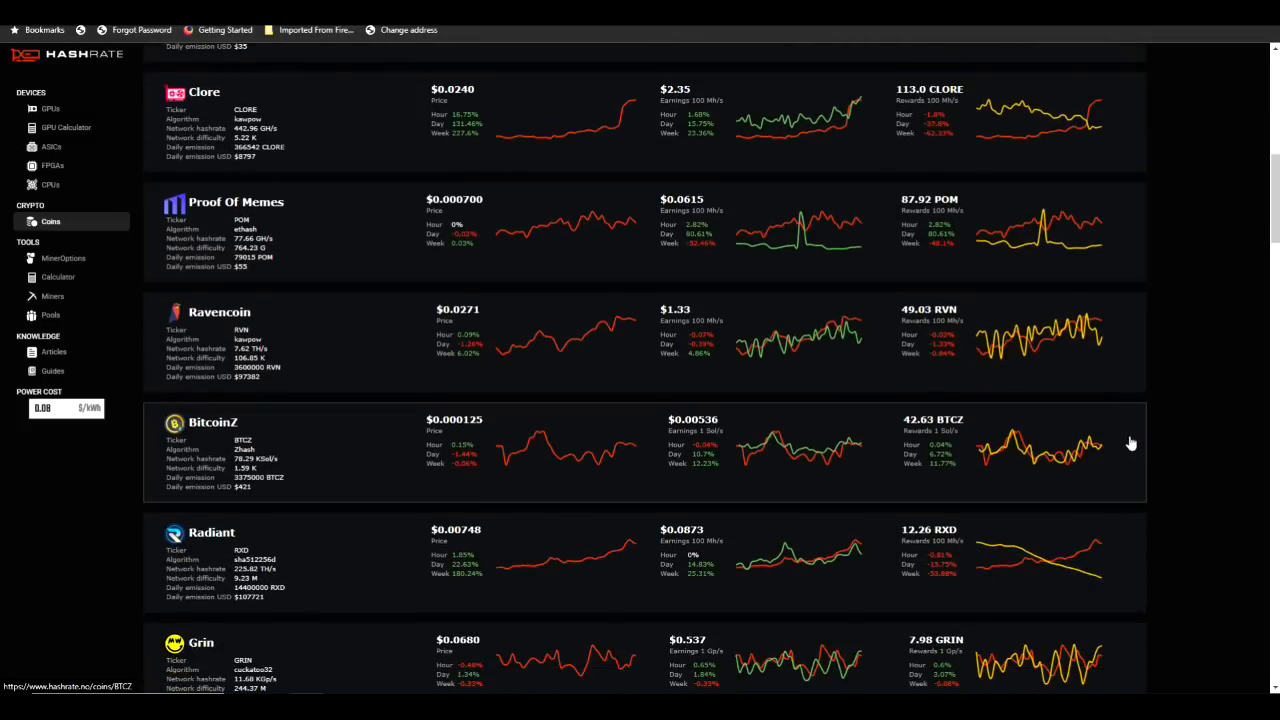
{"action": "scroll", "scroll_direction": "down", "scroll_amount": 3}
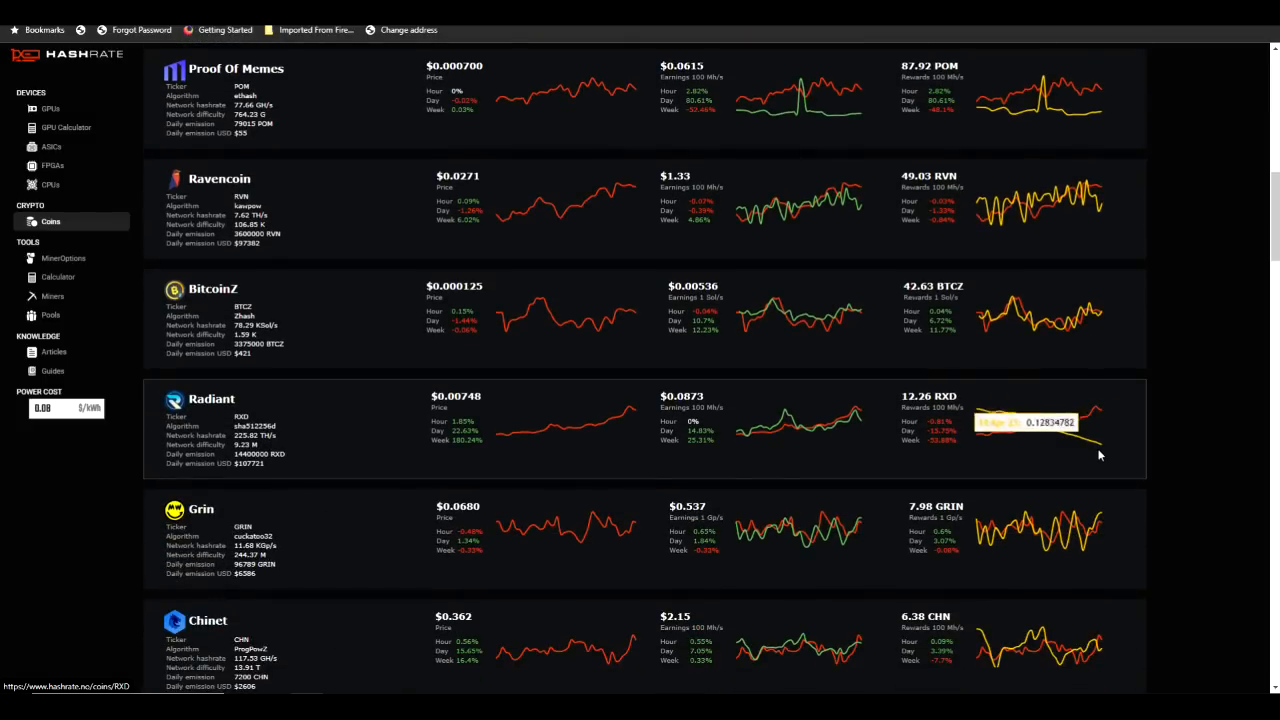
{"action": "scroll", "scroll_direction": "down", "scroll_amount": 3}
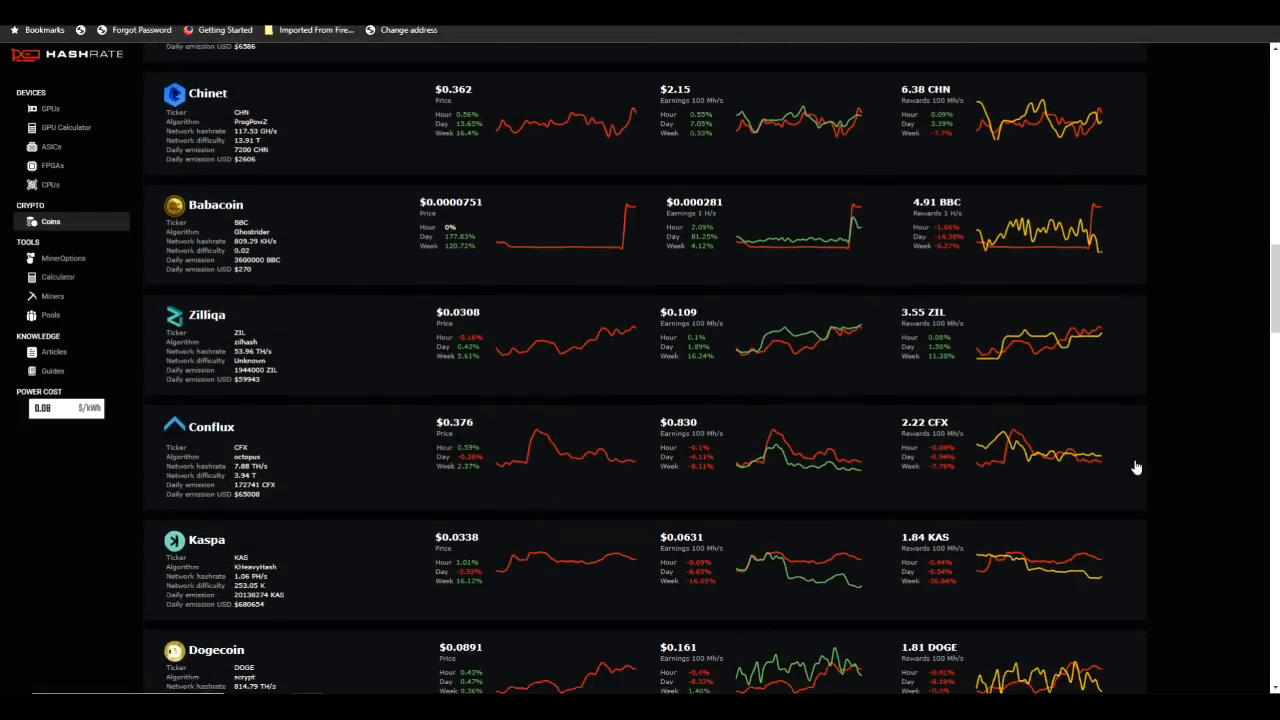
{"action": "mouse_move", "coordinate": [1098, 578]}
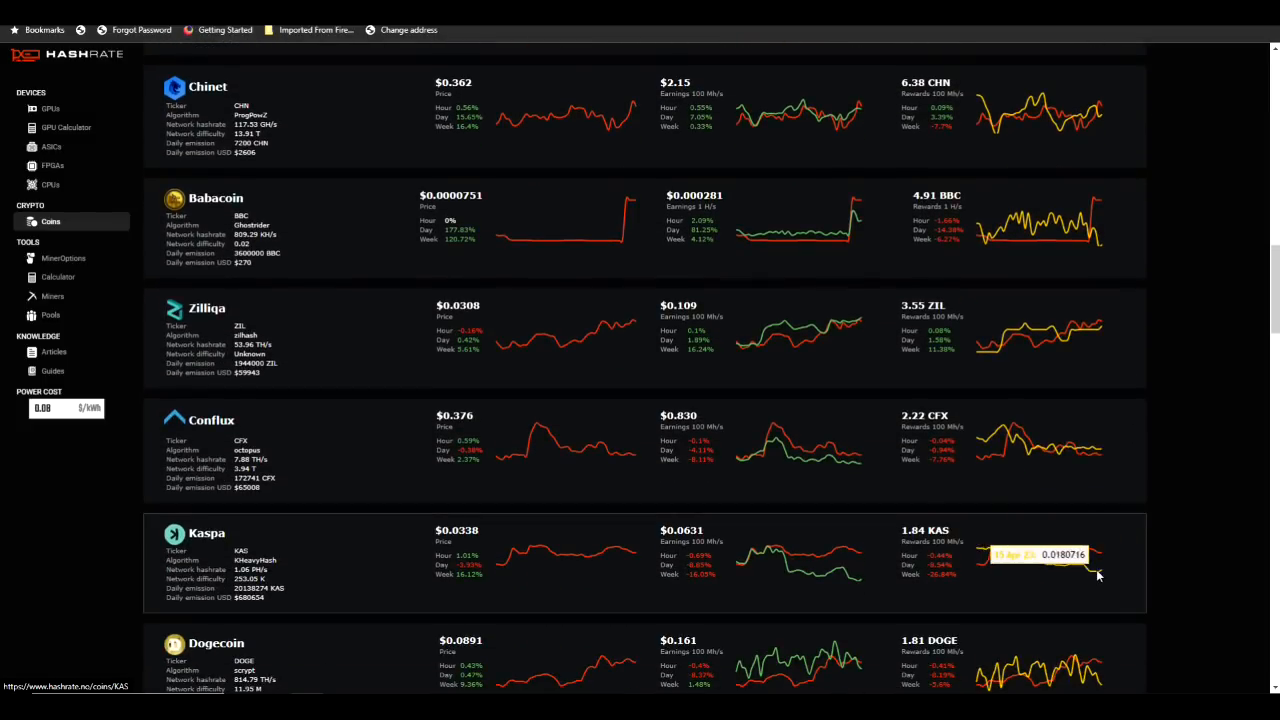
{"action": "scroll", "scroll_direction": "down", "scroll_amount": 3}
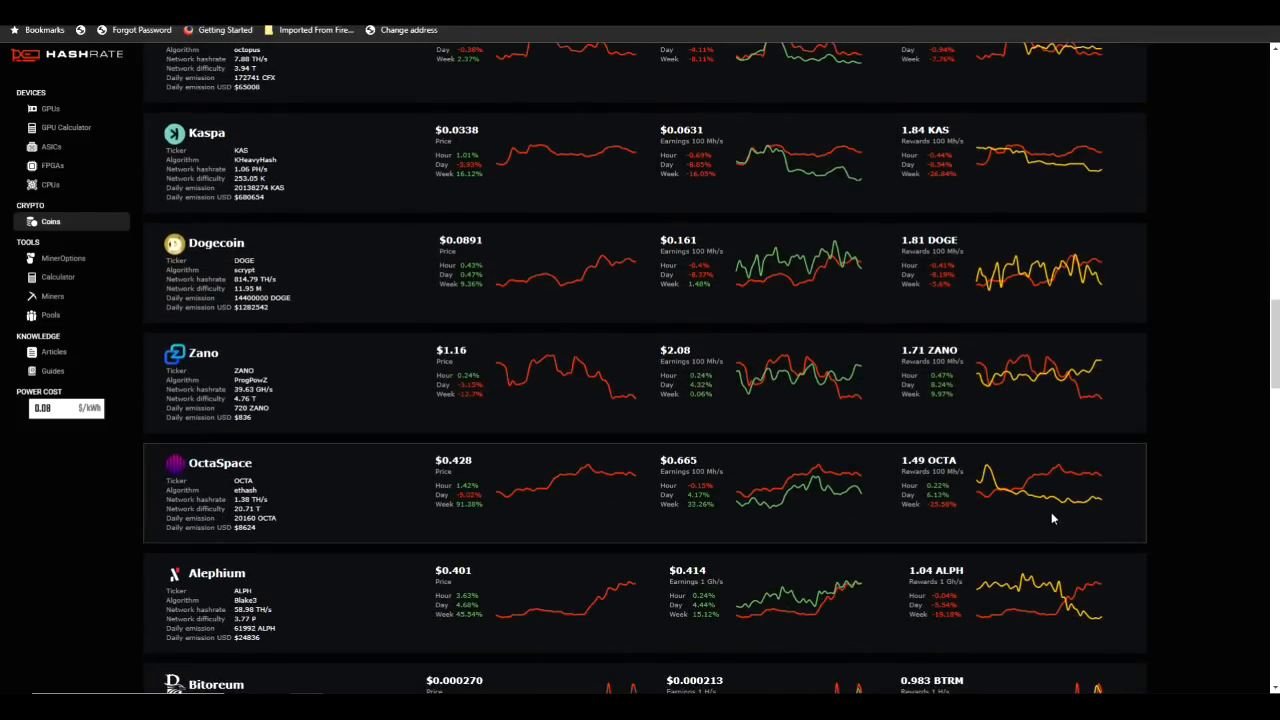
{"action": "scroll", "scroll_direction": "down", "scroll_amount": 3}
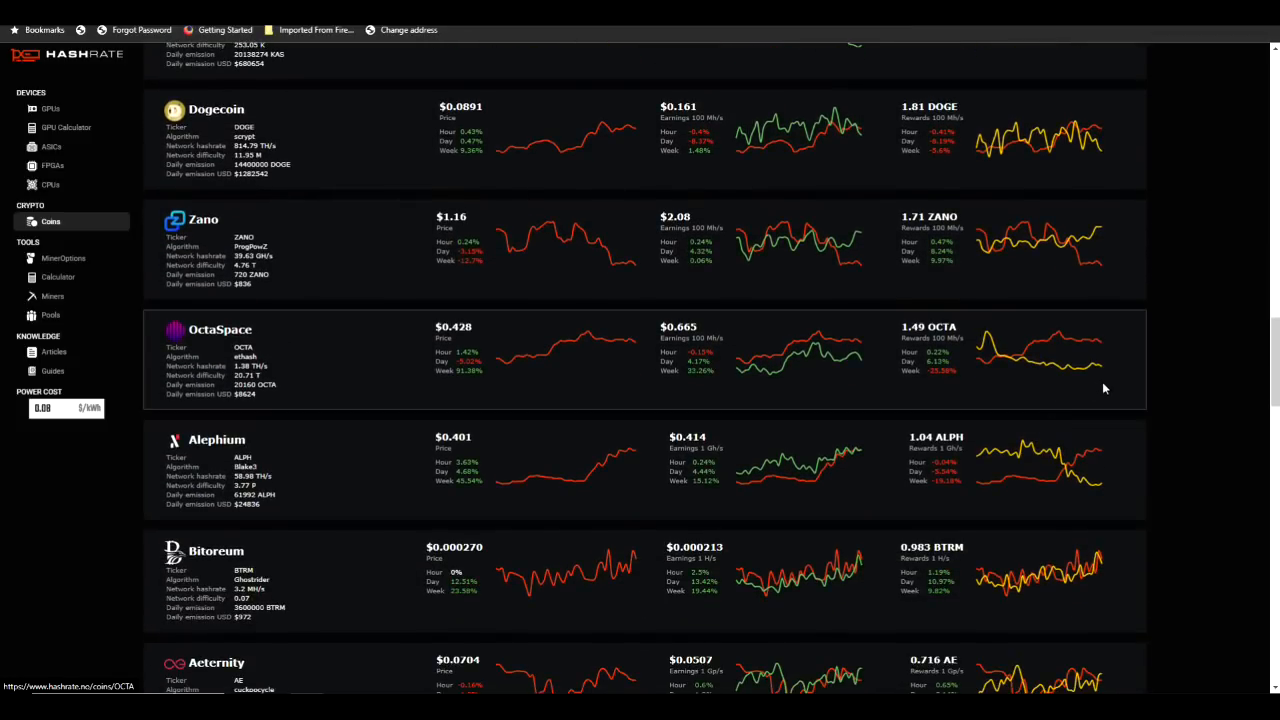
{"action": "scroll", "scroll_direction": "down", "scroll_amount": 3}
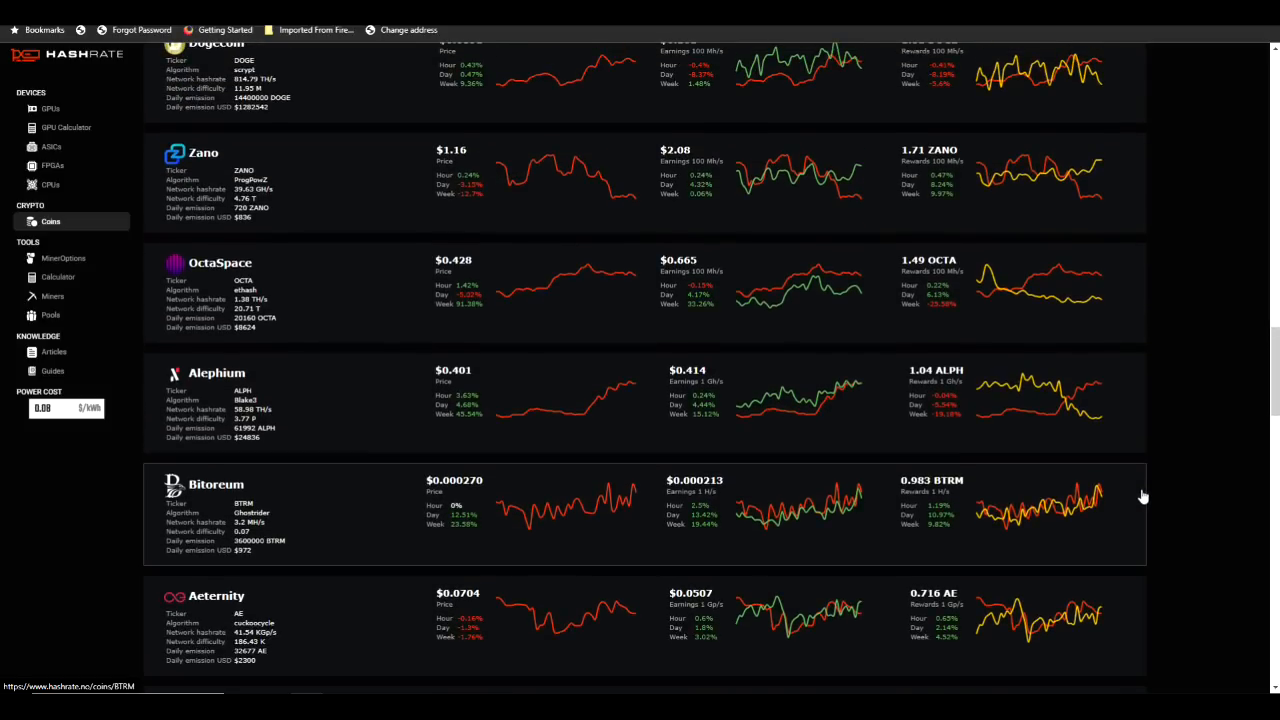
{"action": "mouse_move", "coordinate": [1142, 500]}
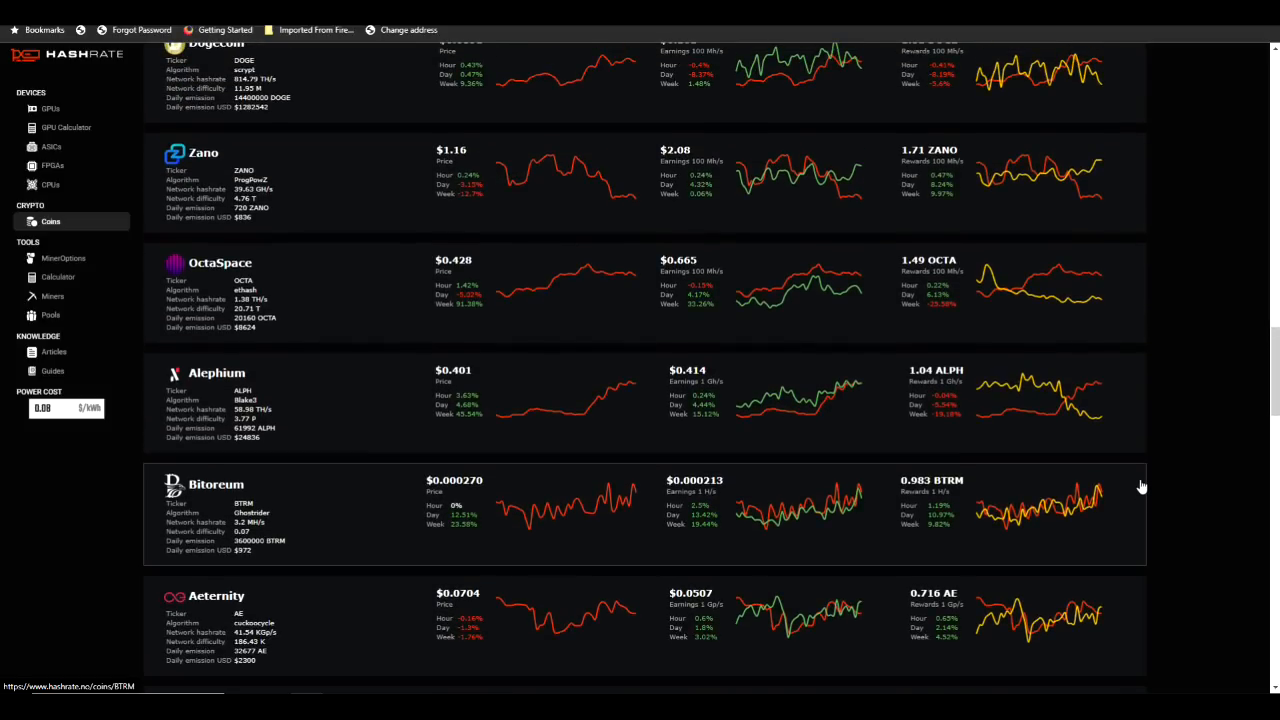
{"action": "mouse_move", "coordinate": [1116, 426]}
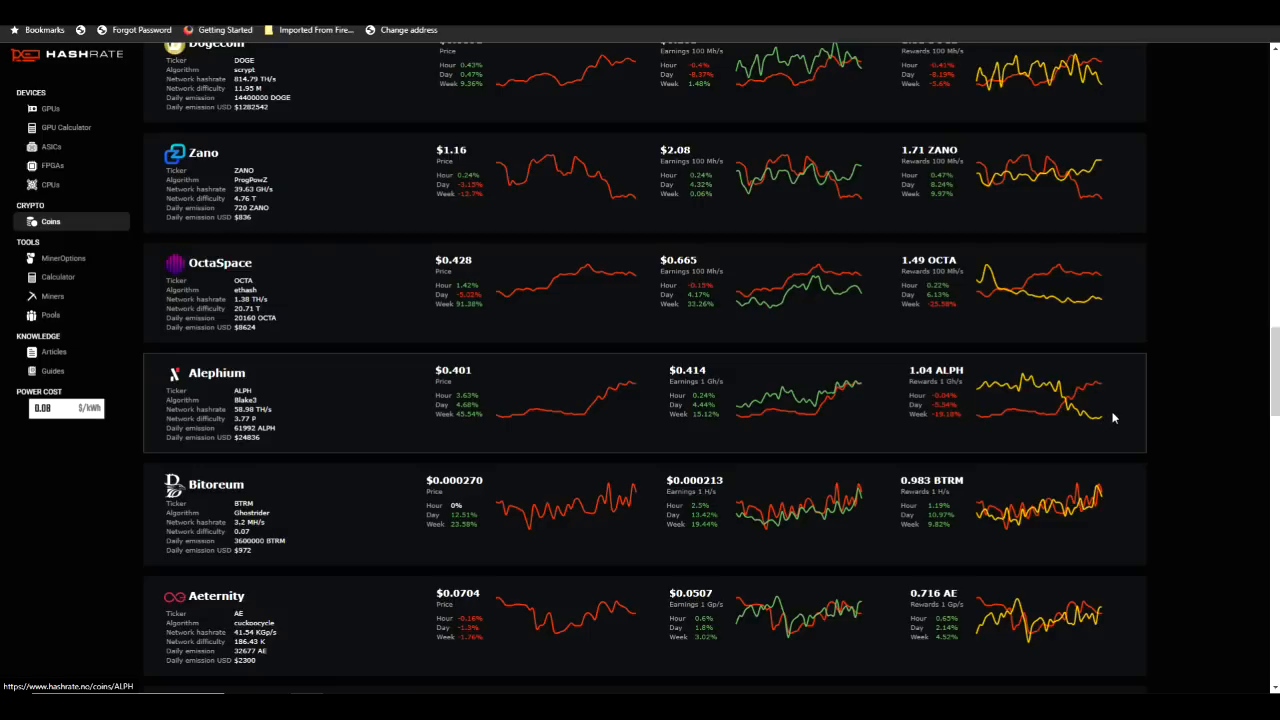
{"action": "mouse_move", "coordinate": [1170, 412]}
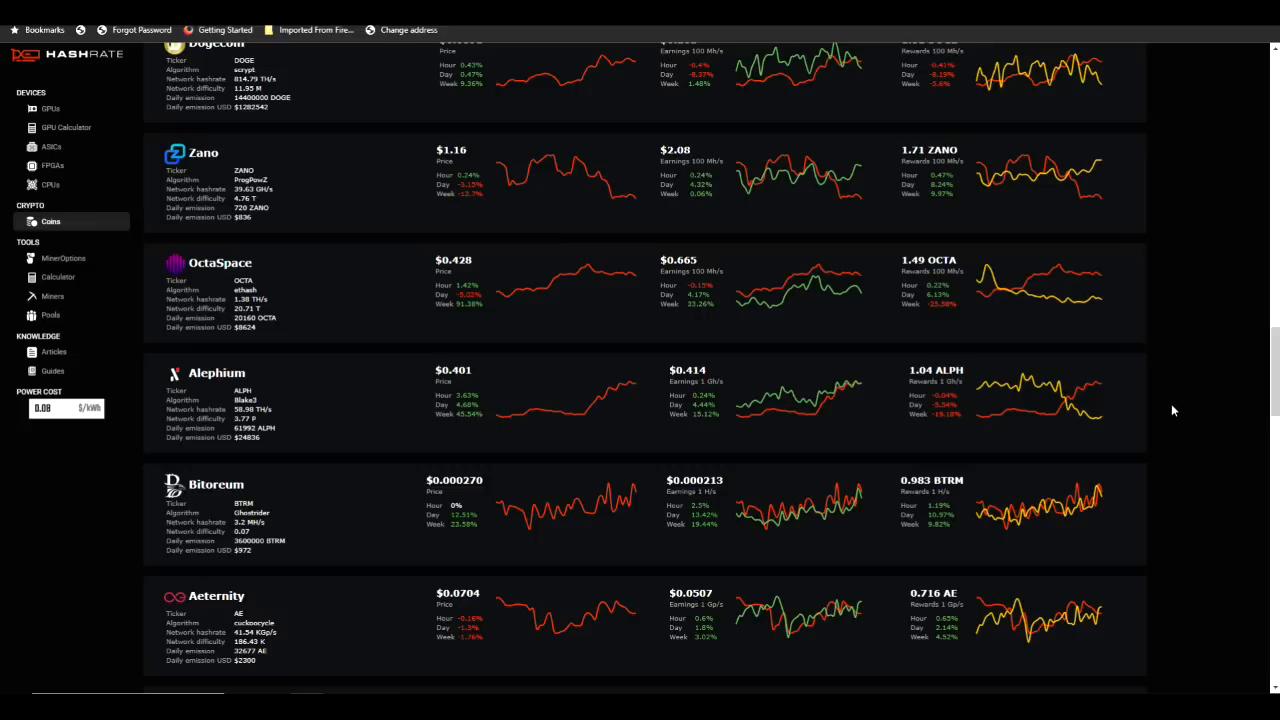
{"action": "mouse_move", "coordinate": [1162, 408]}
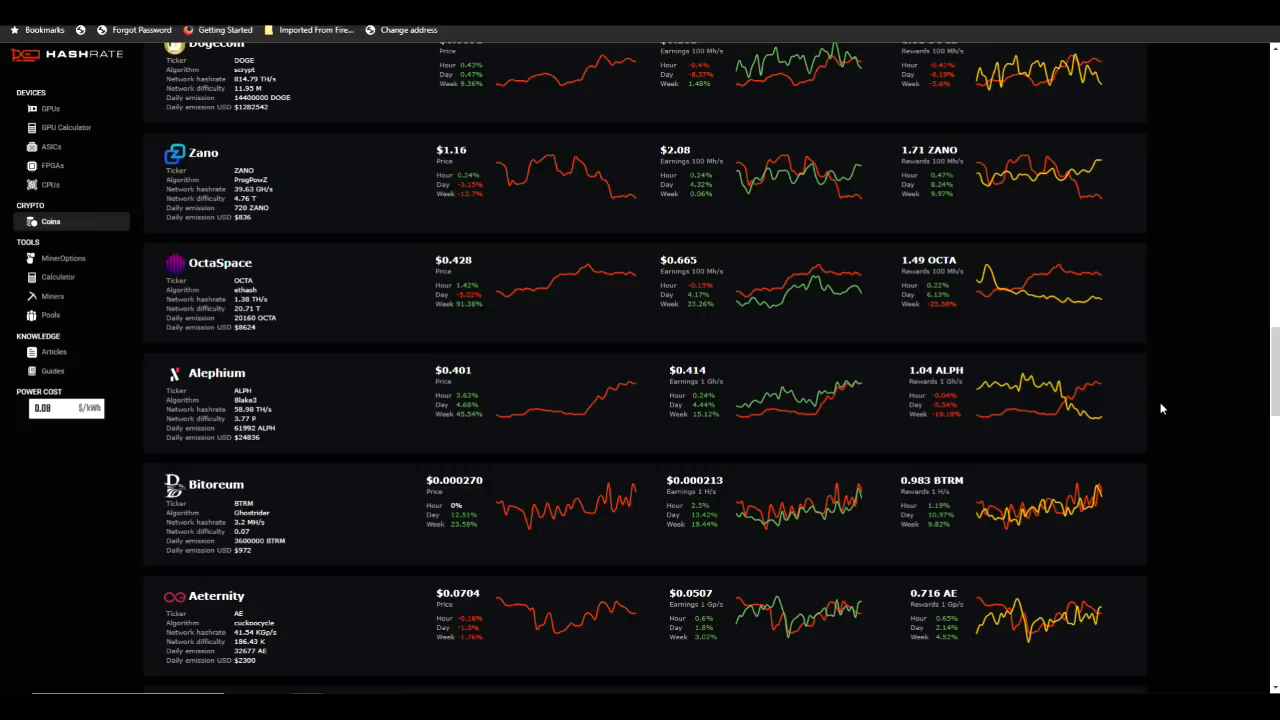
{"action": "mouse_move", "coordinate": [882, 380]}
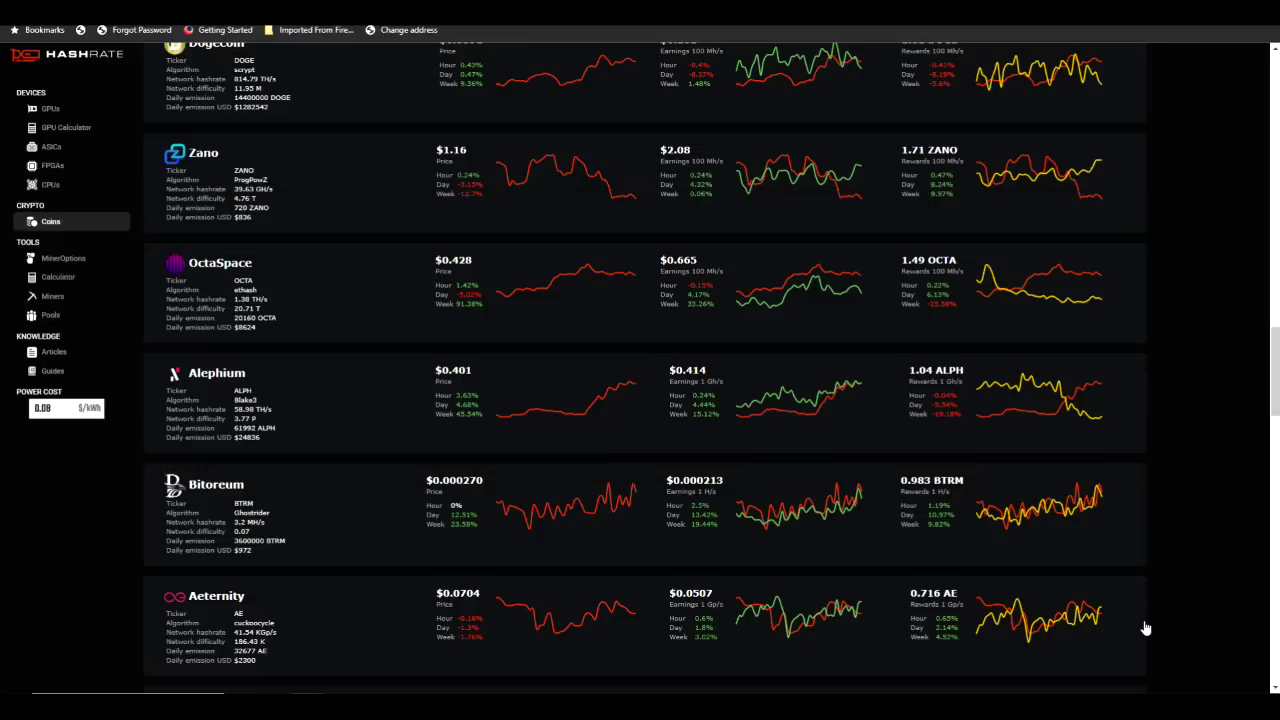
Step: Open Nexa from the Coins list and show its network hashrate history chart
{"action": "scroll", "scroll_direction": "up", "scroll_amount": 3}
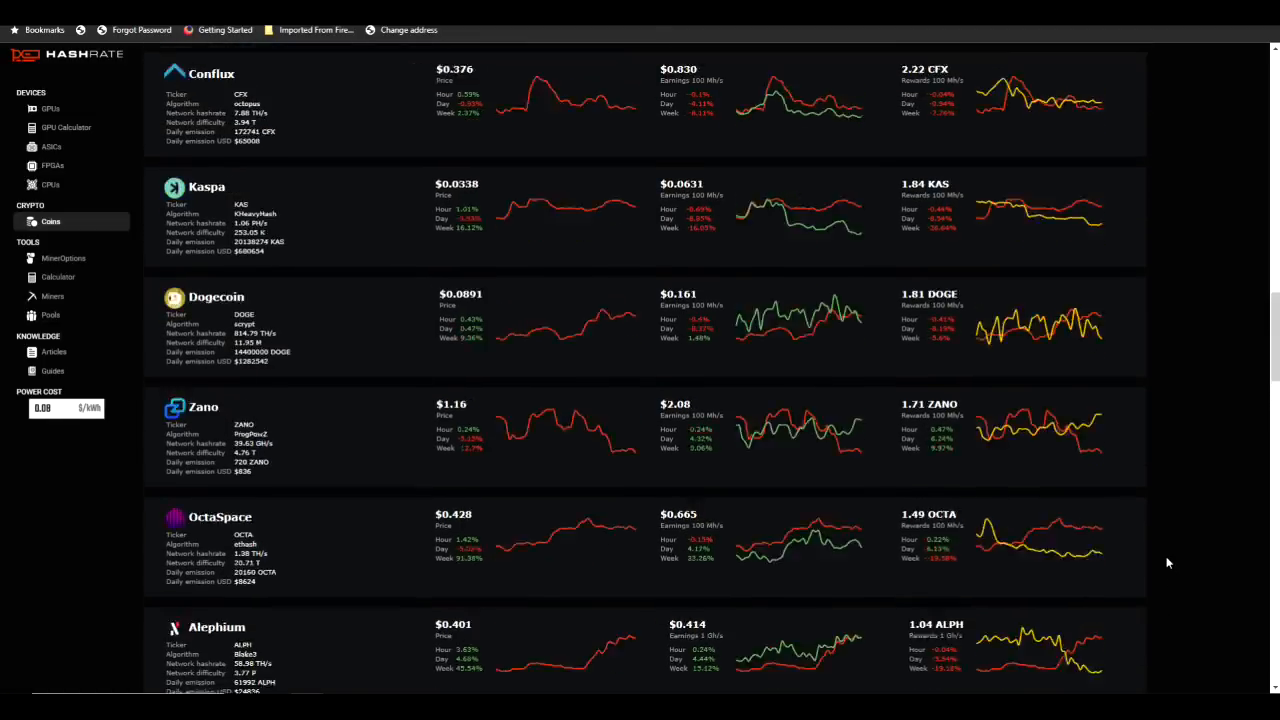
{"action": "scroll", "scroll_direction": "down", "scroll_amount": 3}
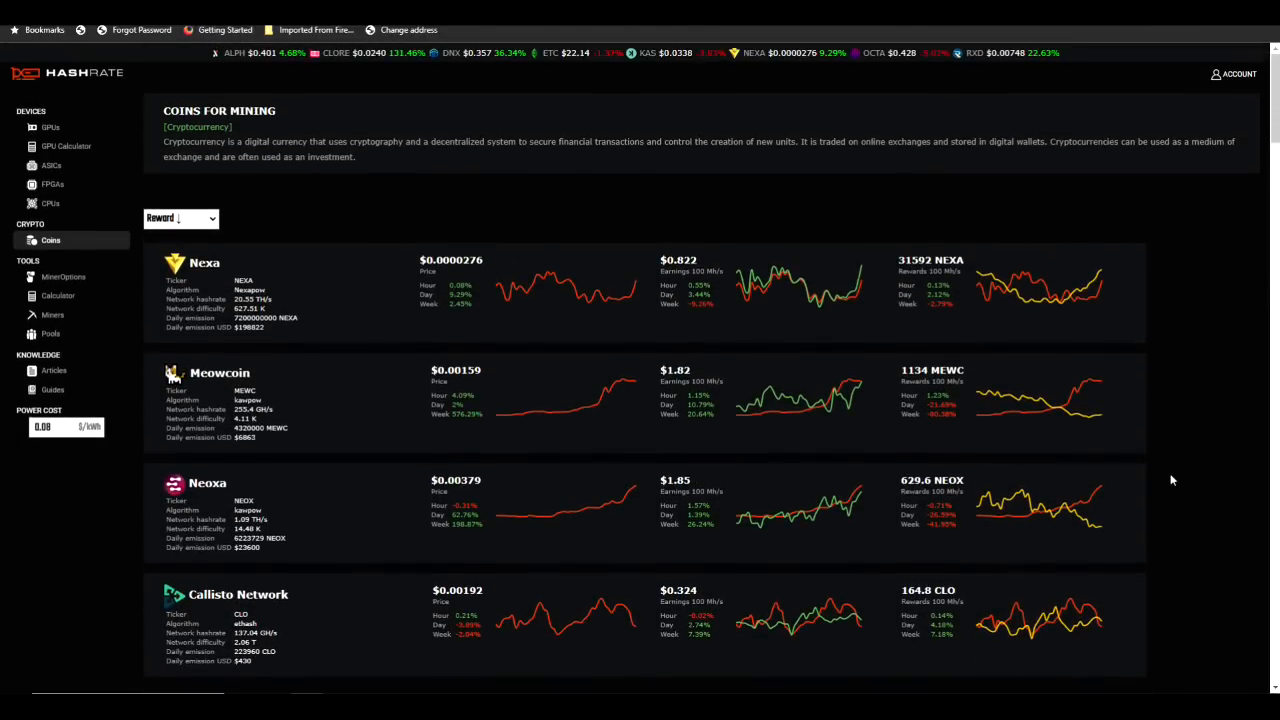
{"action": "mouse_move", "coordinate": [1064, 304]}
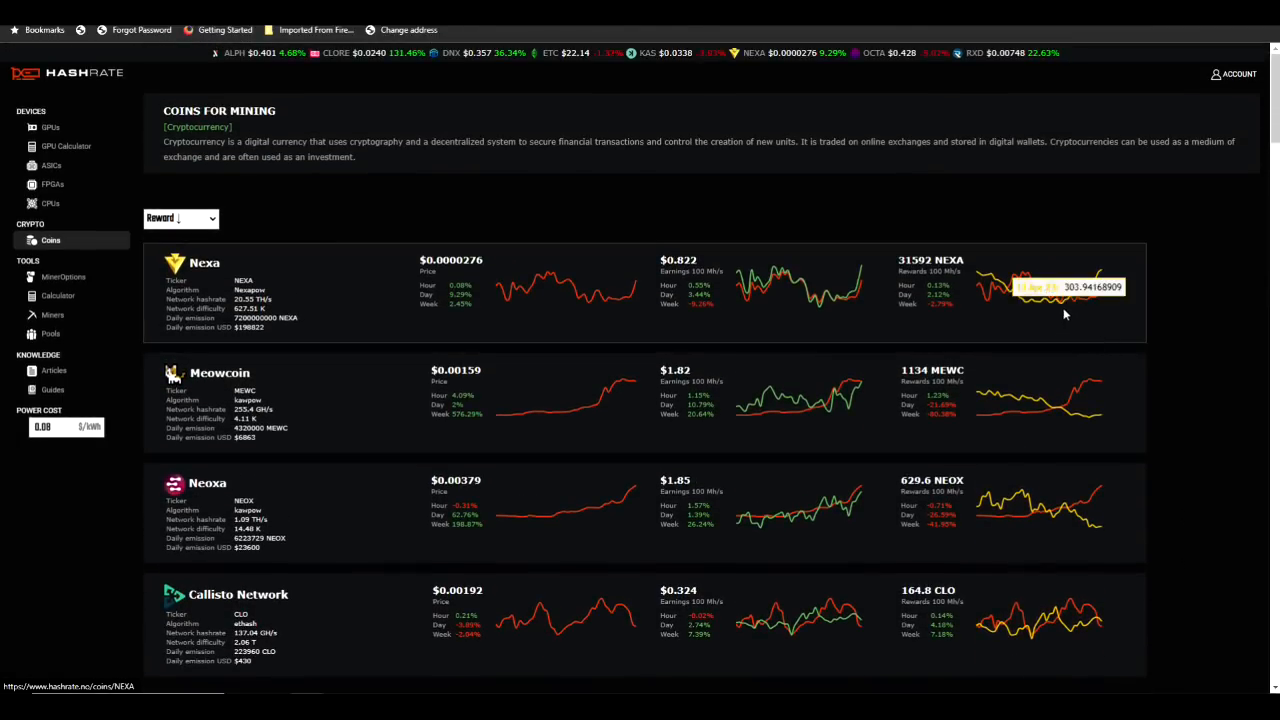
{"action": "mouse_move", "coordinate": [872, 312]}
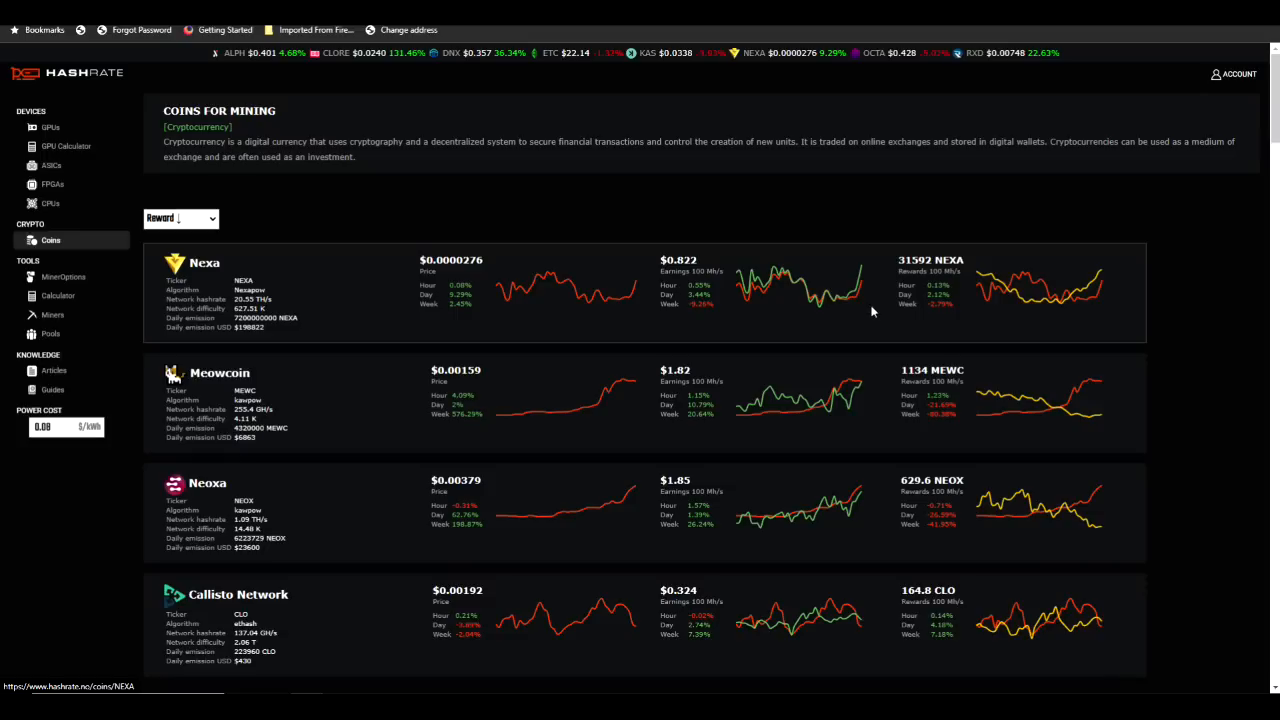
{"action": "mouse_move", "coordinate": [340, 280]}
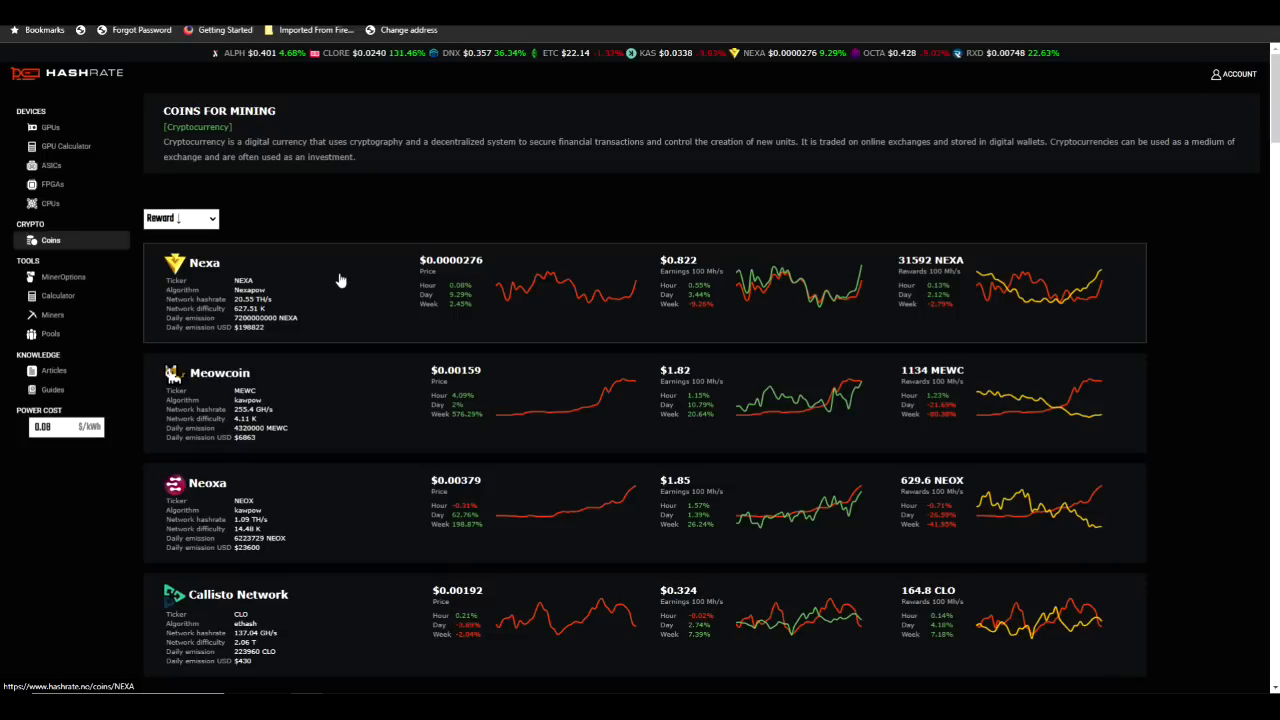
{"action": "left_click", "coordinate": [204, 262]}
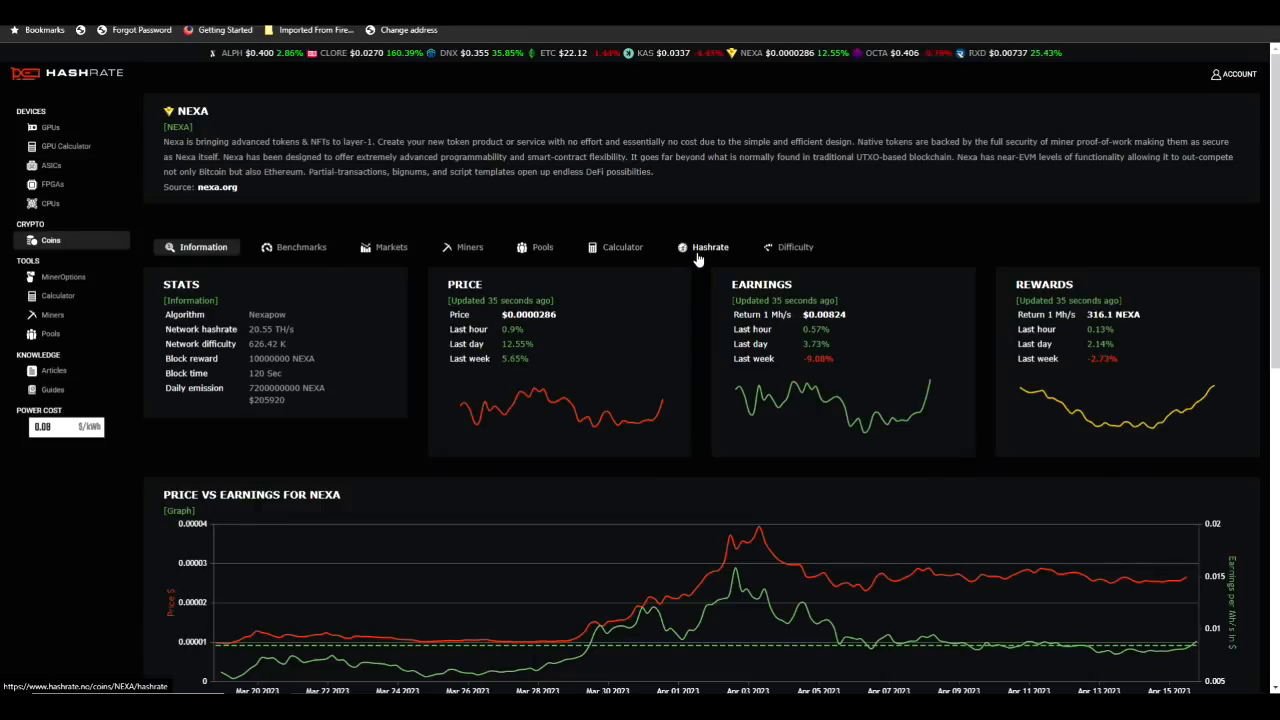
{"action": "left_click", "coordinate": [710, 248]}
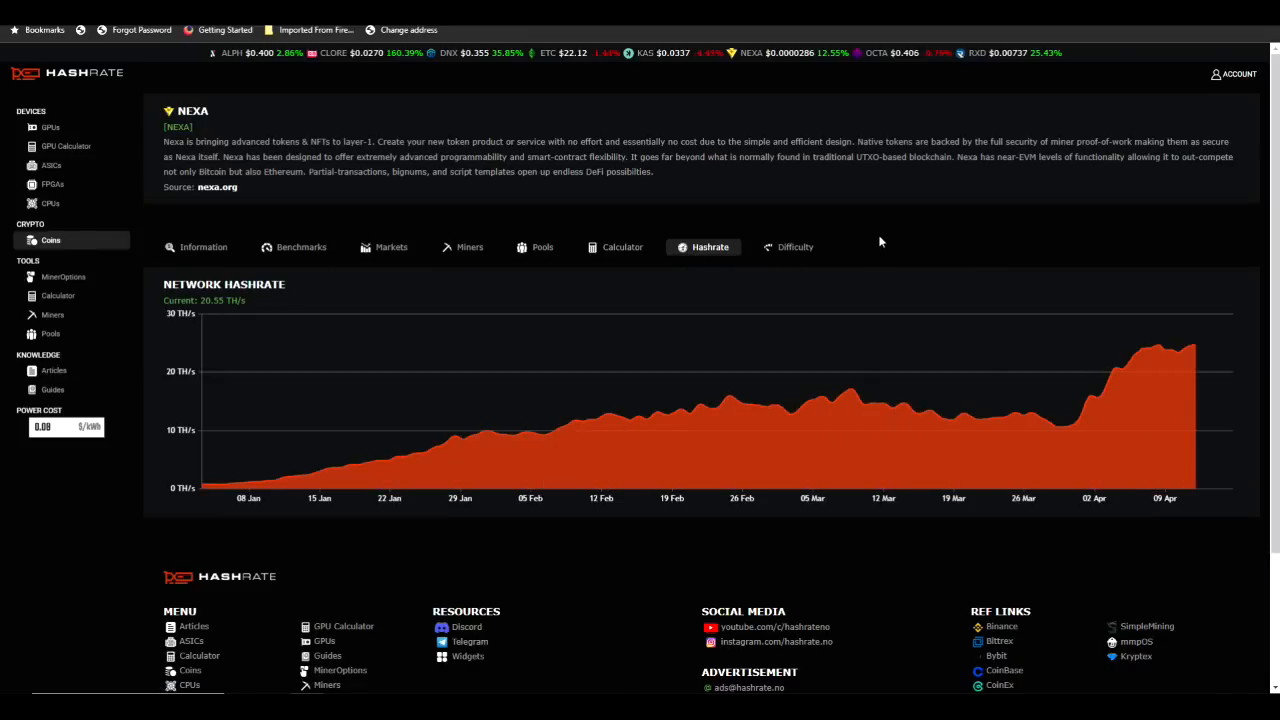
{"action": "mouse_move", "coordinate": [1196, 352]}
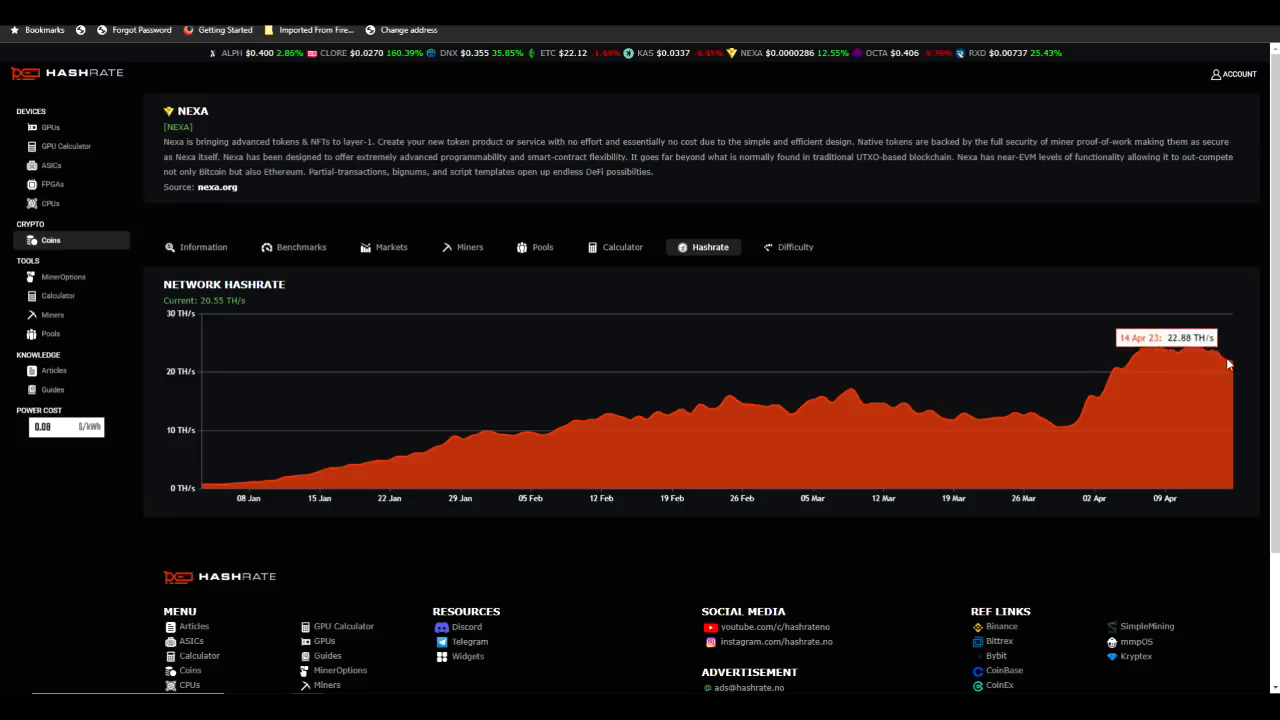
{"action": "mouse_move", "coordinate": [1232, 368]}
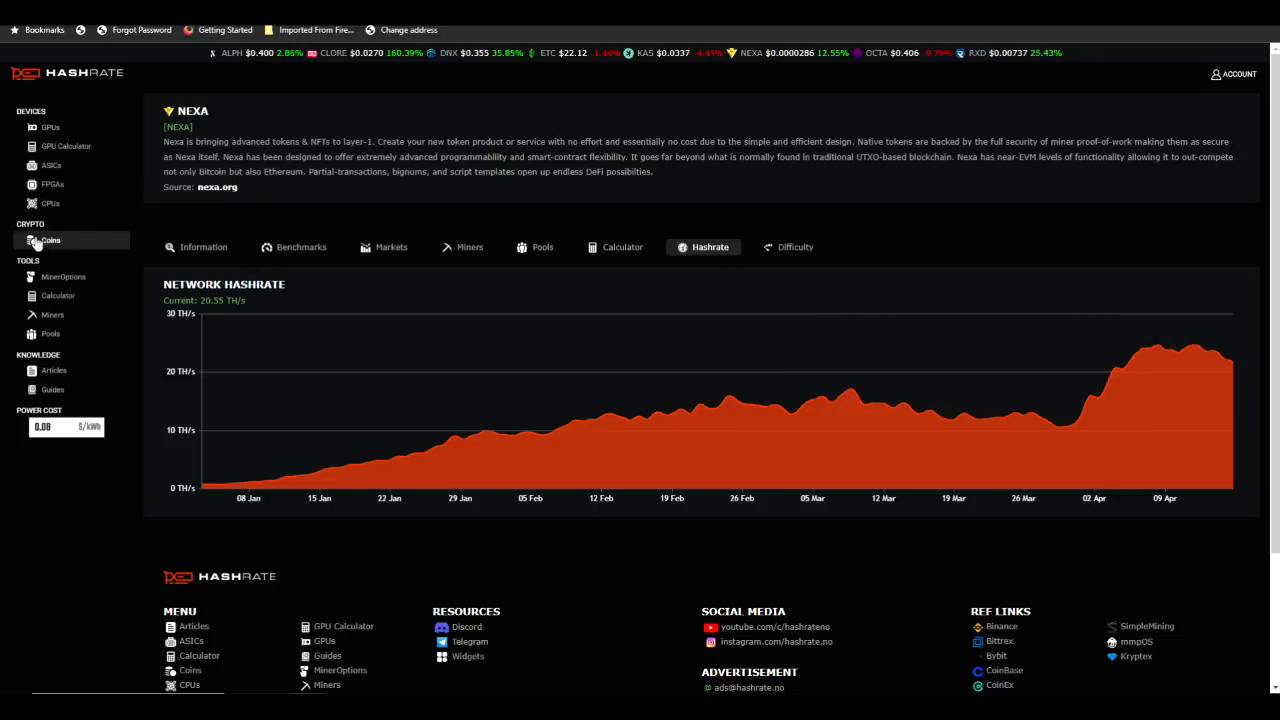
Step: Show the GPU profit ranking led by the RTX 4090, then bring up the Account options
{"action": "left_click", "coordinate": [52, 128]}
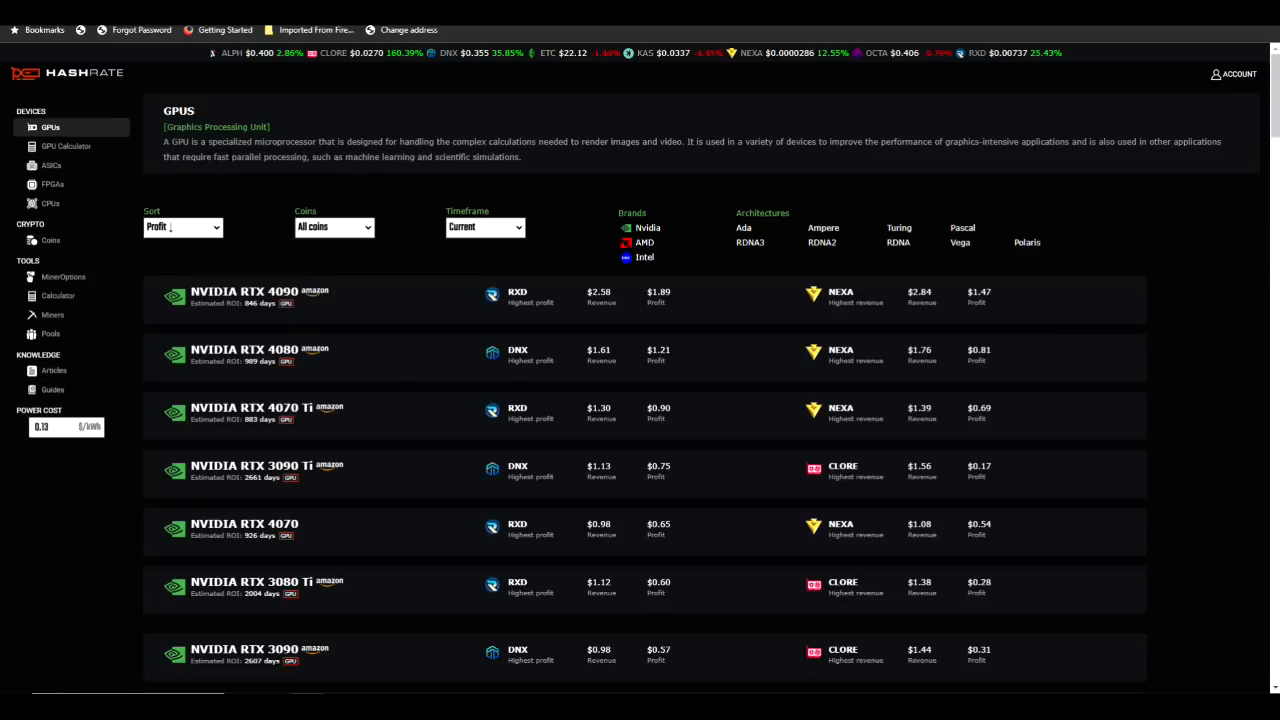
{"action": "mouse_move", "coordinate": [952, 308]}
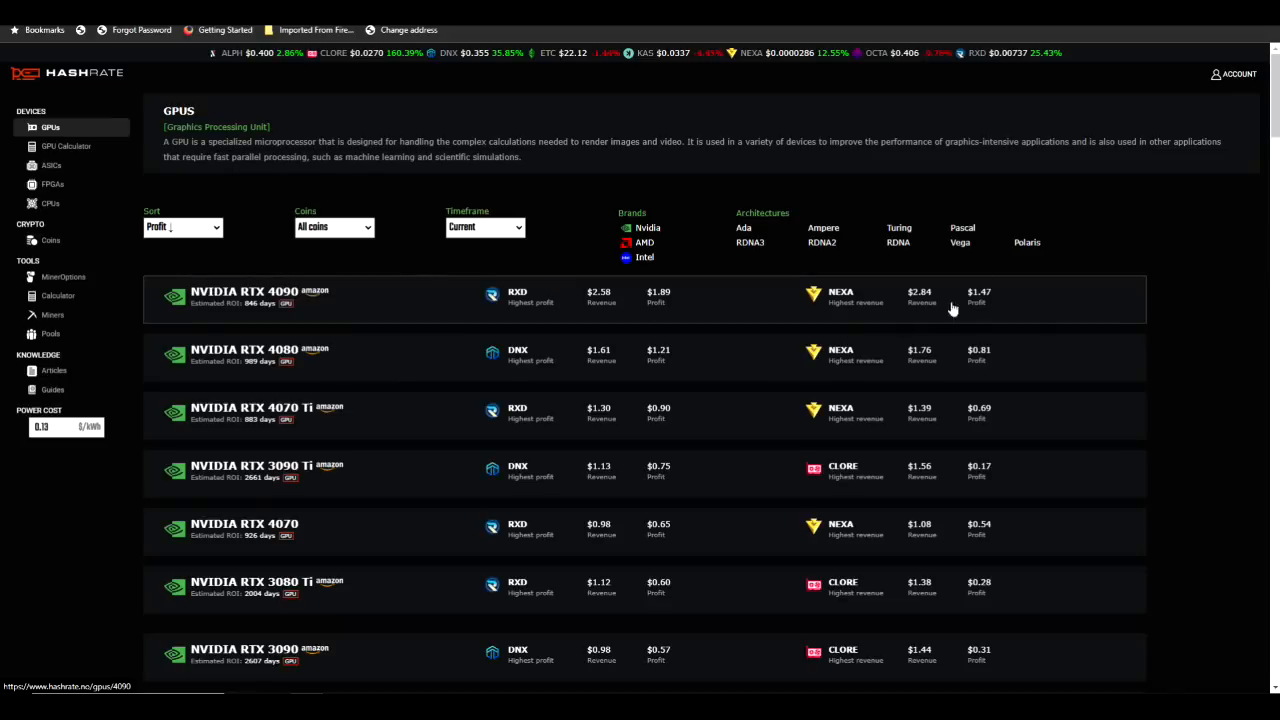
{"action": "mouse_move", "coordinate": [678, 312]}
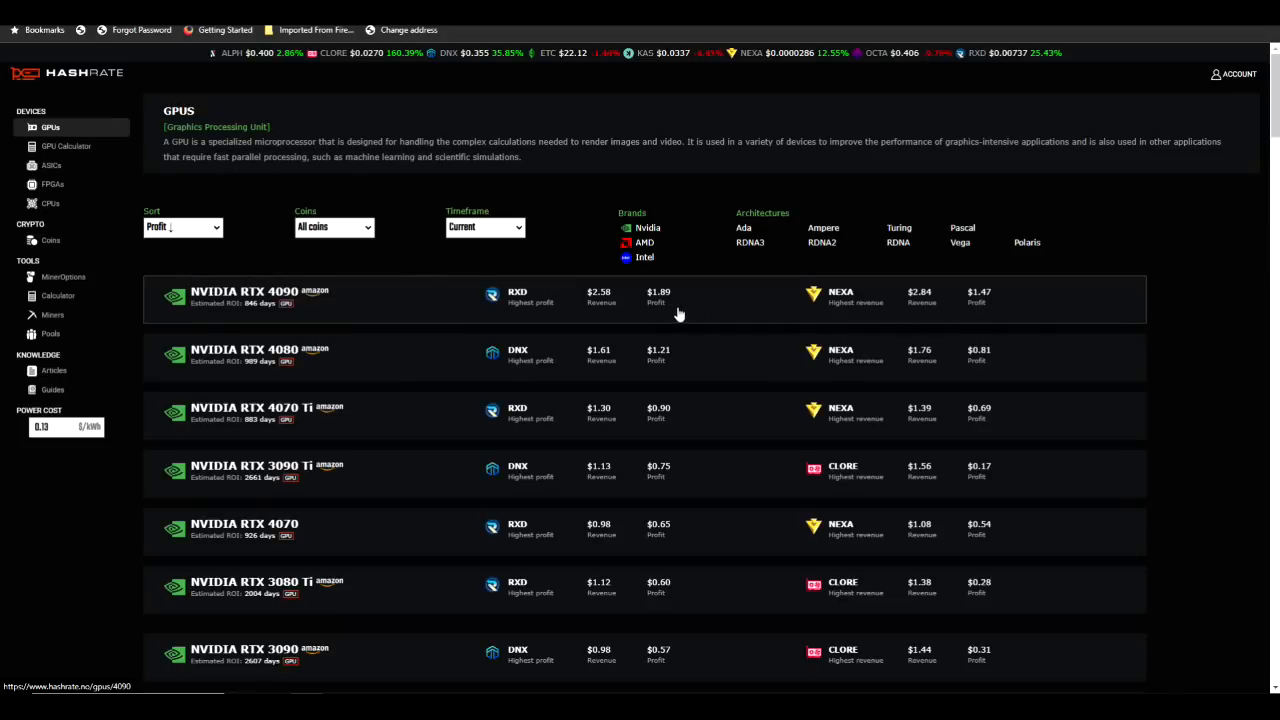
{"action": "mouse_move", "coordinate": [664, 304]}
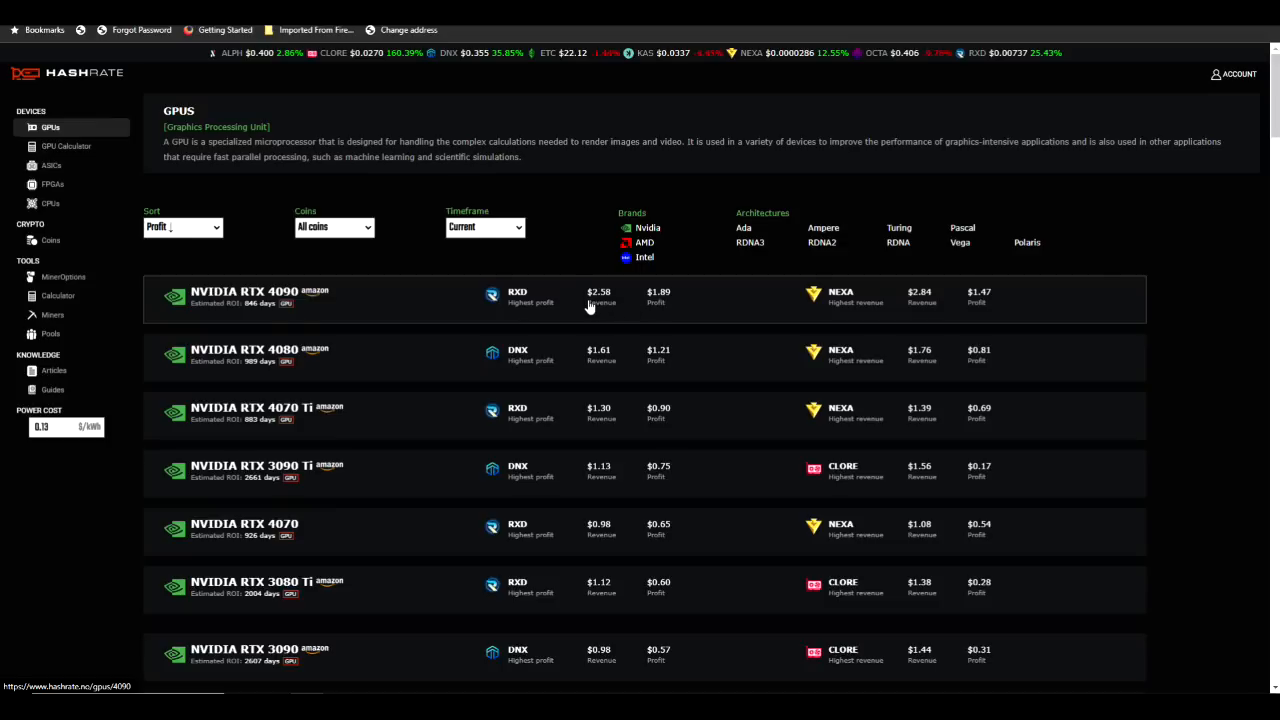
{"action": "mouse_move", "coordinate": [632, 312]}
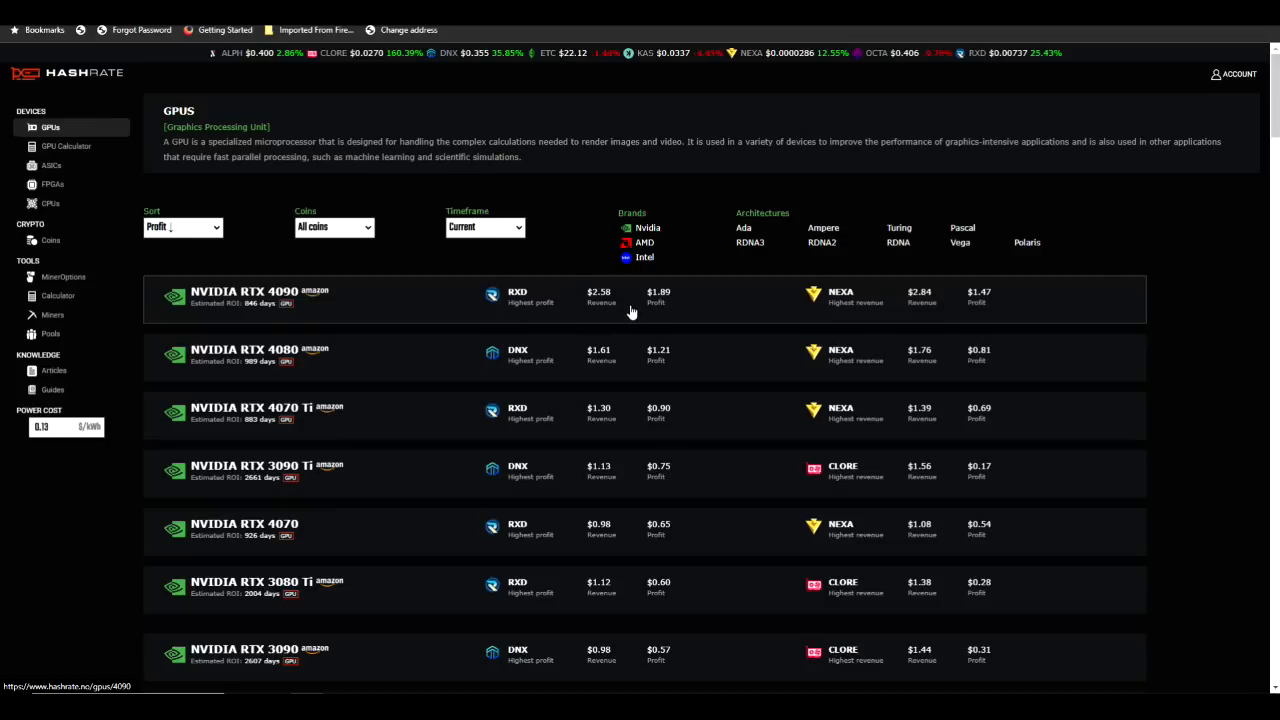
{"action": "mouse_move", "coordinate": [646, 304]}
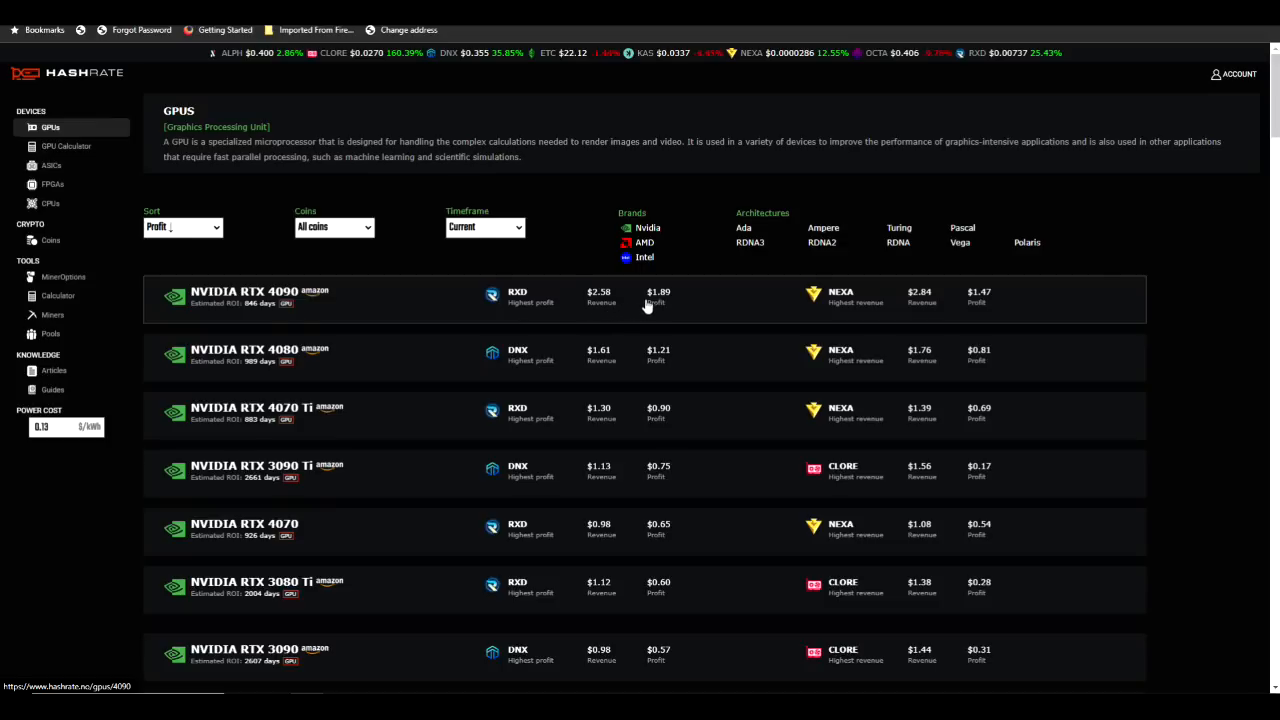
{"action": "mouse_move", "coordinate": [672, 308]}
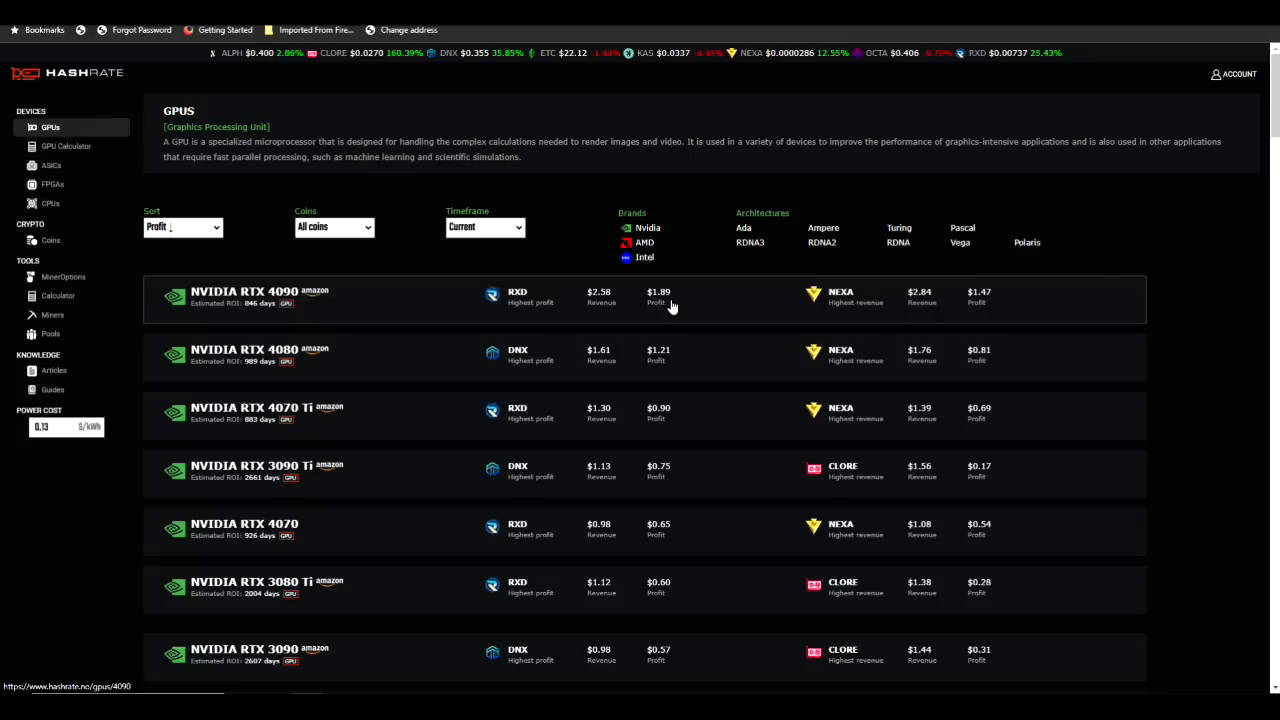
{"action": "mouse_move", "coordinate": [716, 244]}
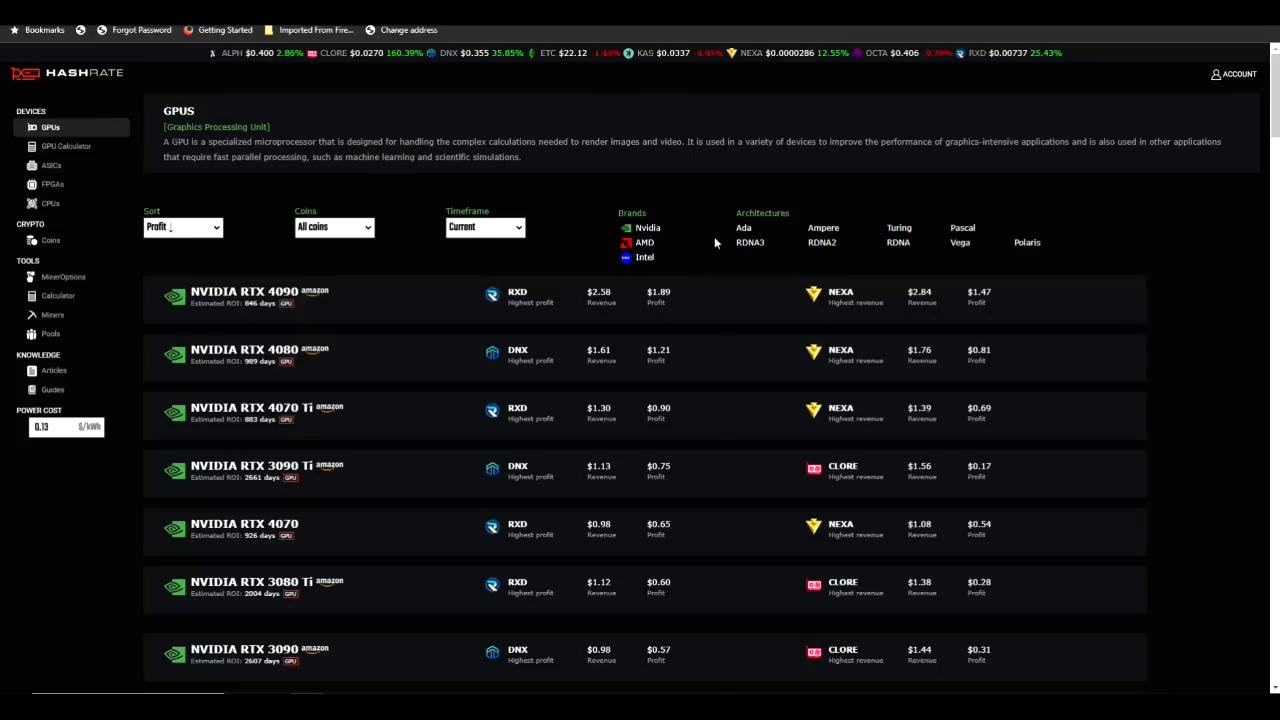
{"action": "mouse_move", "coordinate": [896, 308]}
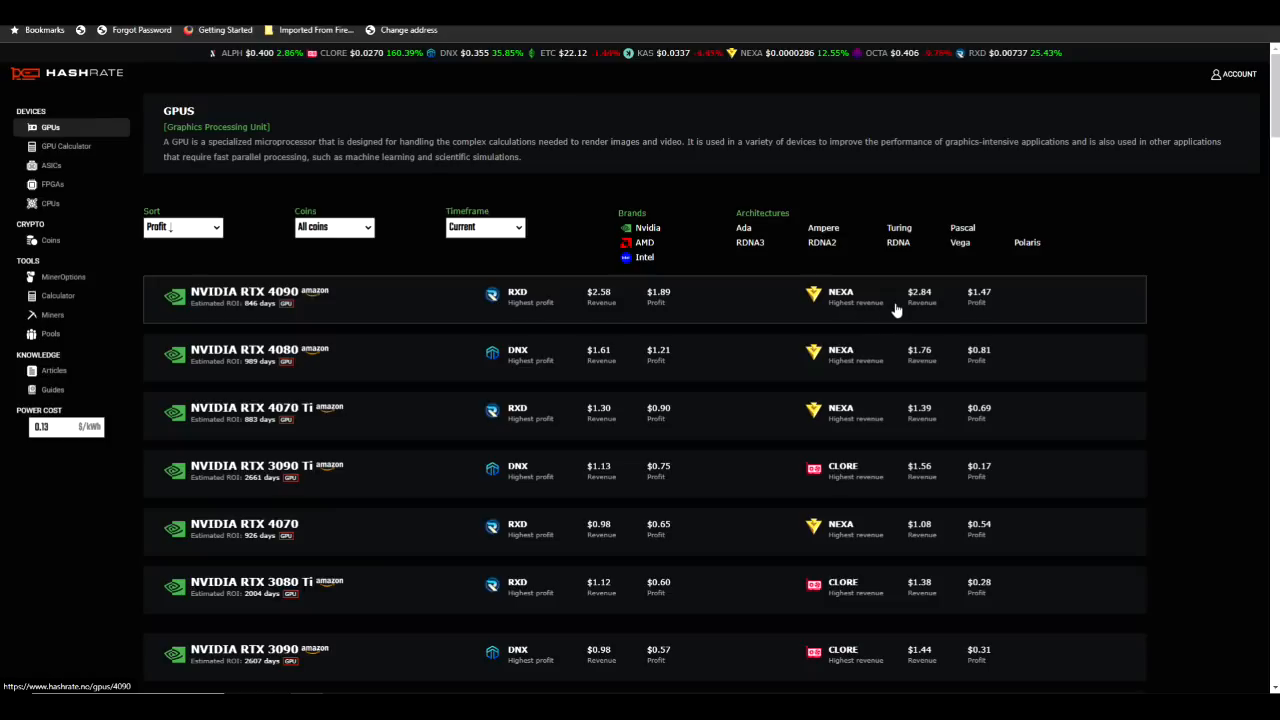
{"action": "mouse_move", "coordinate": [996, 312]}
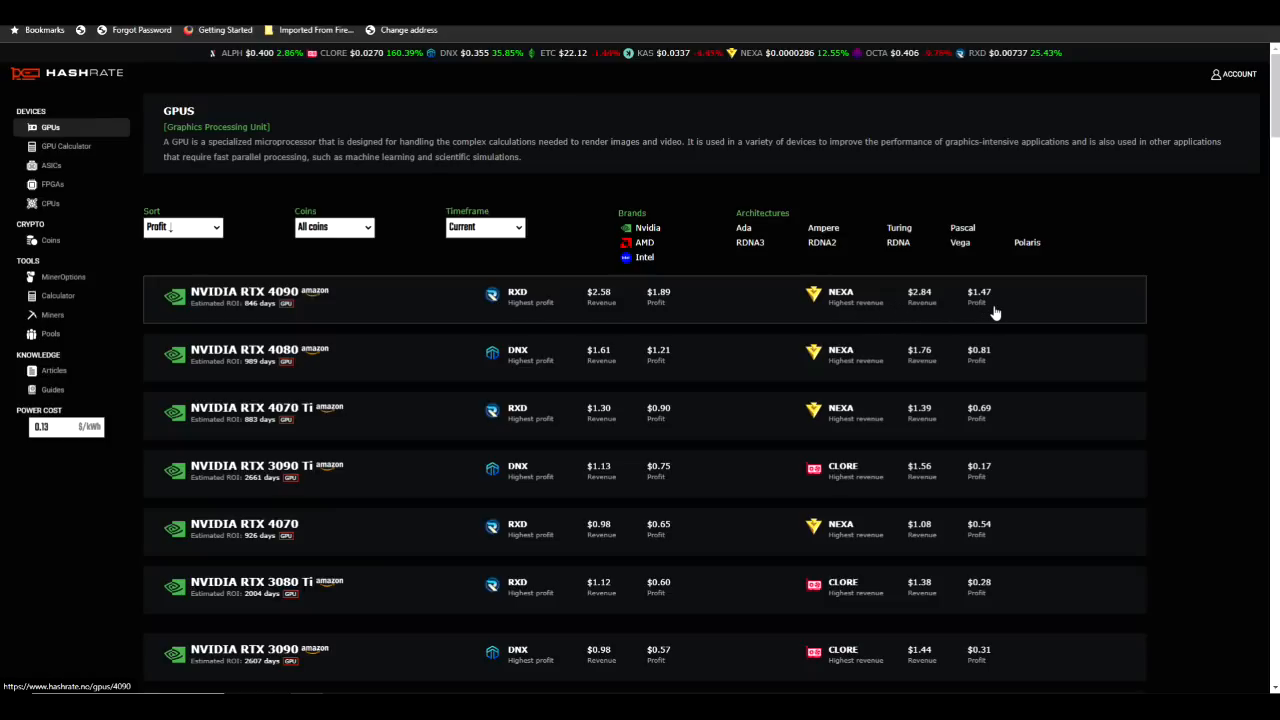
{"action": "mouse_move", "coordinate": [1010, 318]}
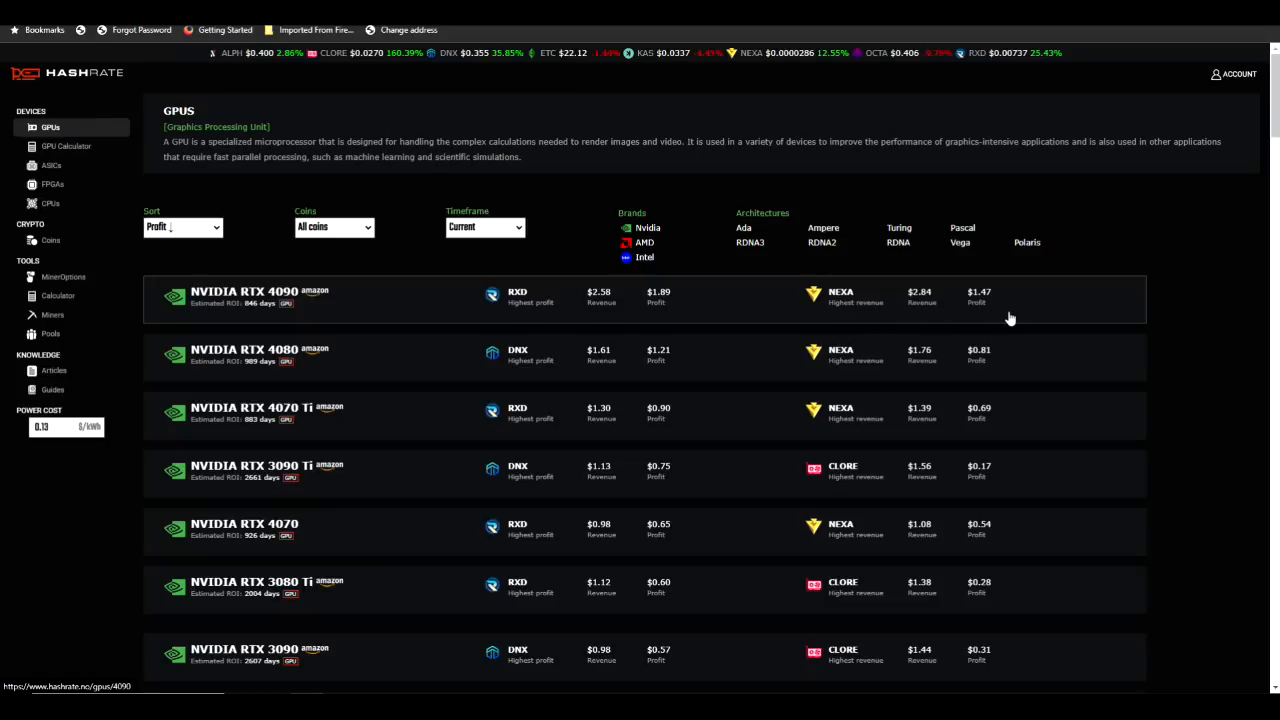
{"action": "mouse_move", "coordinate": [1036, 316]}
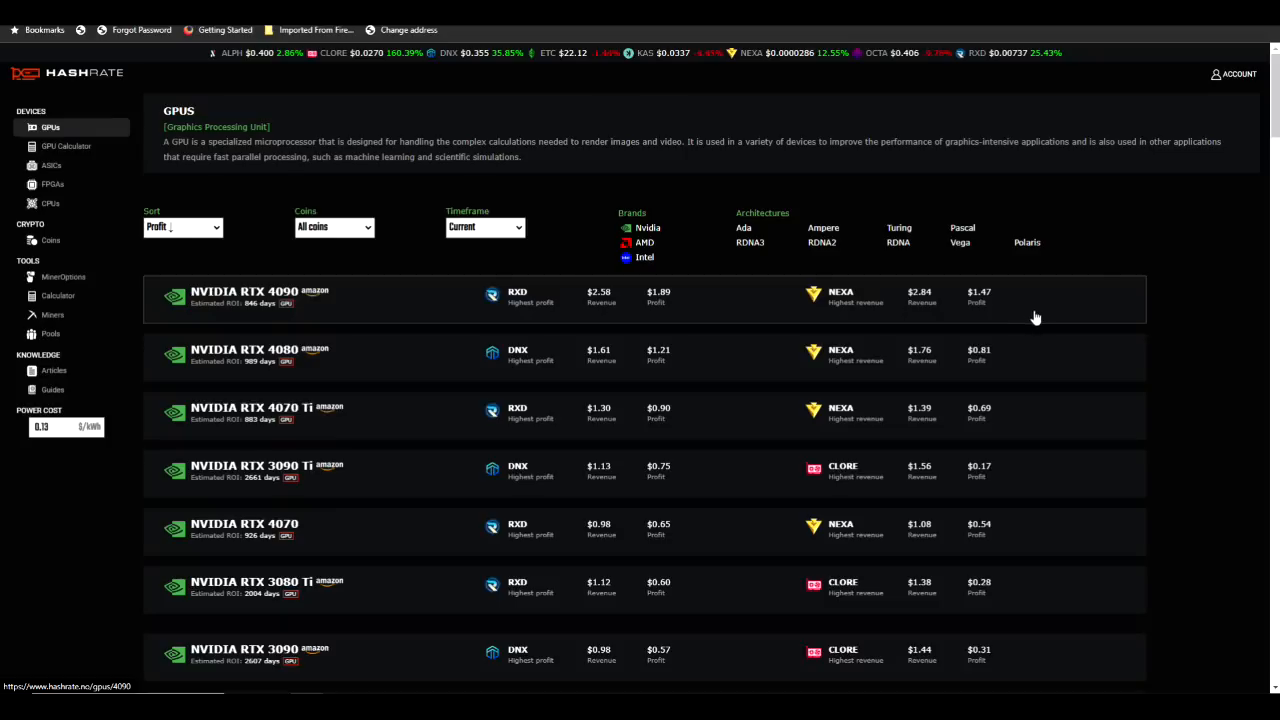
{"action": "mouse_move", "coordinate": [1034, 326]}
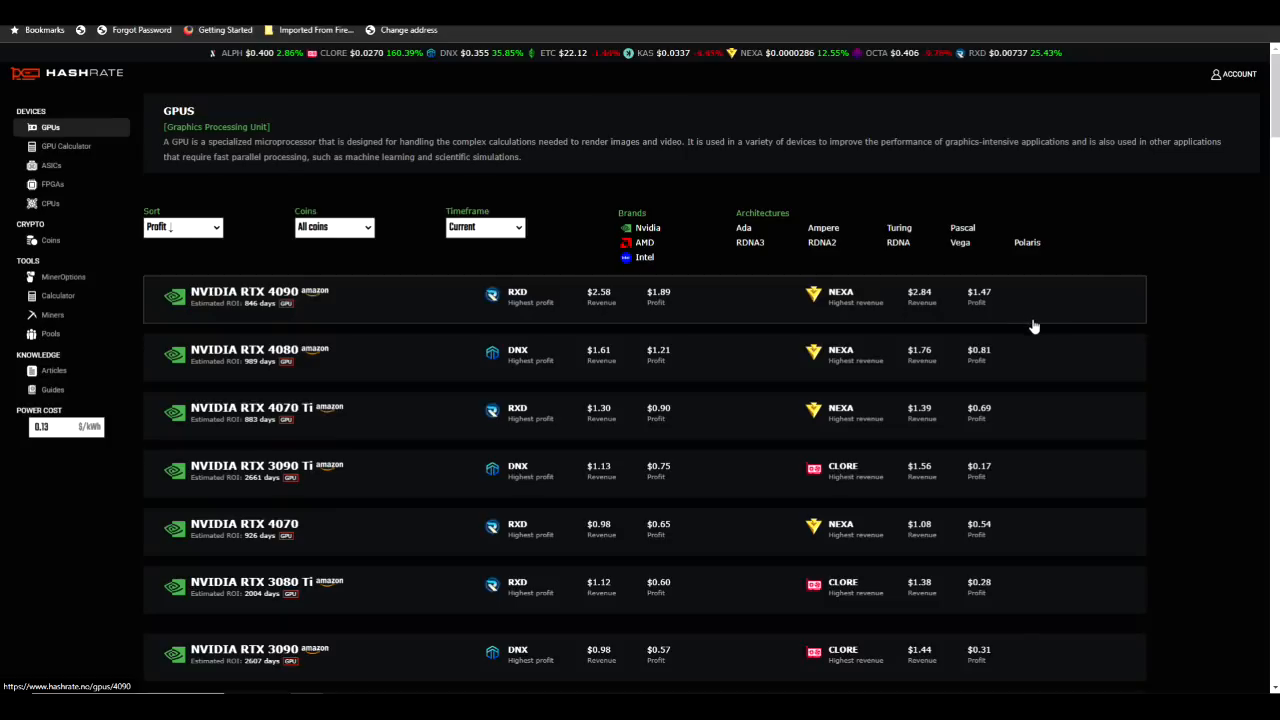
{"action": "mouse_move", "coordinate": [754, 306]}
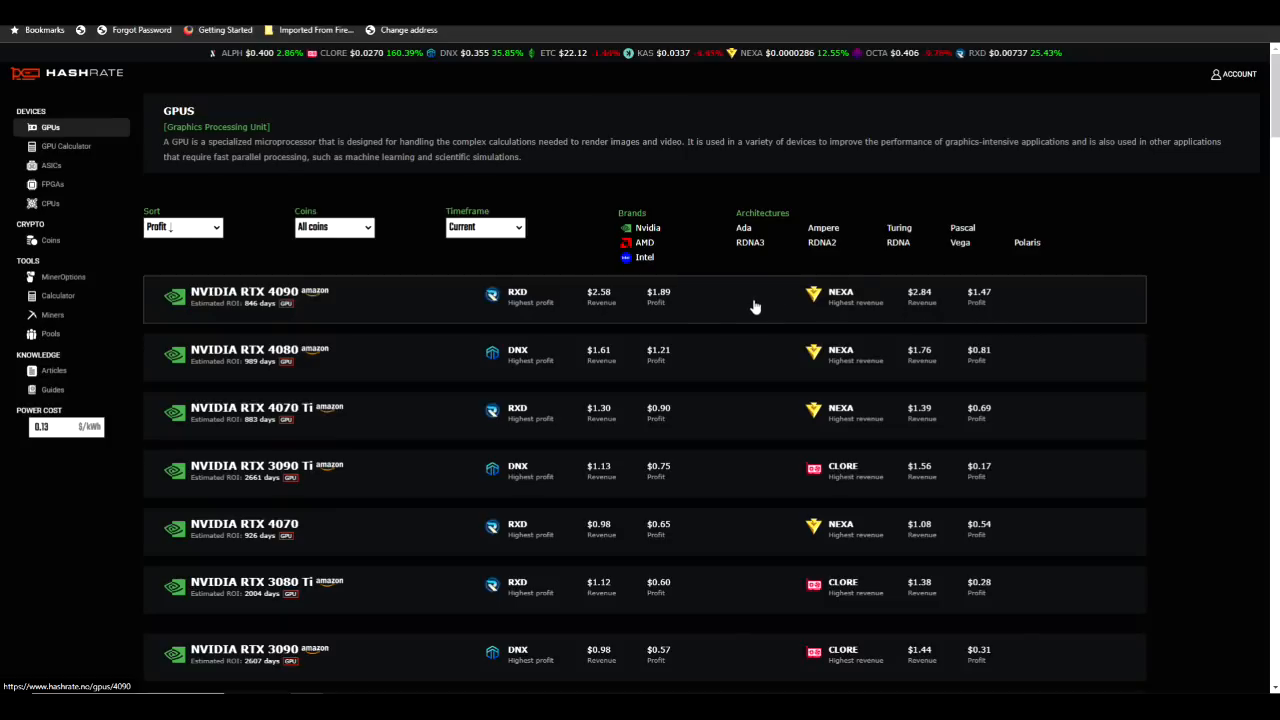
{"action": "scroll", "scroll_direction": "down", "scroll_amount": 3}
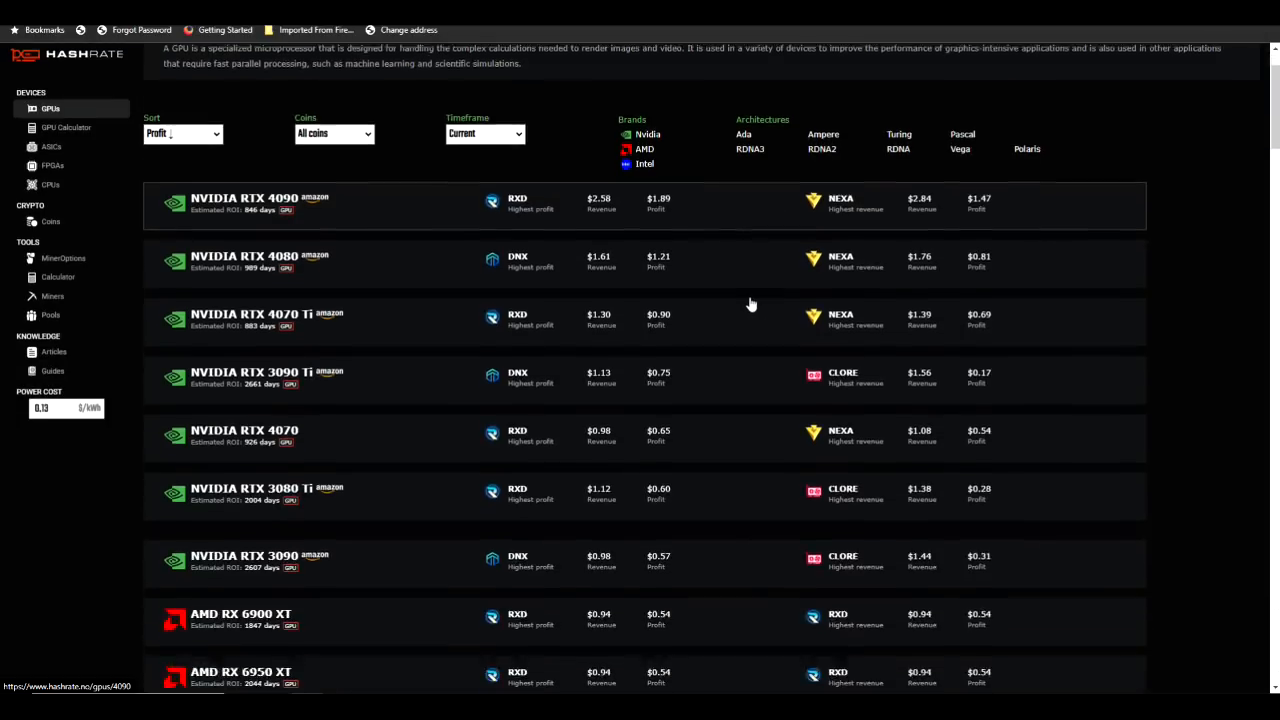
{"action": "scroll", "scroll_direction": "down", "scroll_amount": 3}
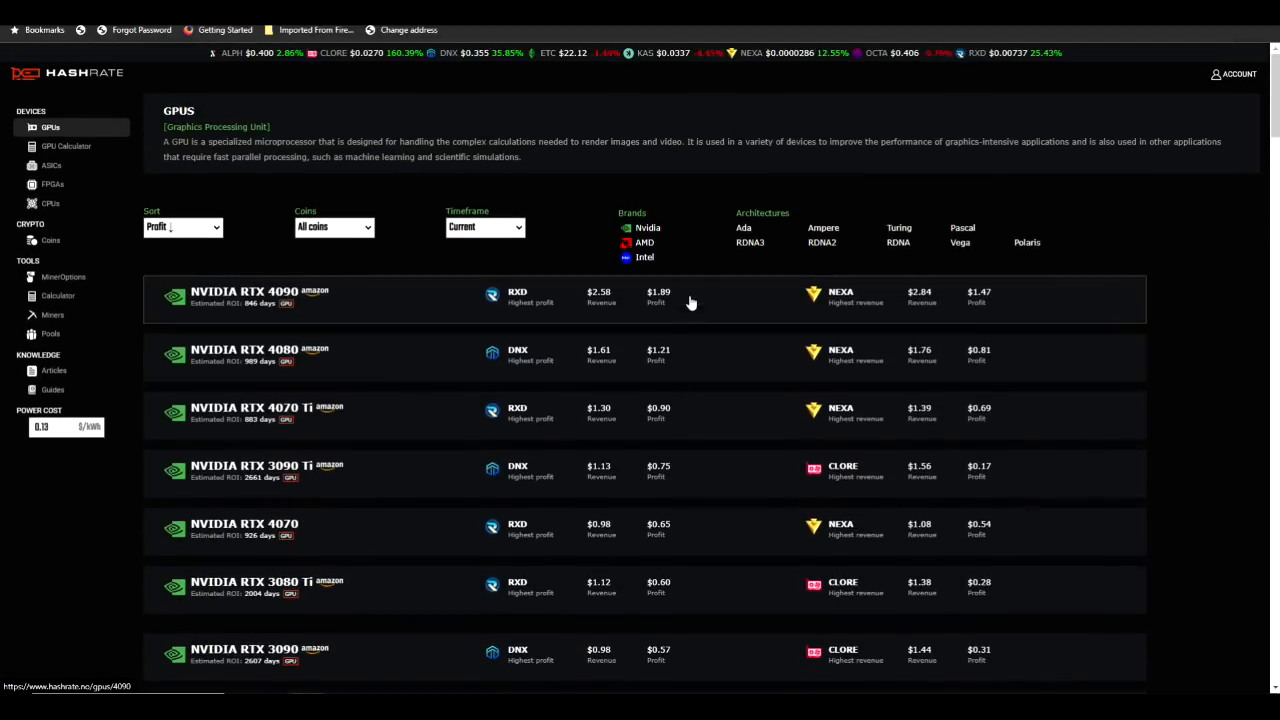
{"action": "mouse_move", "coordinate": [1100, 160]}
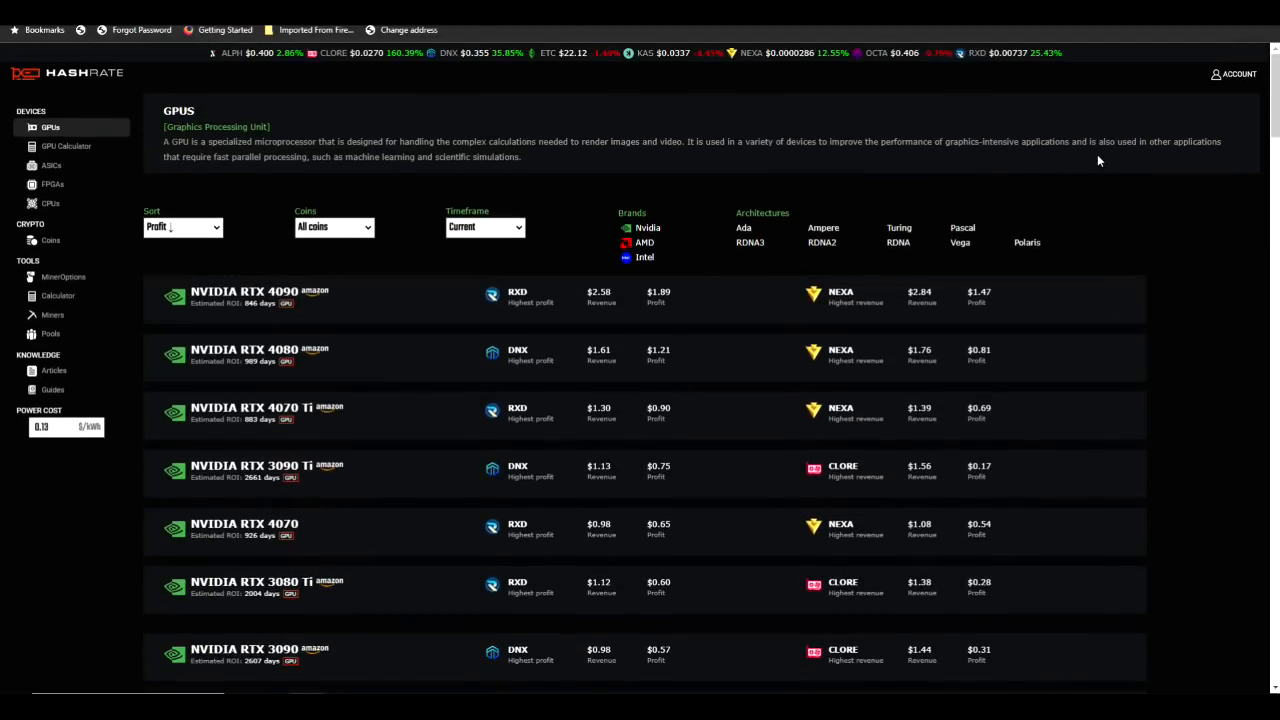
{"action": "mouse_move", "coordinate": [1132, 156]}
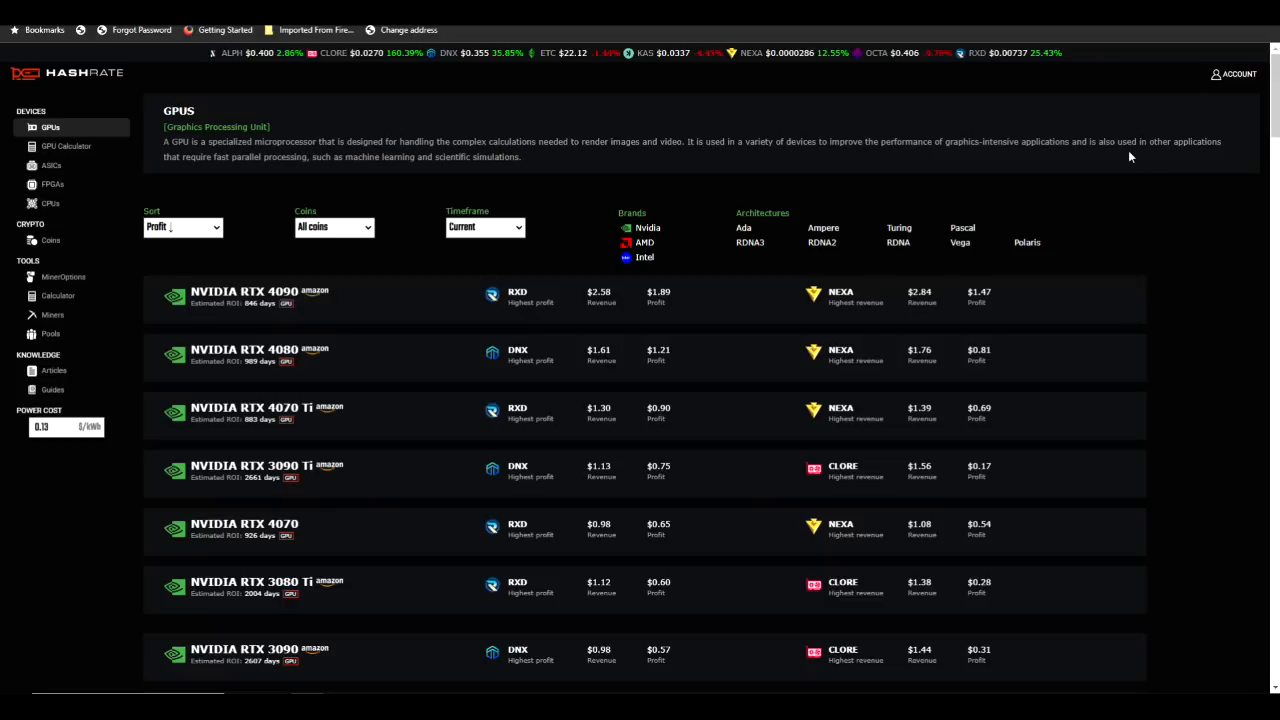
{"action": "left_click", "coordinate": [1234, 74]}
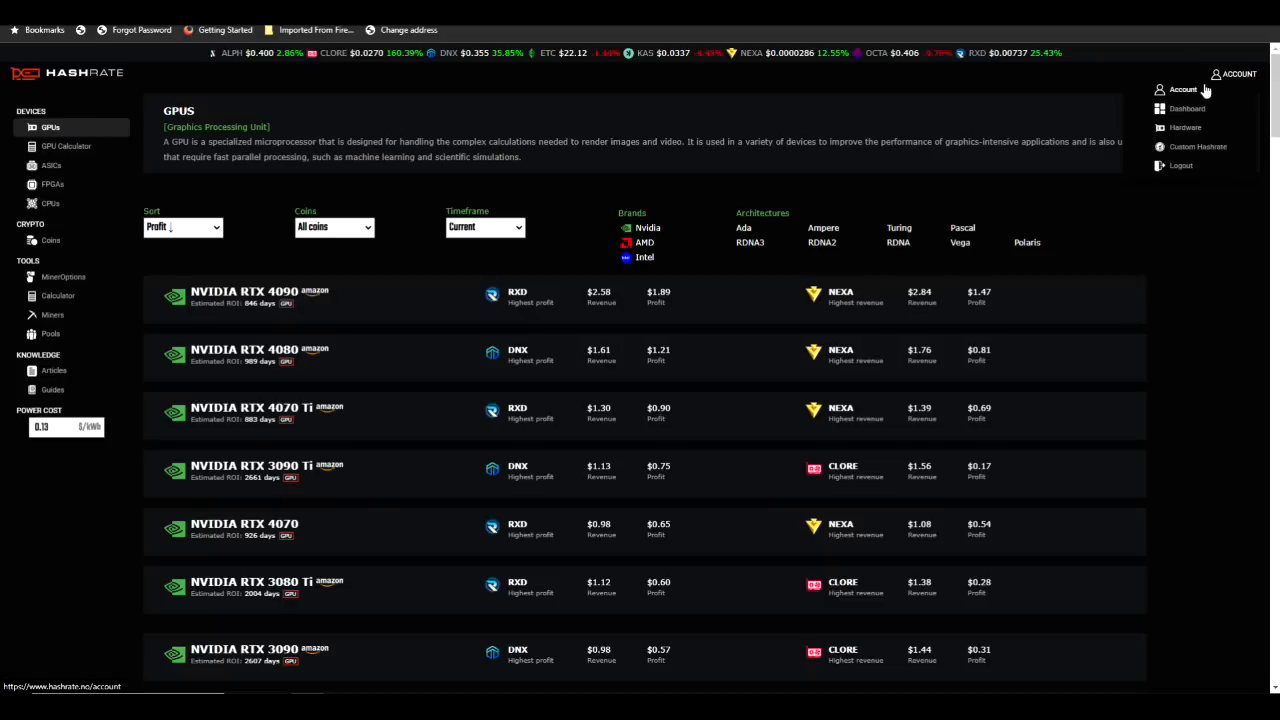
{"action": "left_click", "coordinate": [1176, 88]}
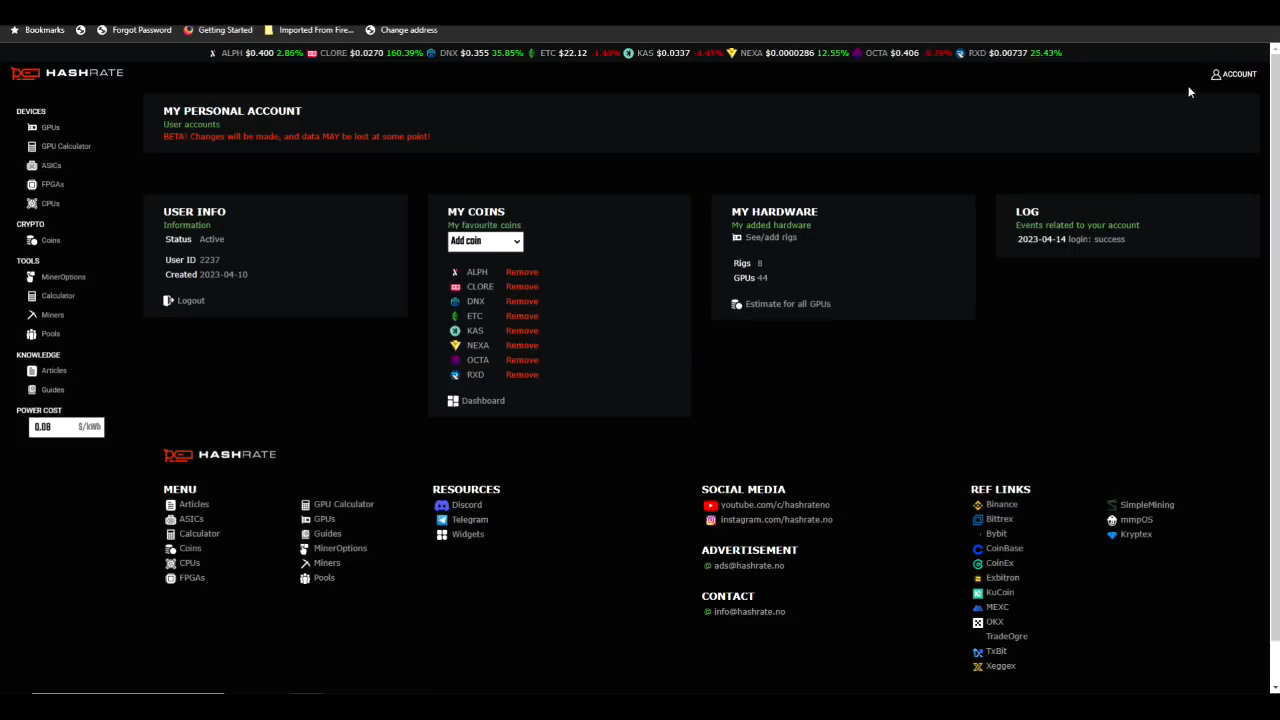
{"action": "mouse_move", "coordinate": [916, 230]}
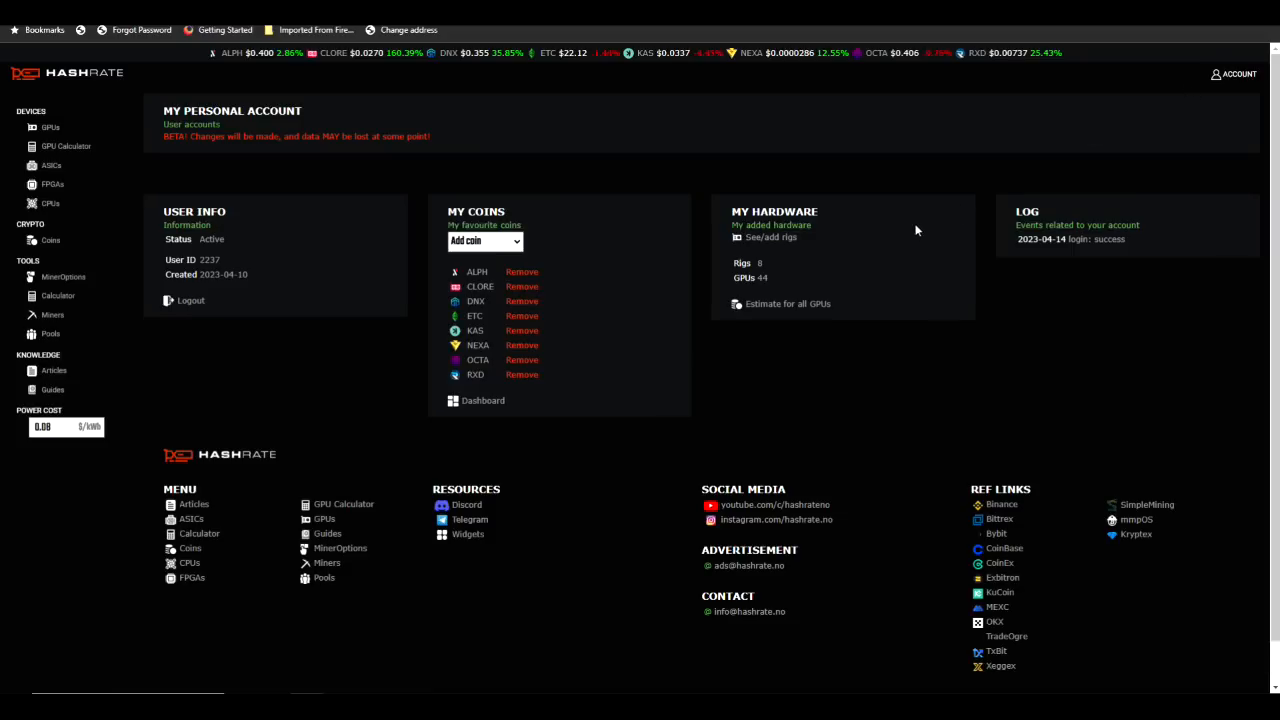
{"action": "mouse_move", "coordinate": [812, 276]}
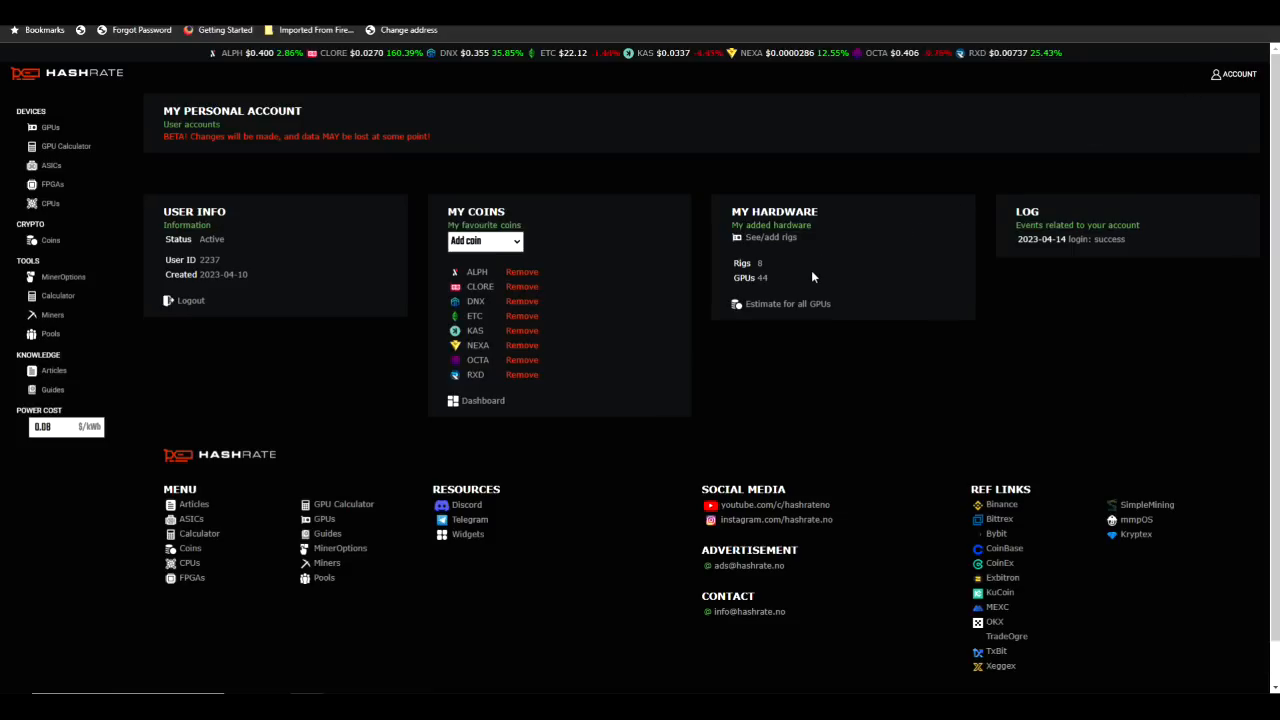
{"action": "mouse_move", "coordinate": [772, 224]}
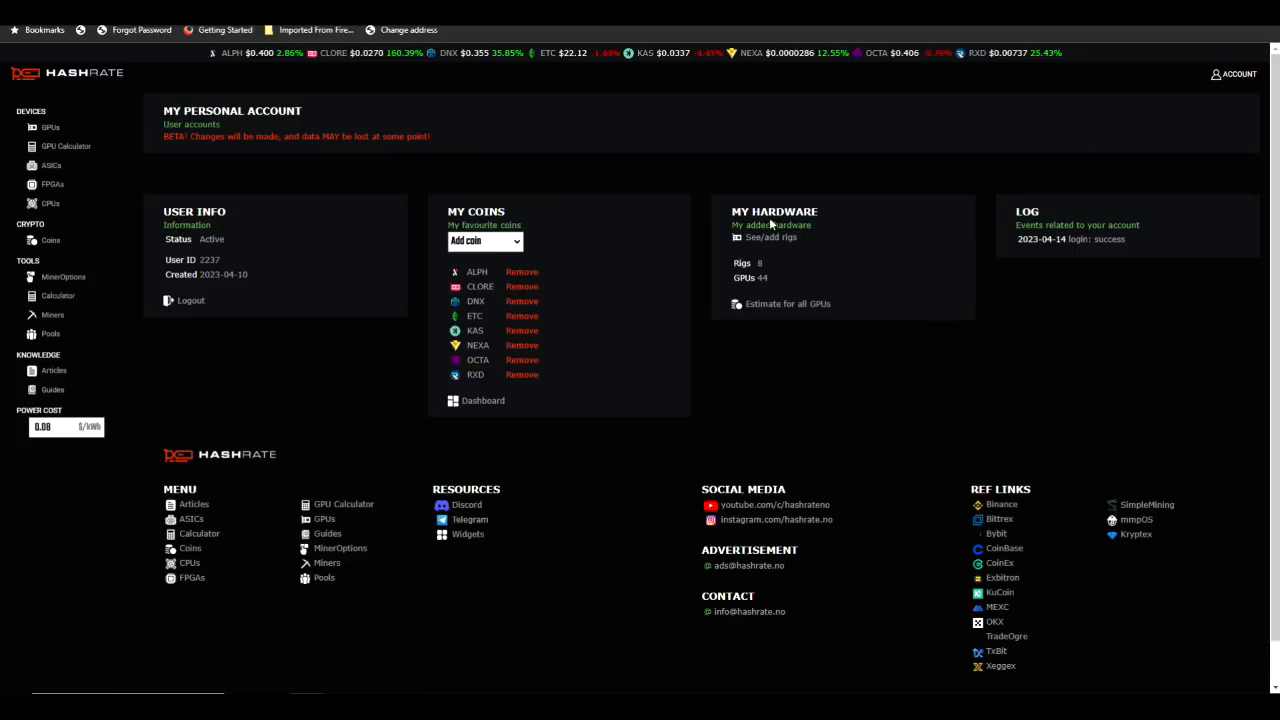
{"action": "mouse_move", "coordinate": [734, 240]}
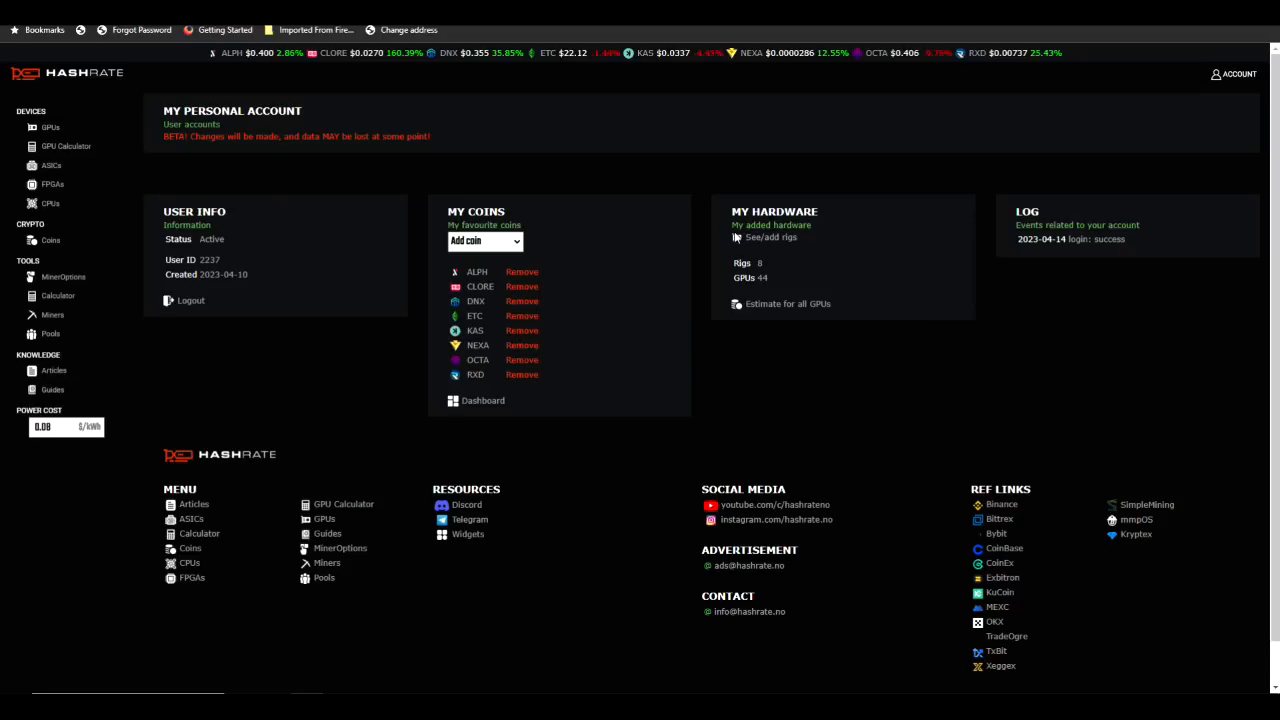
{"action": "mouse_move", "coordinate": [764, 308]}
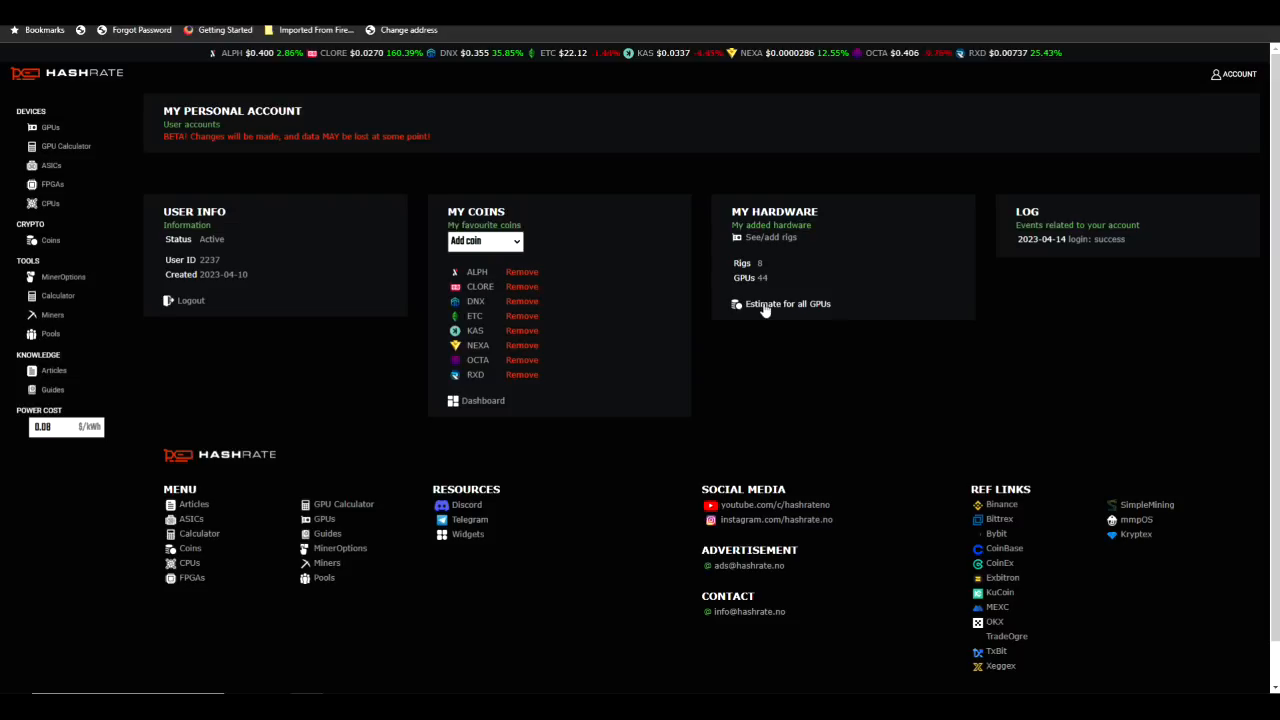
{"action": "mouse_move", "coordinate": [796, 316]}
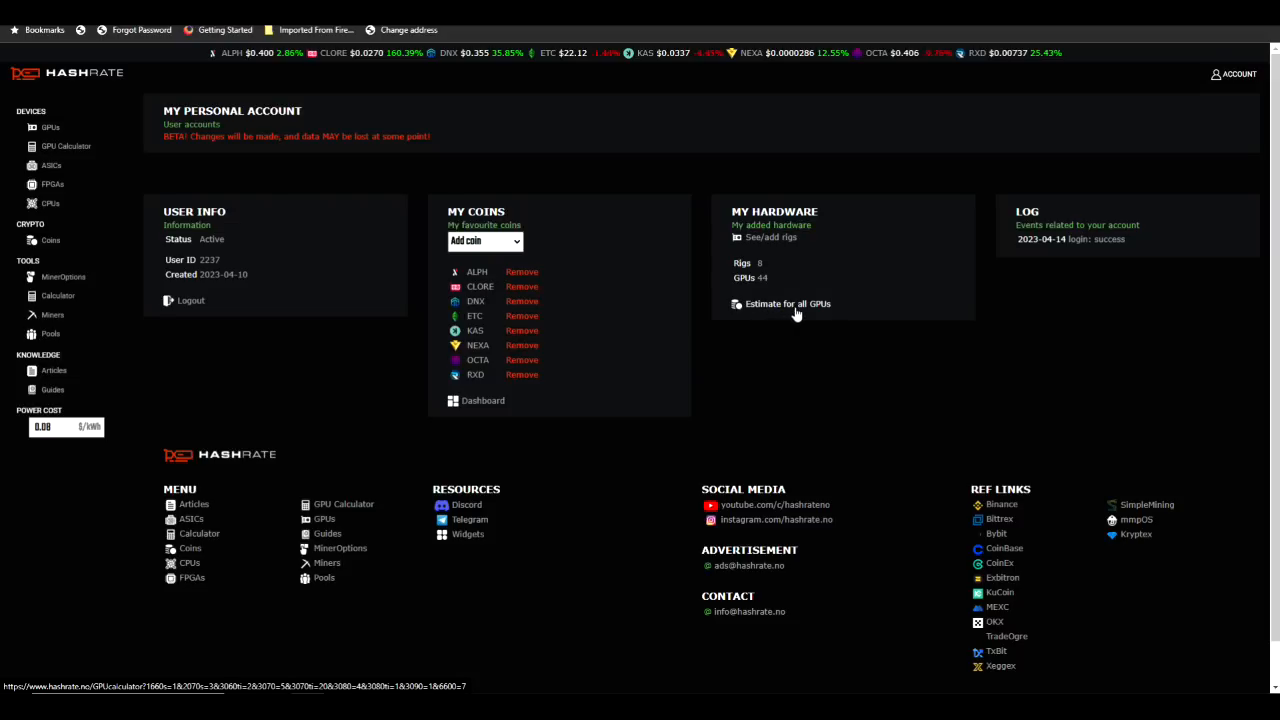
Step: Load all farm GPUs via 'Estimate for all GPUs' and calculate ranked coin profitability results
{"action": "left_click", "coordinate": [788, 304]}
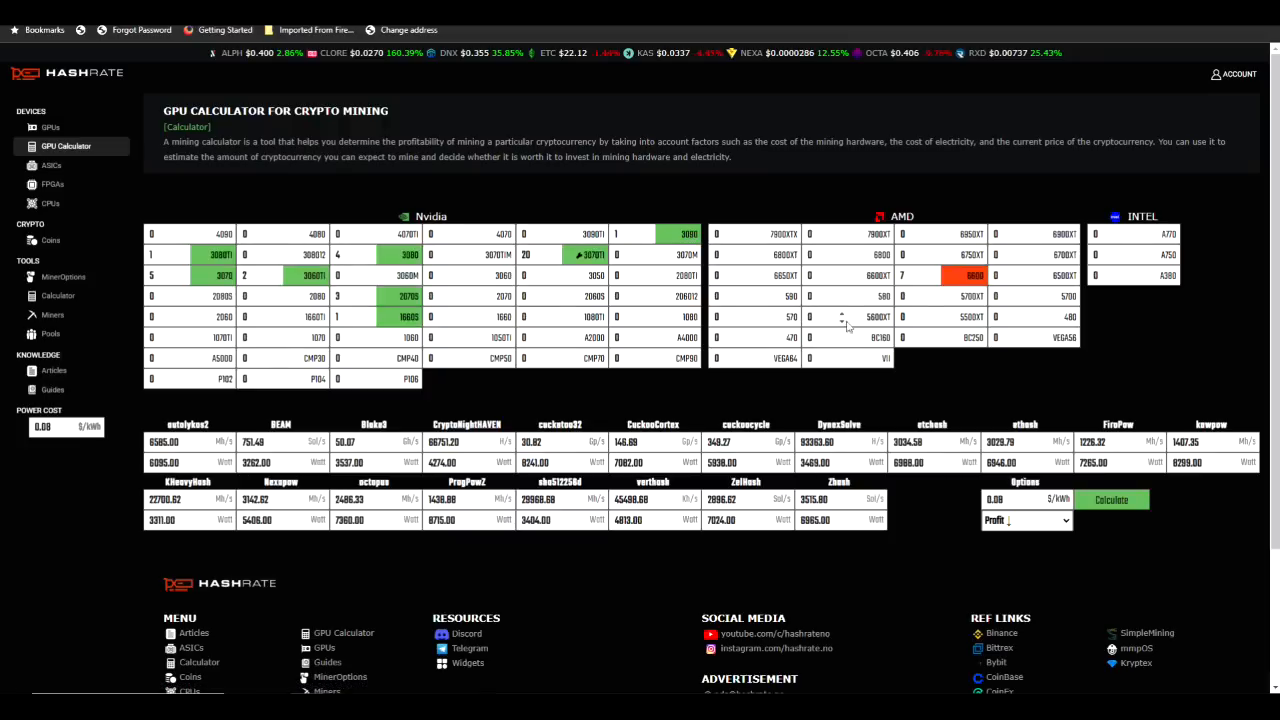
{"action": "scroll", "scroll_direction": "down", "scroll_amount": 3}
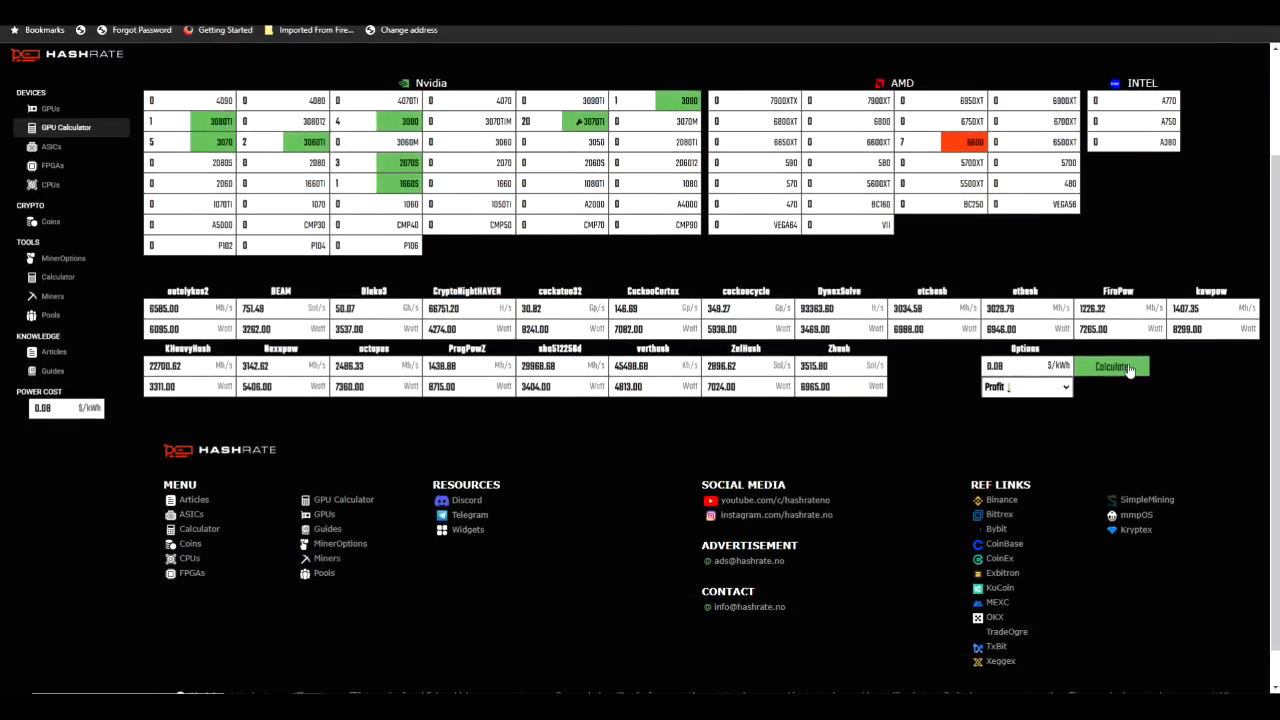
{"action": "left_click", "coordinate": [1112, 366]}
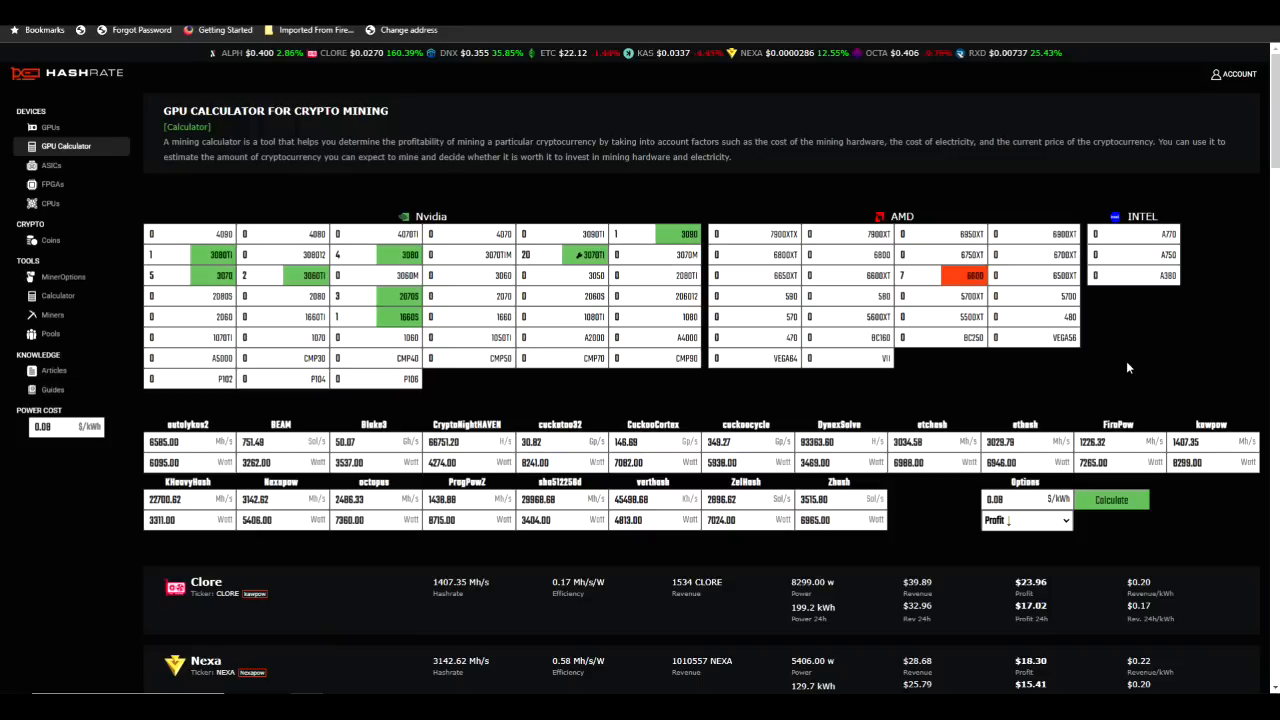
{"action": "scroll", "scroll_direction": "down", "scroll_amount": 3}
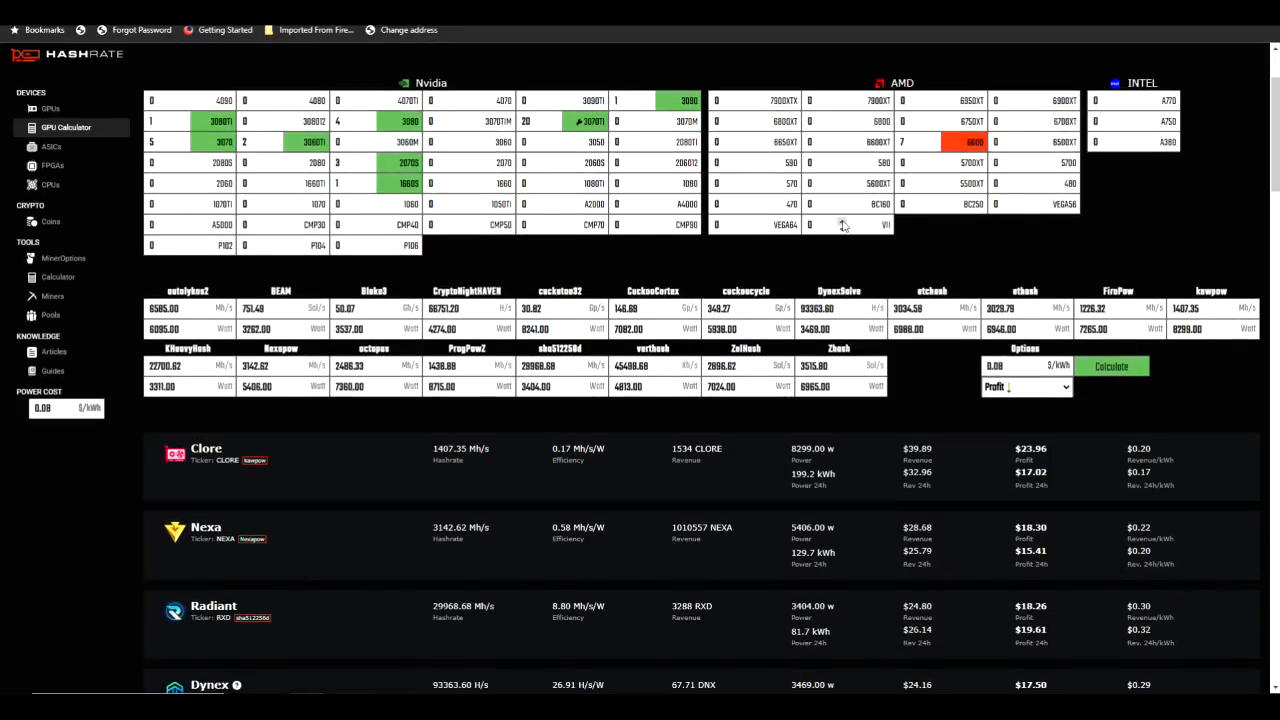
{"action": "mouse_move", "coordinate": [874, 256]}
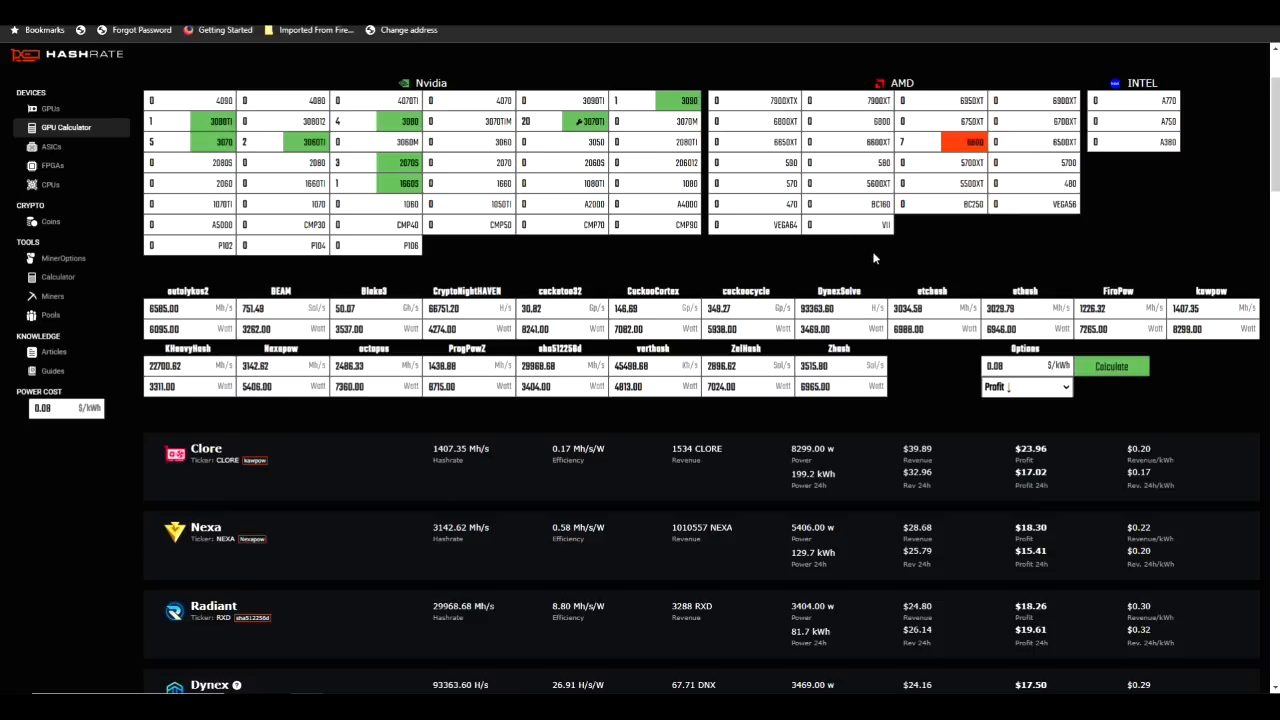
{"action": "mouse_move", "coordinate": [324, 454]}
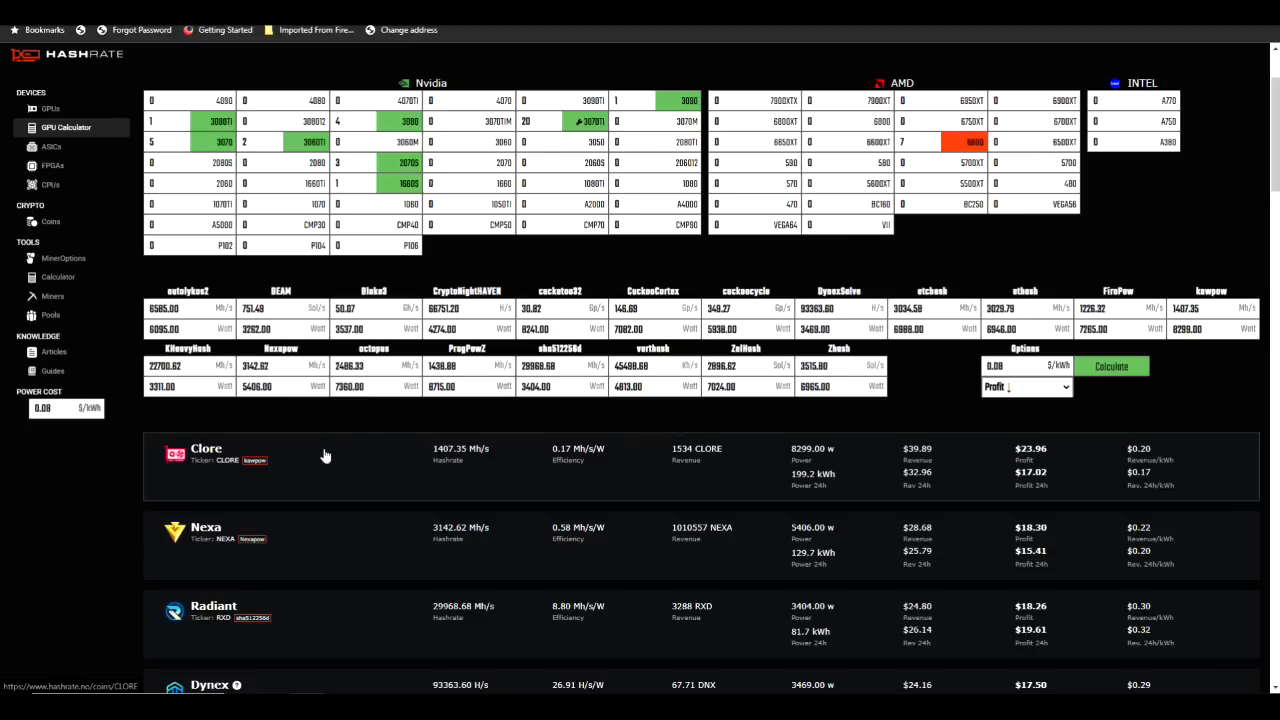
{"action": "mouse_move", "coordinate": [530, 476]}
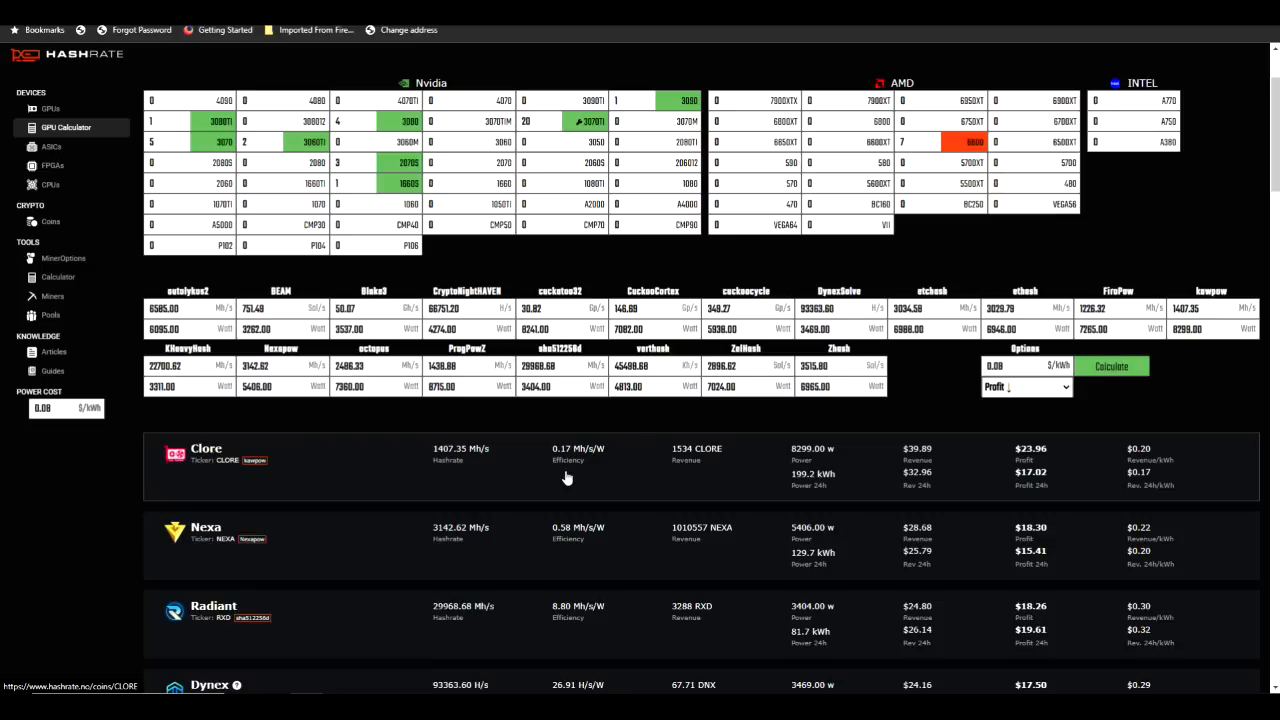
{"action": "mouse_move", "coordinate": [714, 482]}
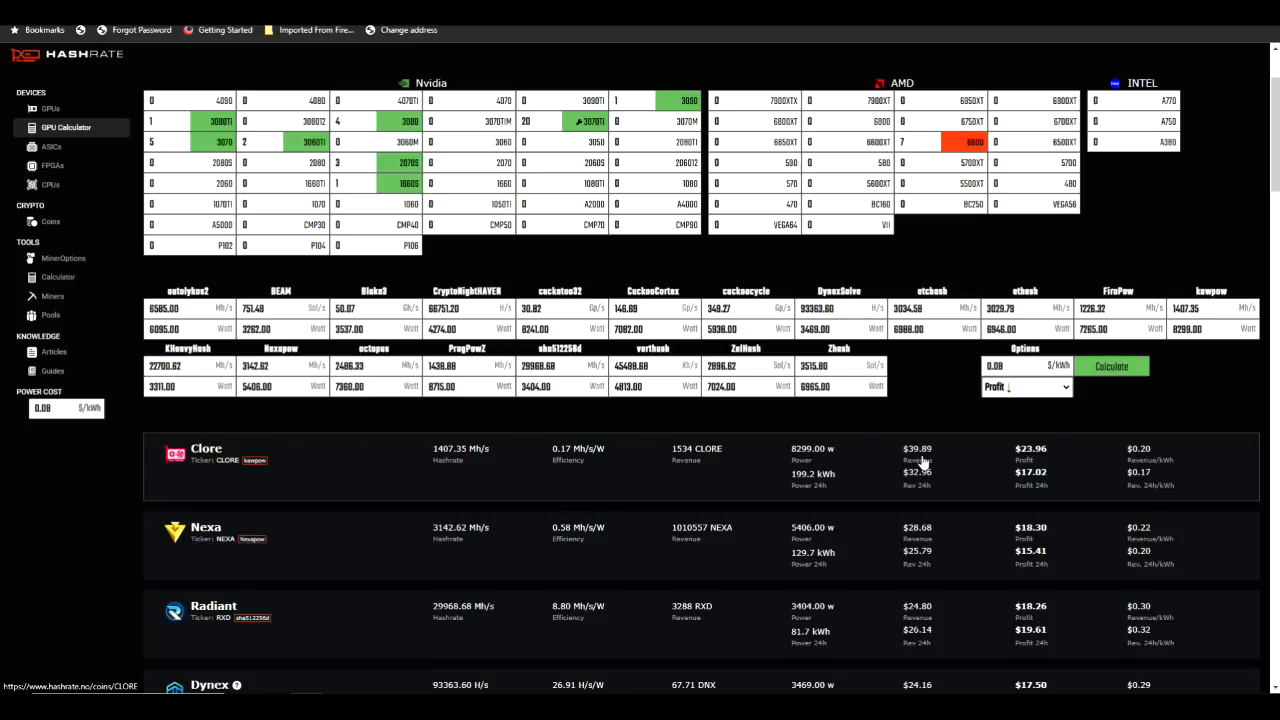
{"action": "mouse_move", "coordinate": [1042, 468]}
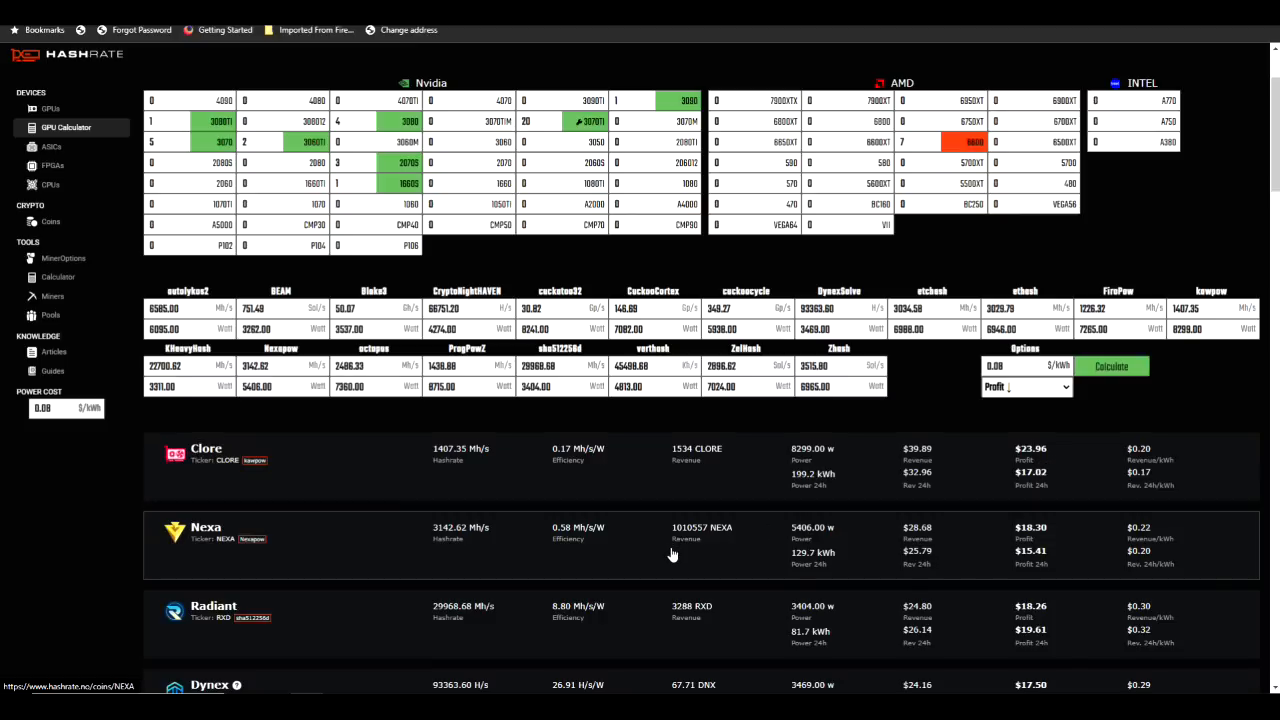
{"action": "mouse_move", "coordinate": [728, 552]}
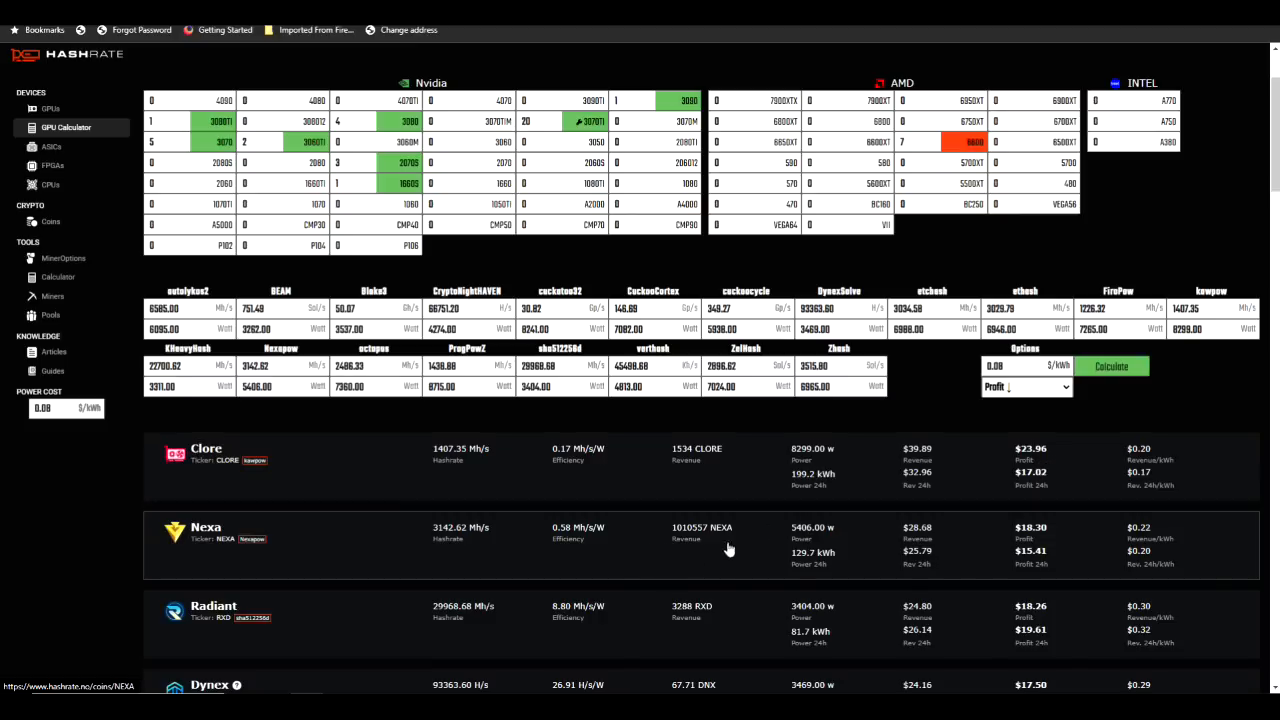
{"action": "mouse_move", "coordinate": [740, 552]}
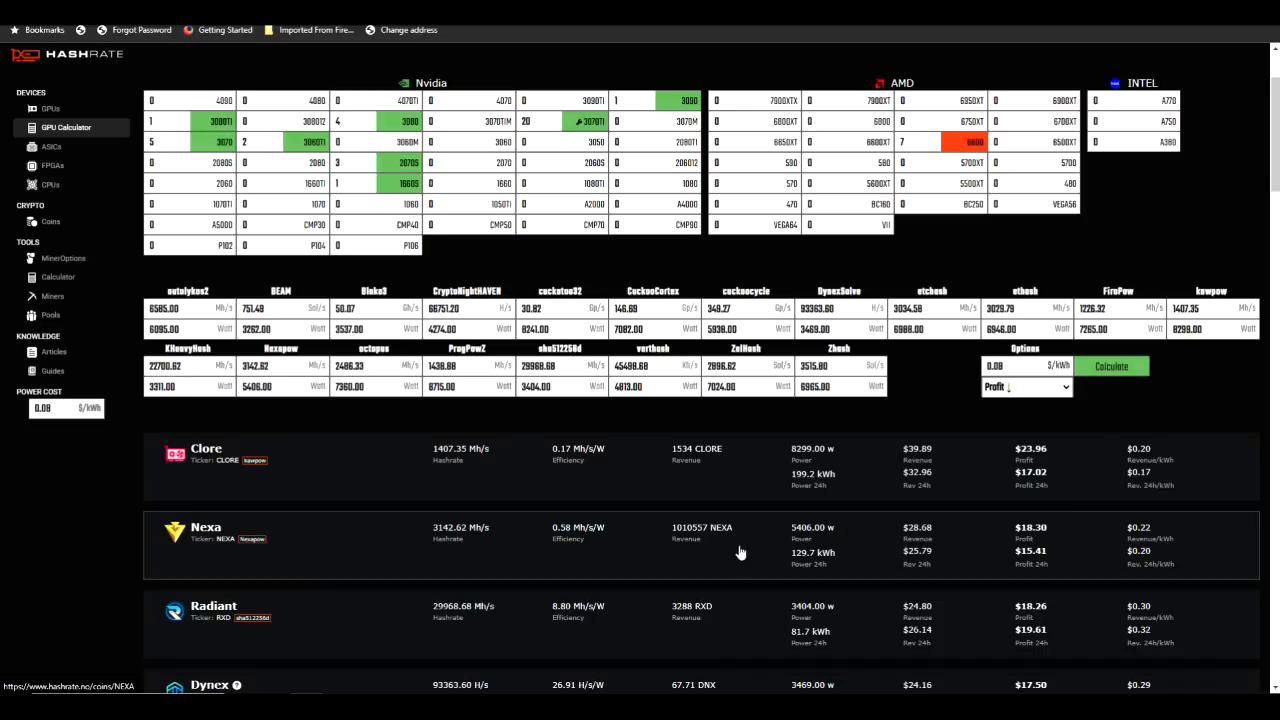
{"action": "mouse_move", "coordinate": [920, 540]}
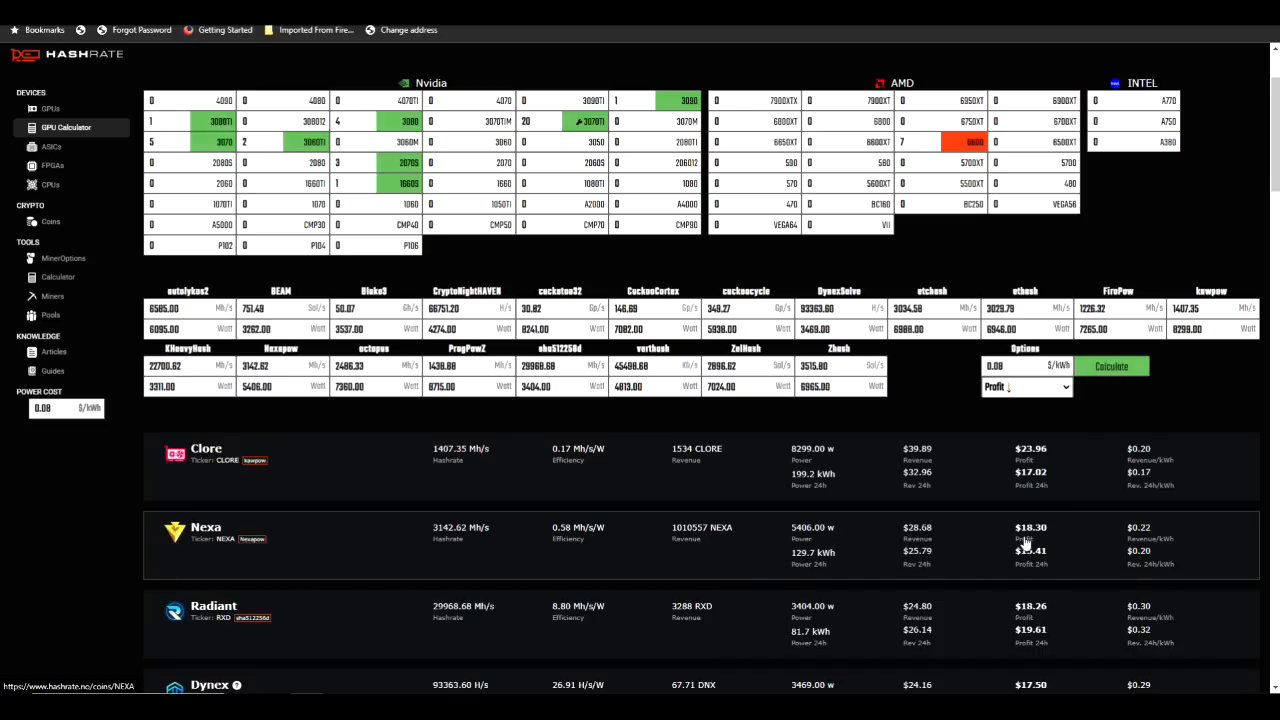
{"action": "mouse_move", "coordinate": [1056, 540]}
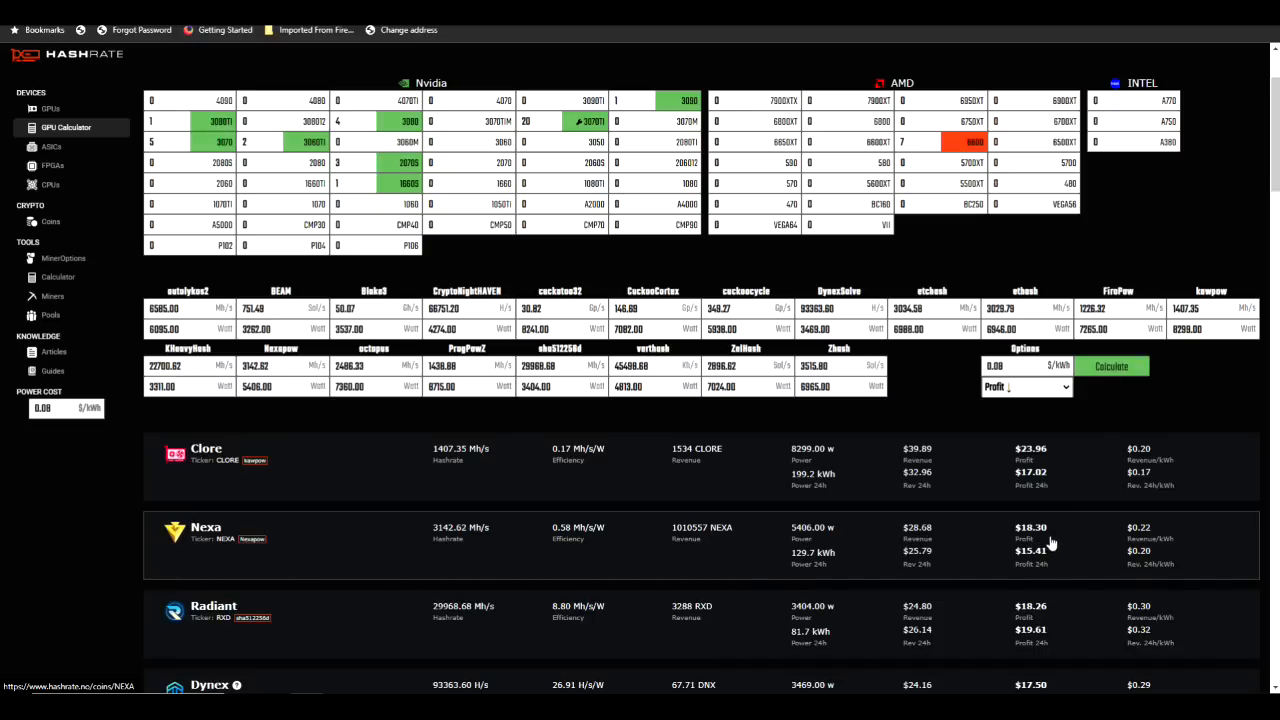
{"action": "scroll", "scroll_direction": "down", "scroll_amount": 3}
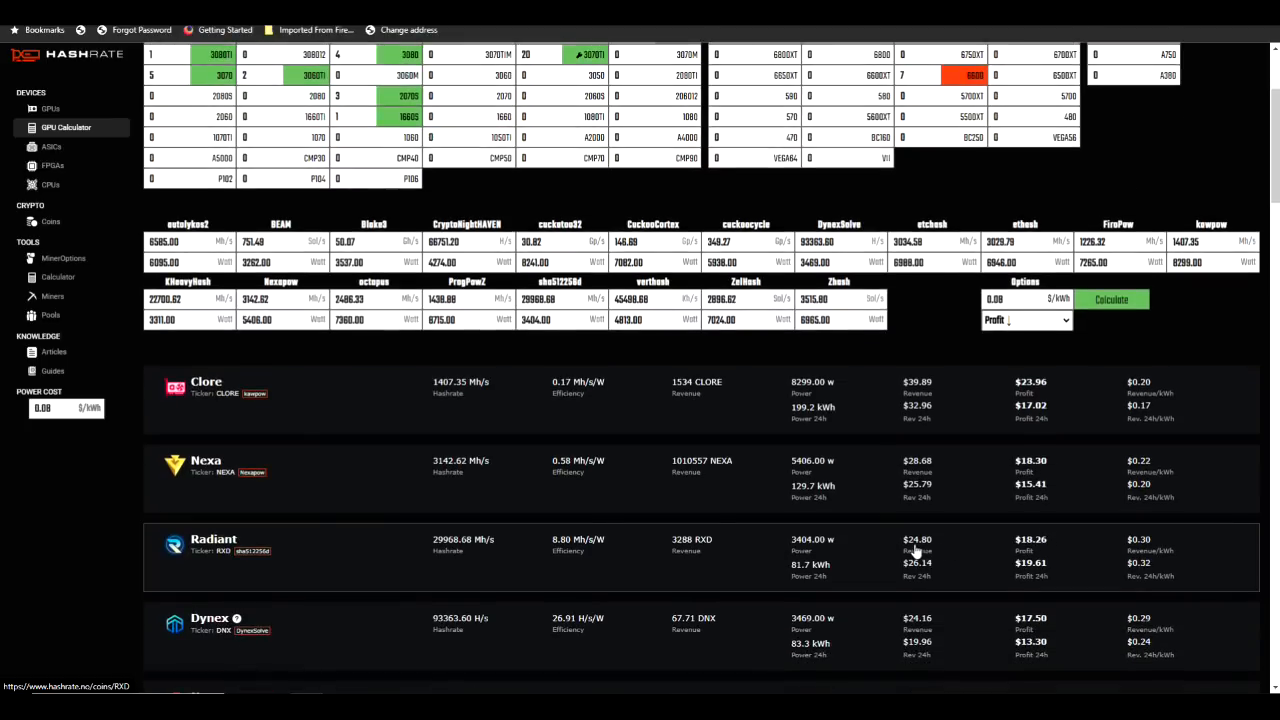
{"action": "mouse_move", "coordinate": [928, 554]}
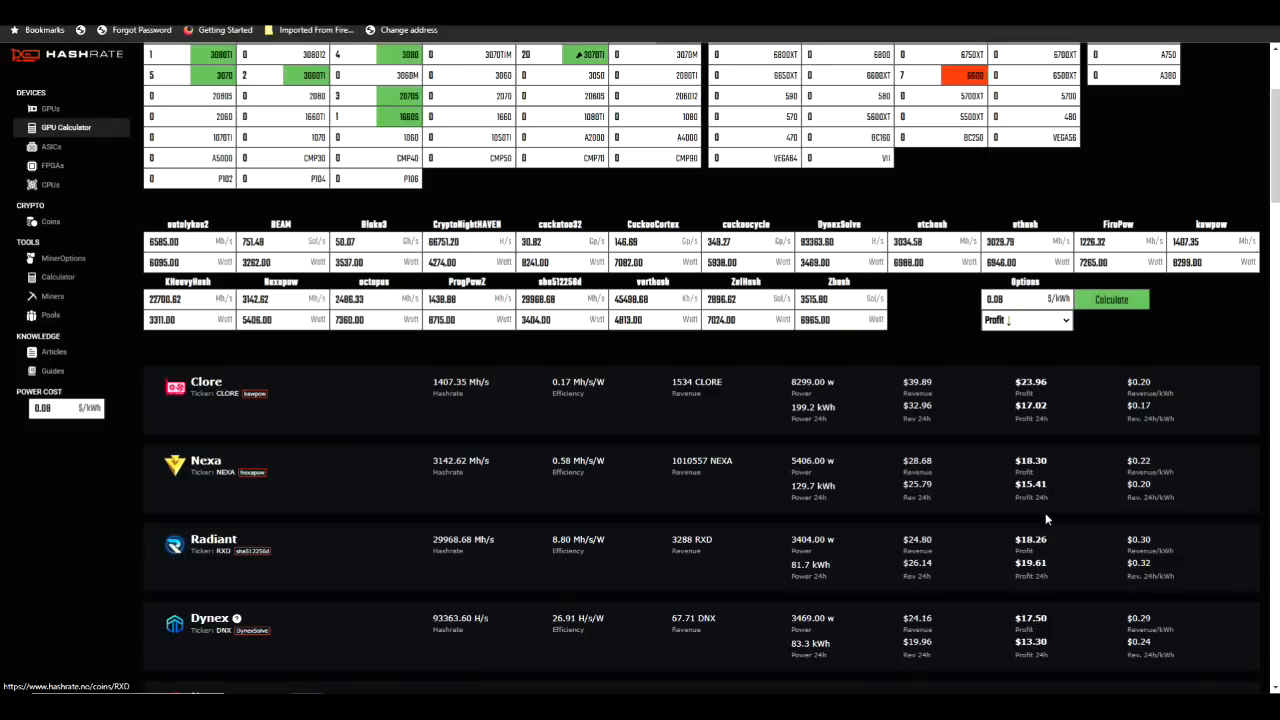
{"action": "scroll", "scroll_direction": "down", "scroll_amount": 3}
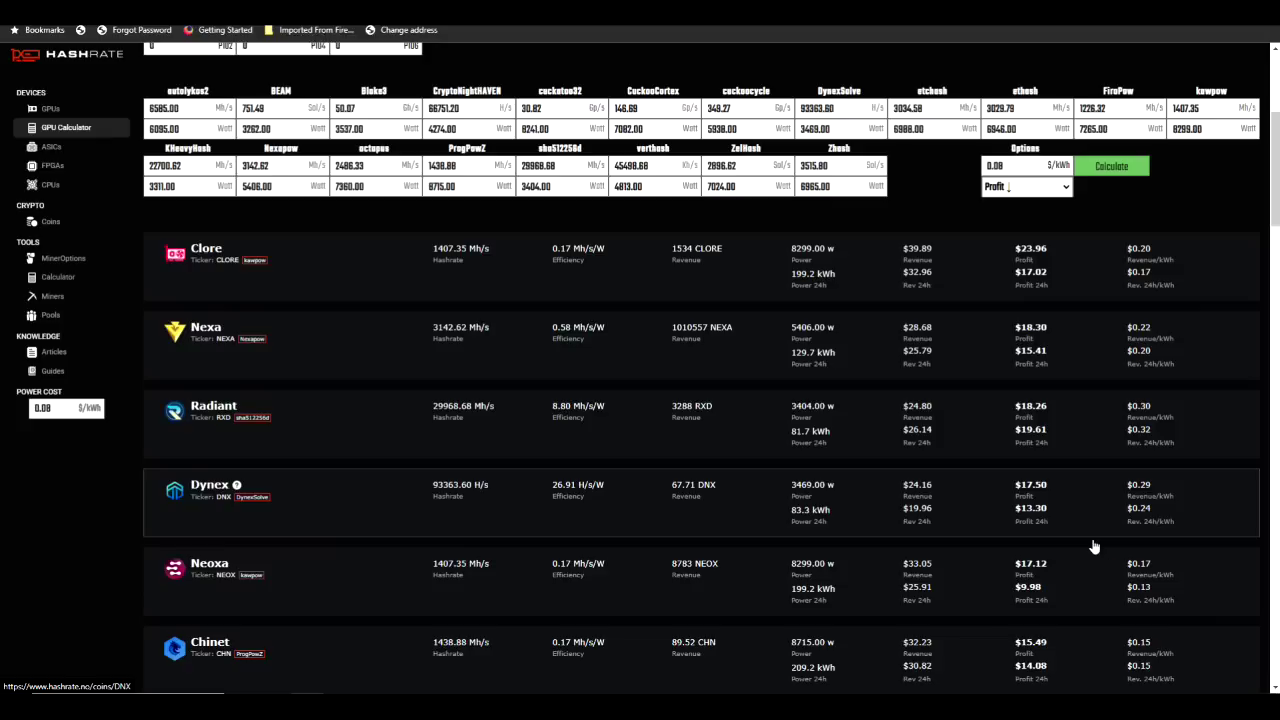
{"action": "scroll", "scroll_direction": "down", "scroll_amount": 3}
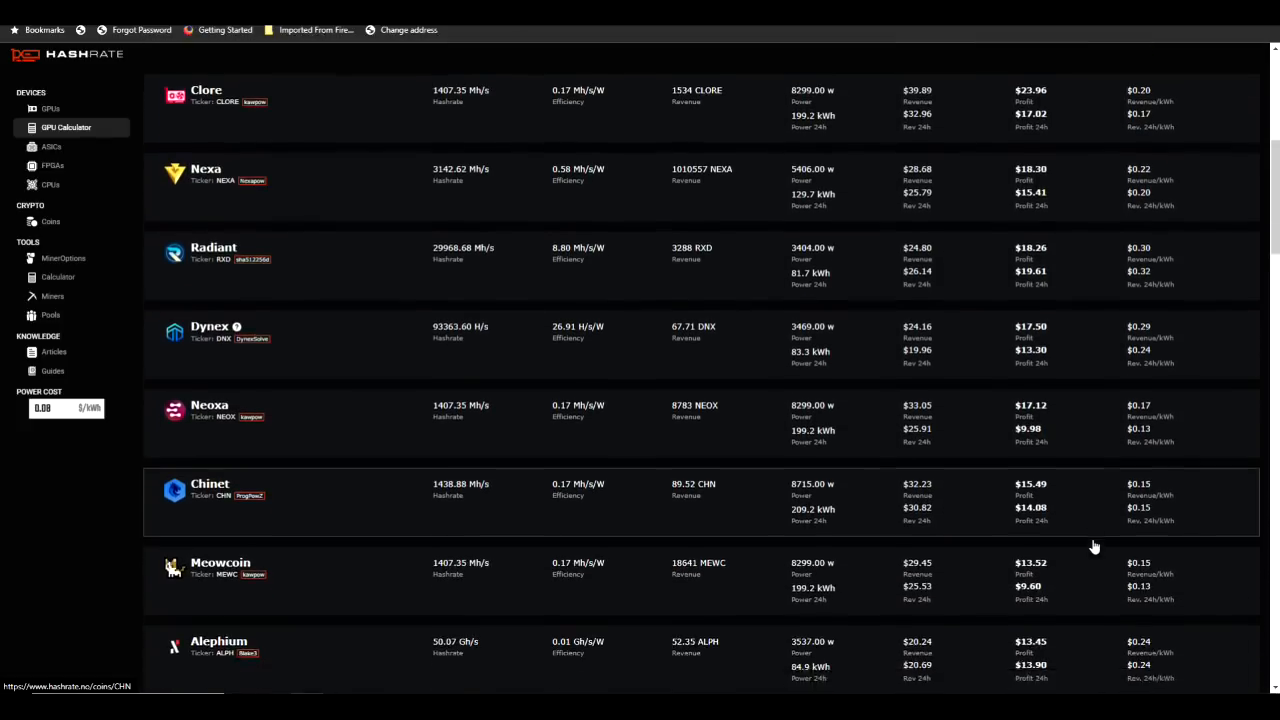
{"action": "scroll", "scroll_direction": "down", "scroll_amount": 3}
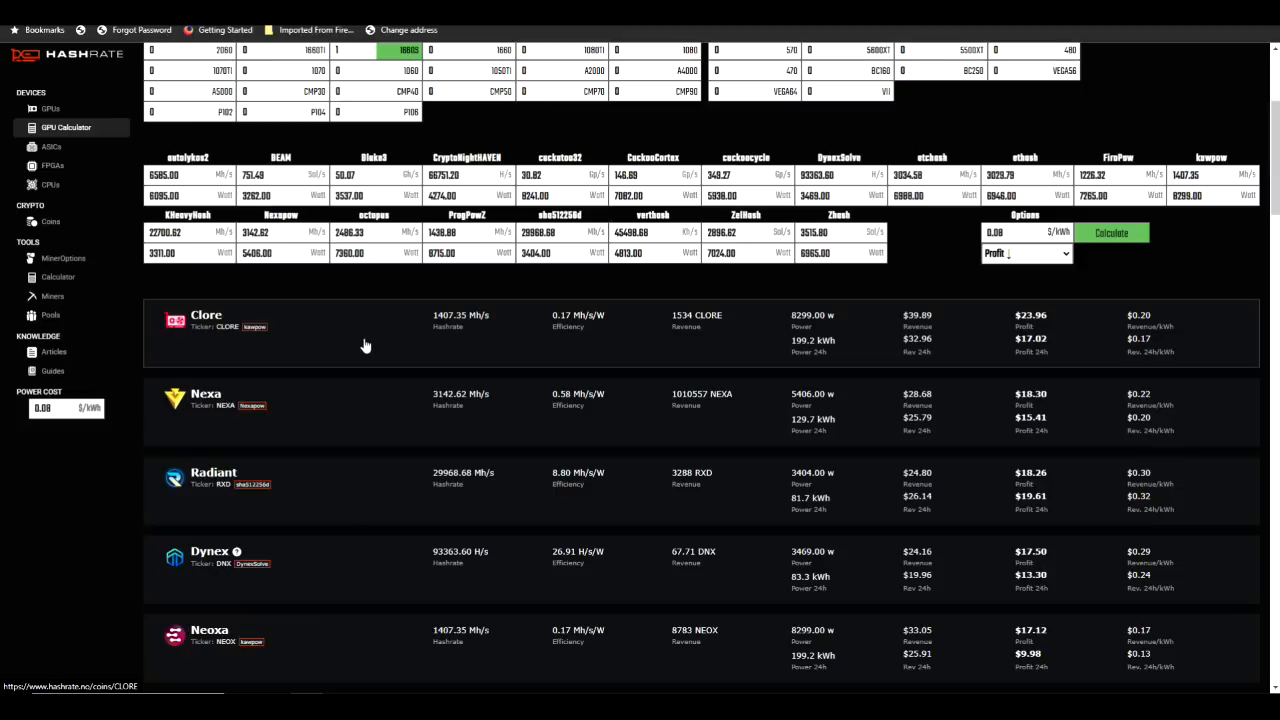
{"action": "mouse_move", "coordinate": [372, 336]}
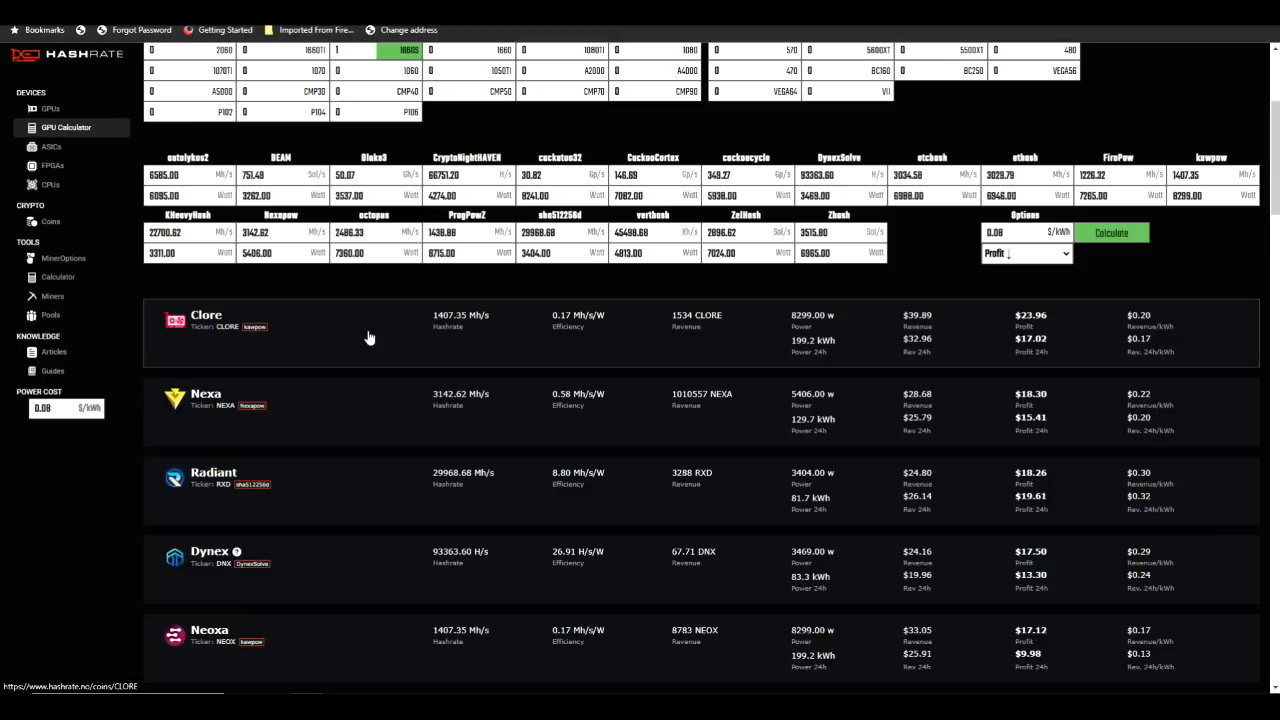
{"action": "mouse_move", "coordinate": [408, 384]}
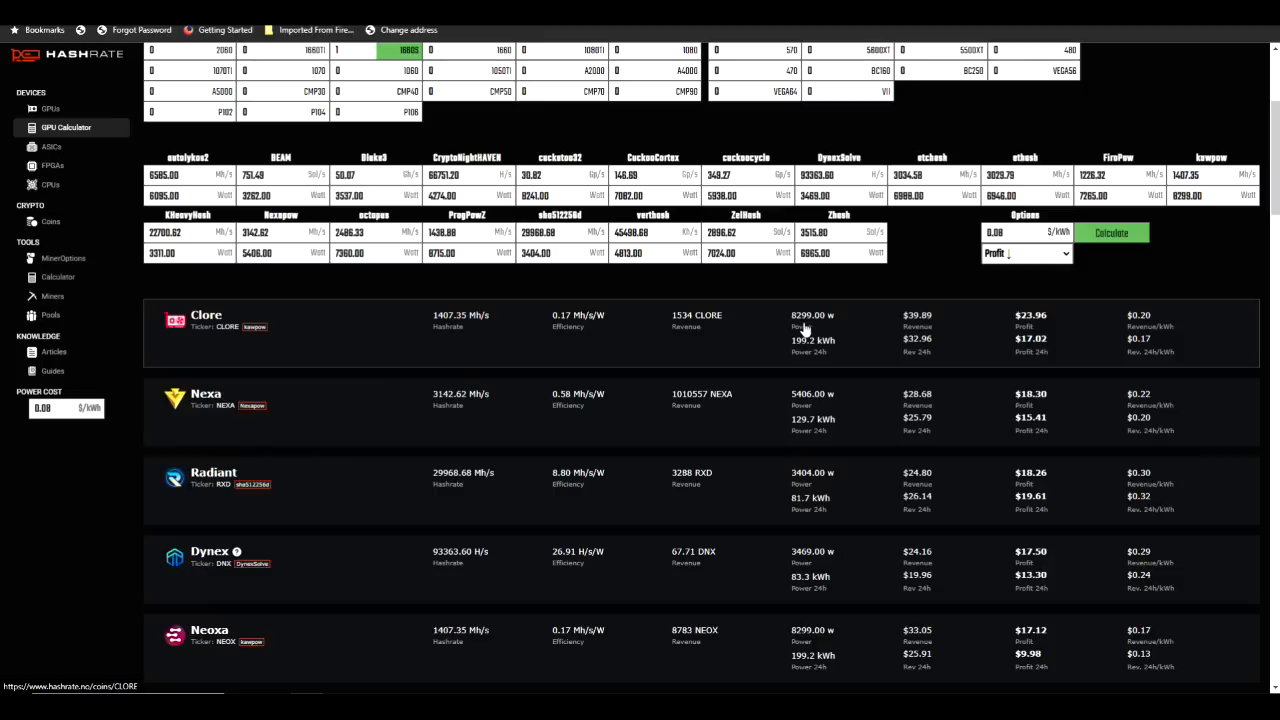
{"action": "mouse_move", "coordinate": [808, 412]}
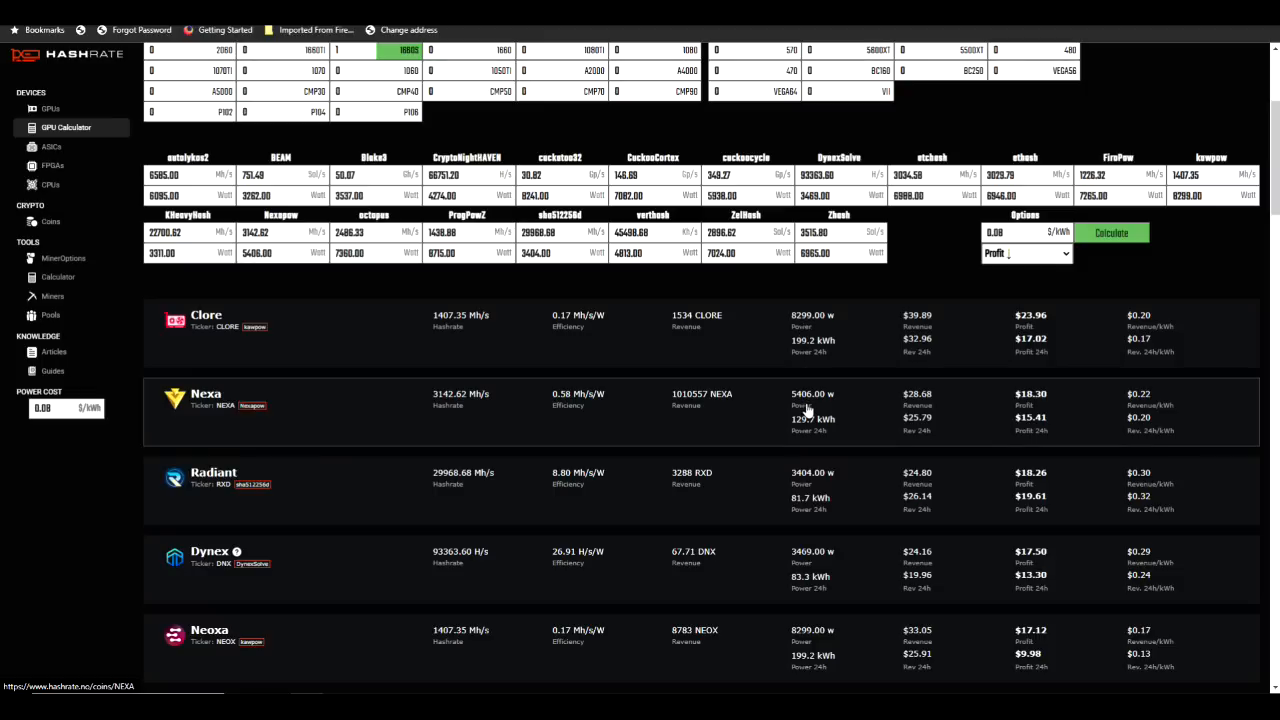
{"action": "mouse_move", "coordinate": [808, 410]}
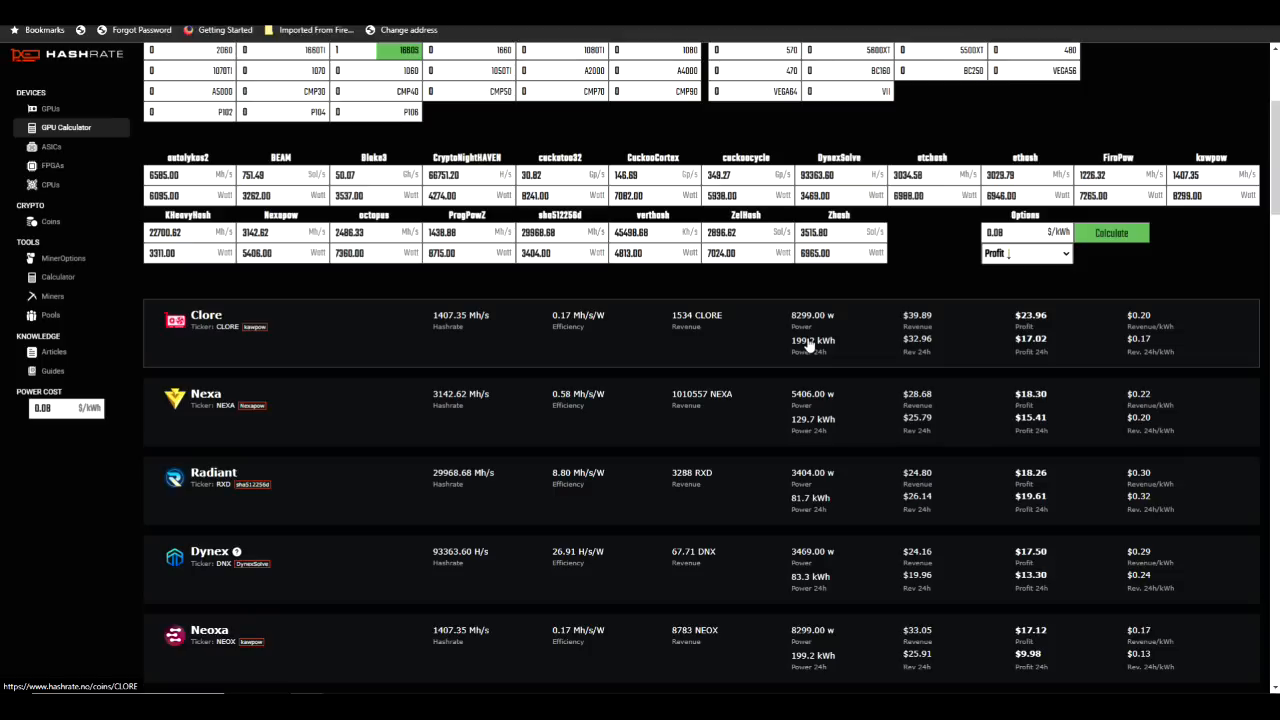
{"action": "mouse_move", "coordinate": [838, 340]}
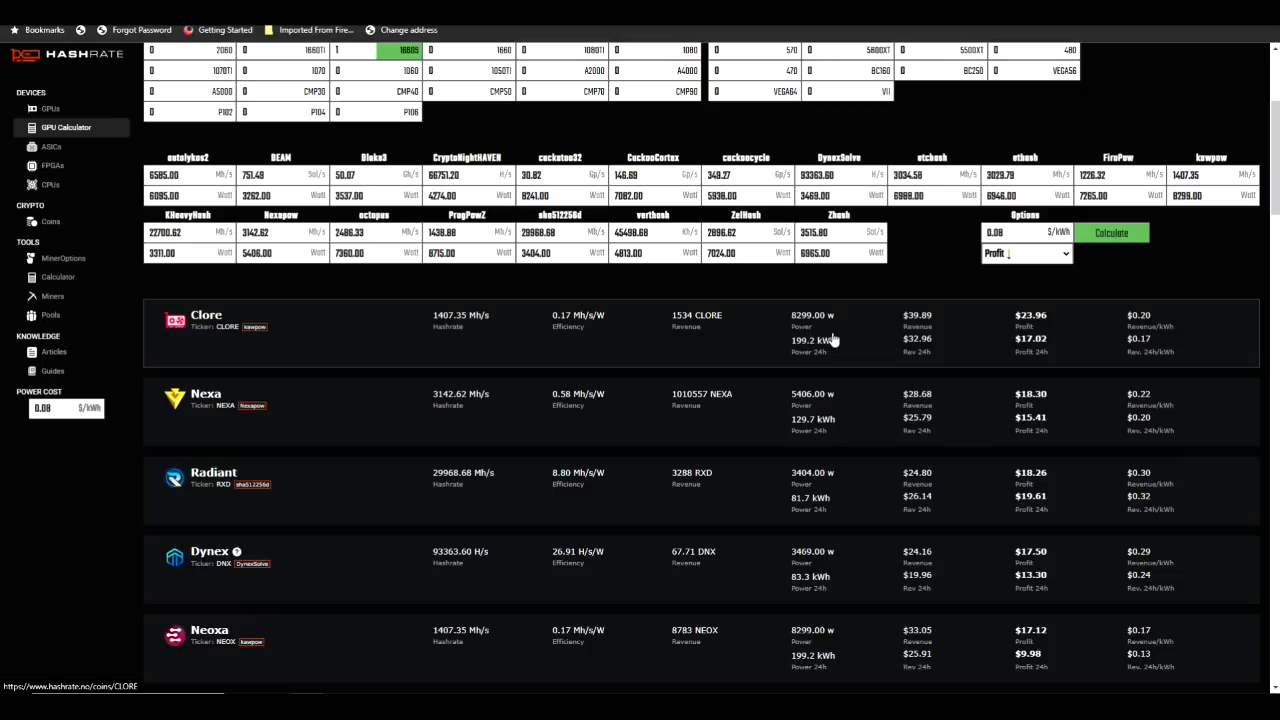
{"action": "mouse_move", "coordinate": [824, 410]}
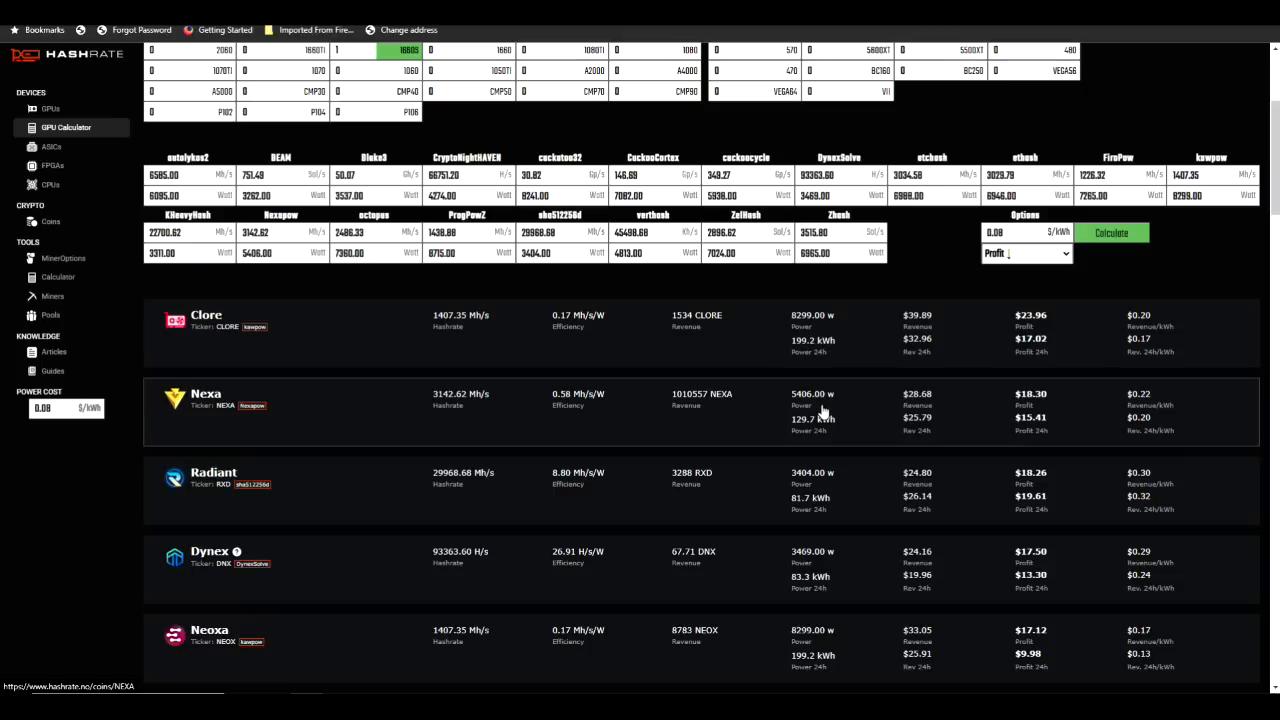
{"action": "mouse_move", "coordinate": [812, 406]}
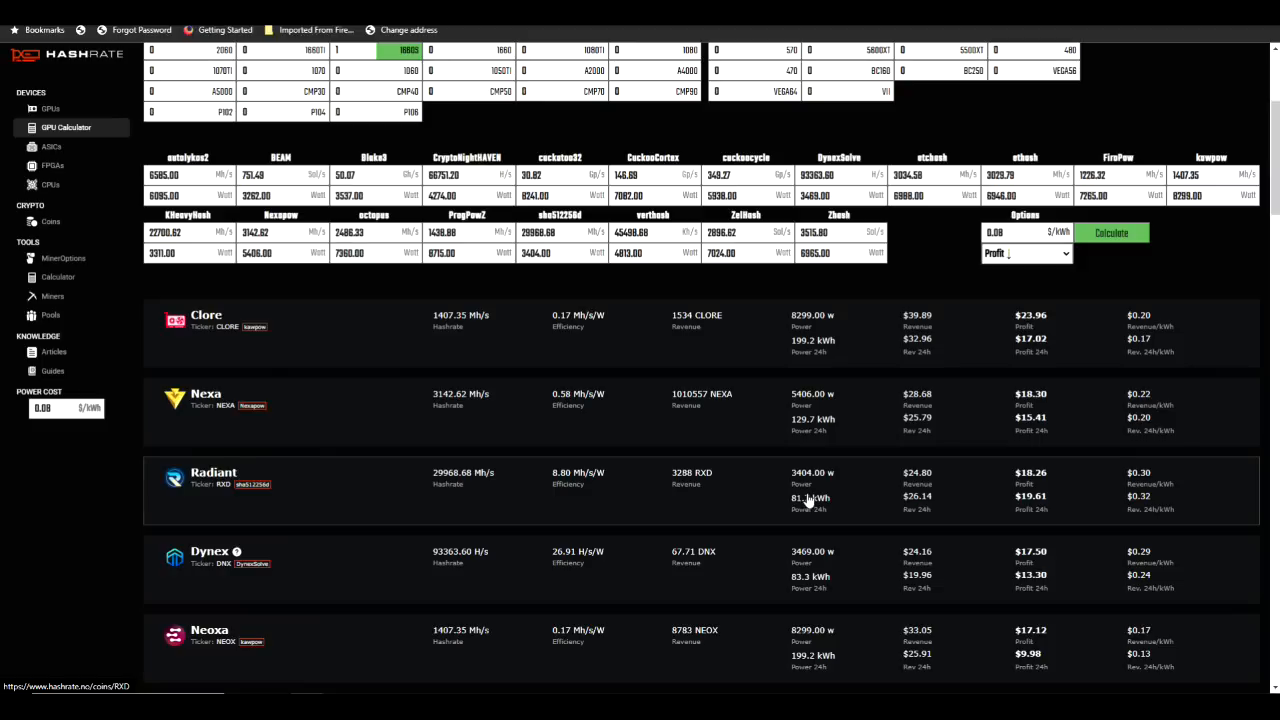
{"action": "mouse_move", "coordinate": [808, 500]}
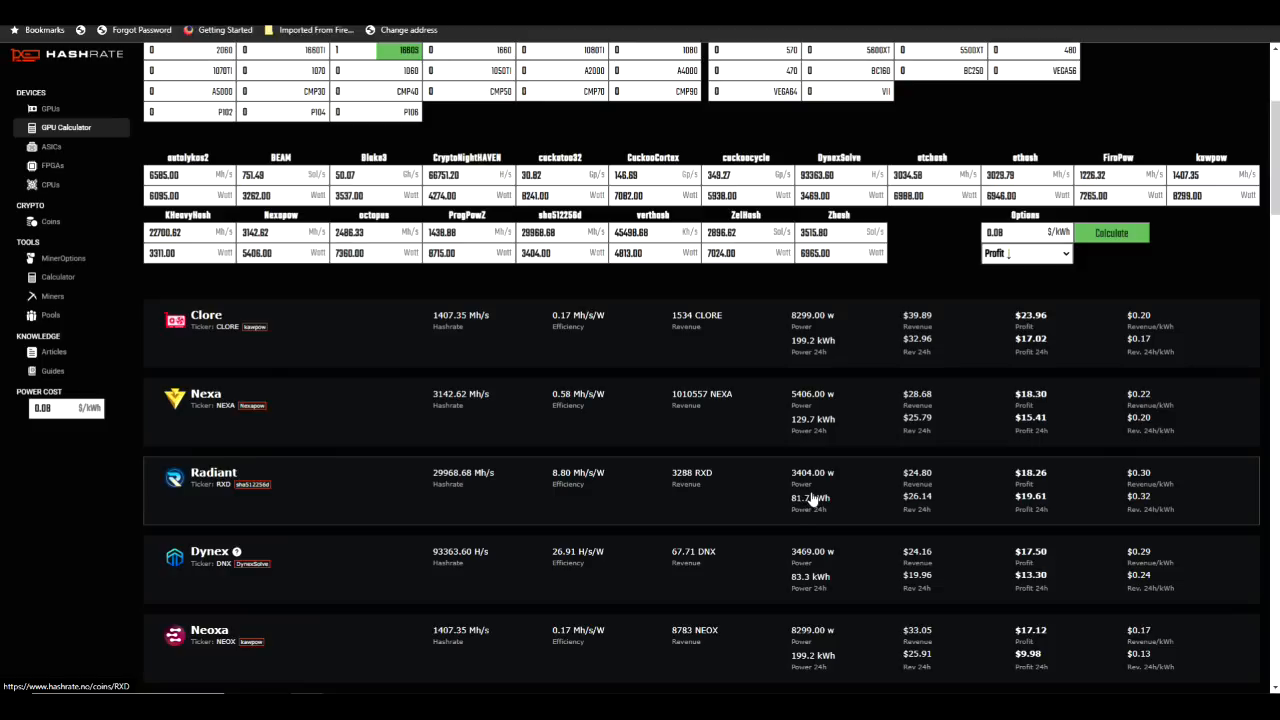
{"action": "mouse_move", "coordinate": [844, 498]}
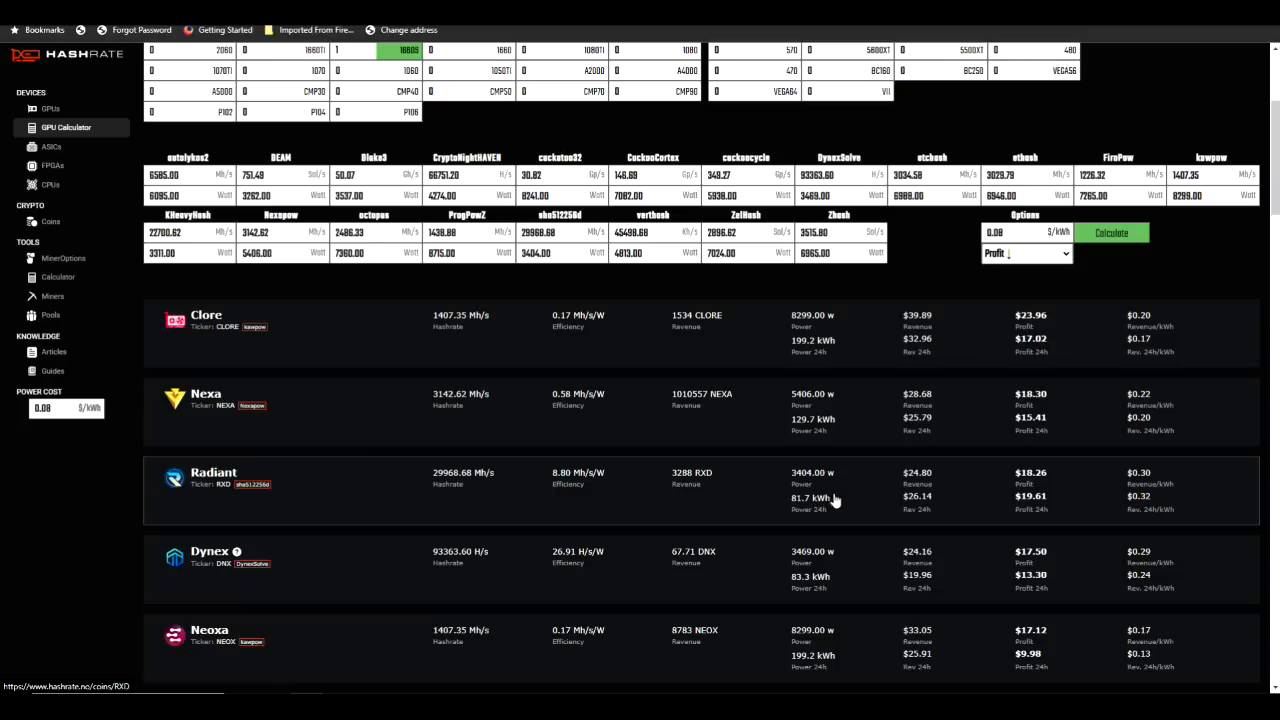